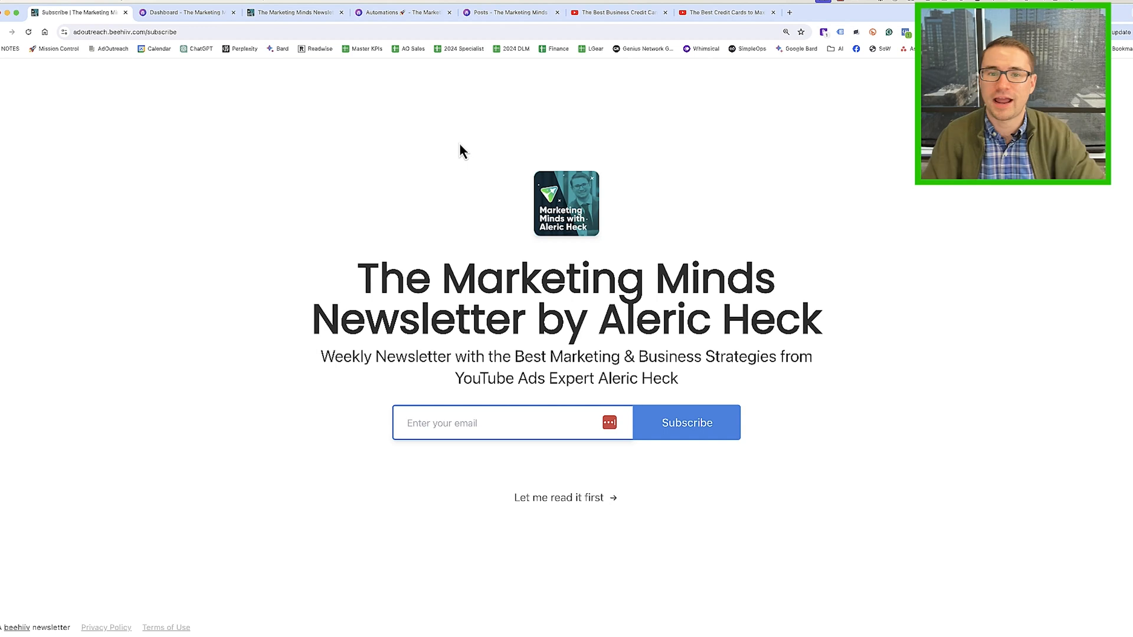
Switch to the beehiiv Dashboard tab showing 98,441 subscribers, 25.8% opens and 1.1% clicks
click(186, 12)
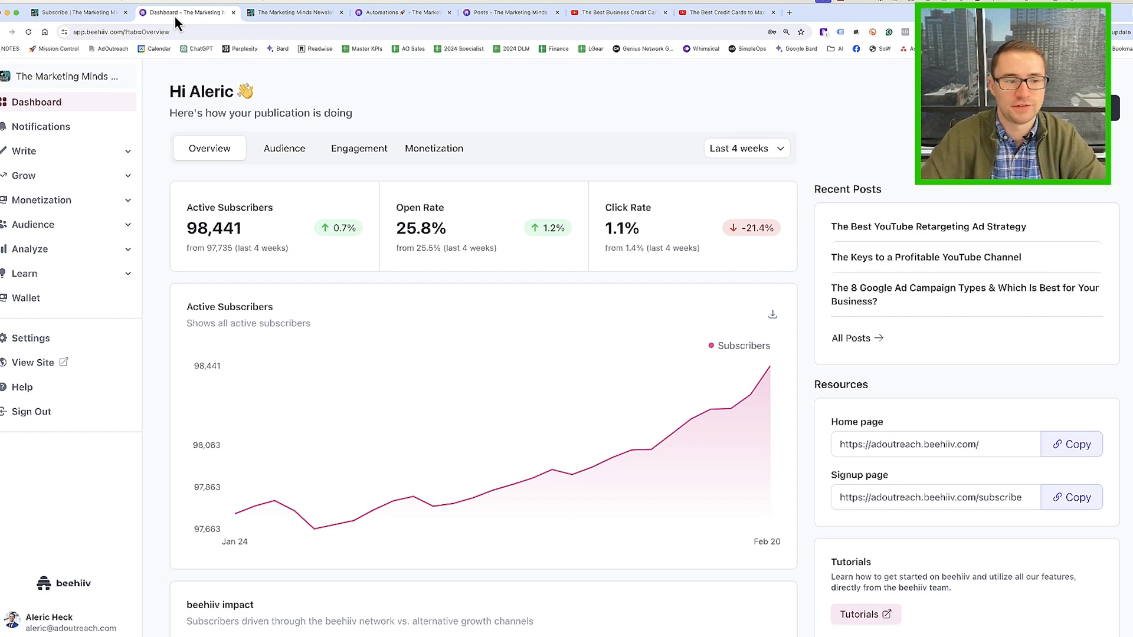
mouse_move(31, 338)
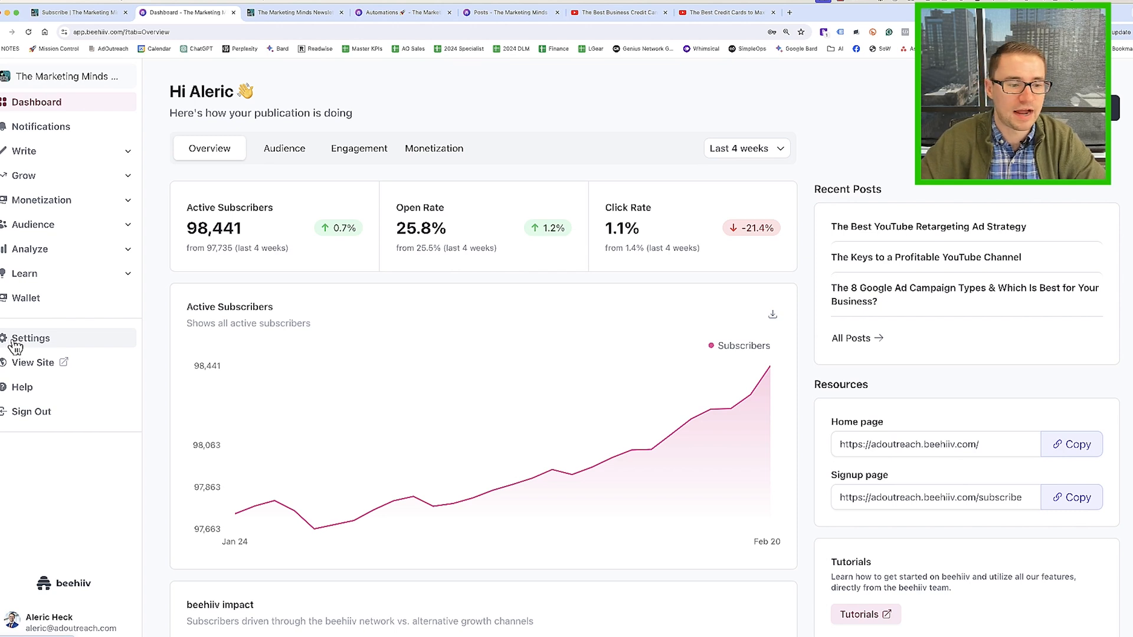
Go through Settings and Company's Publications list to the Marketing Minds publication's general settings
click(31, 339)
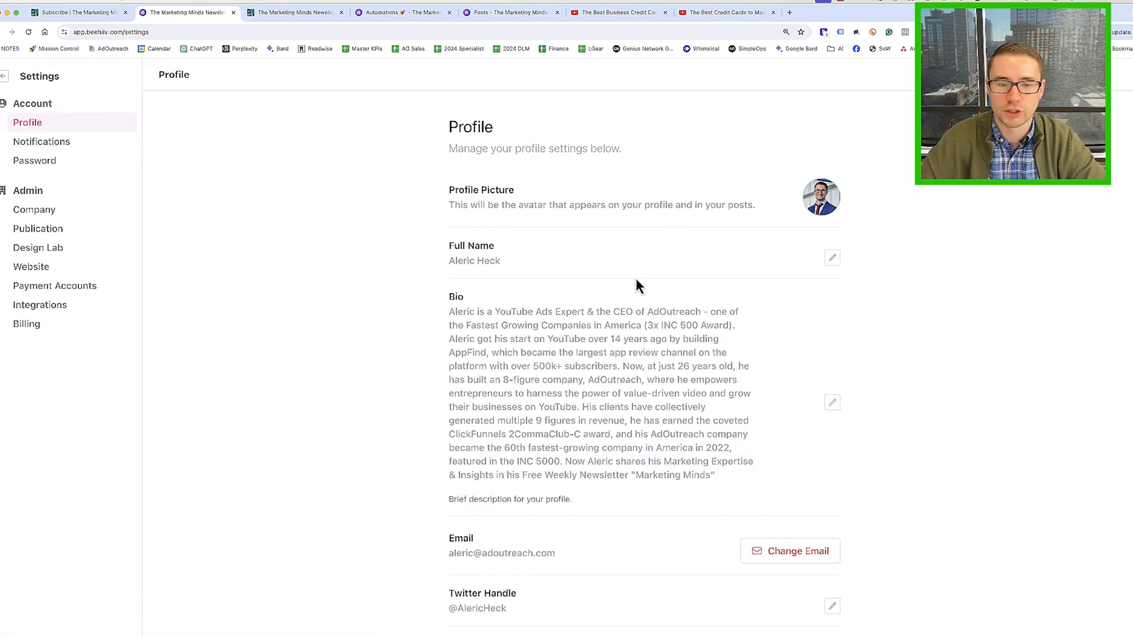
scroll(down, 3)
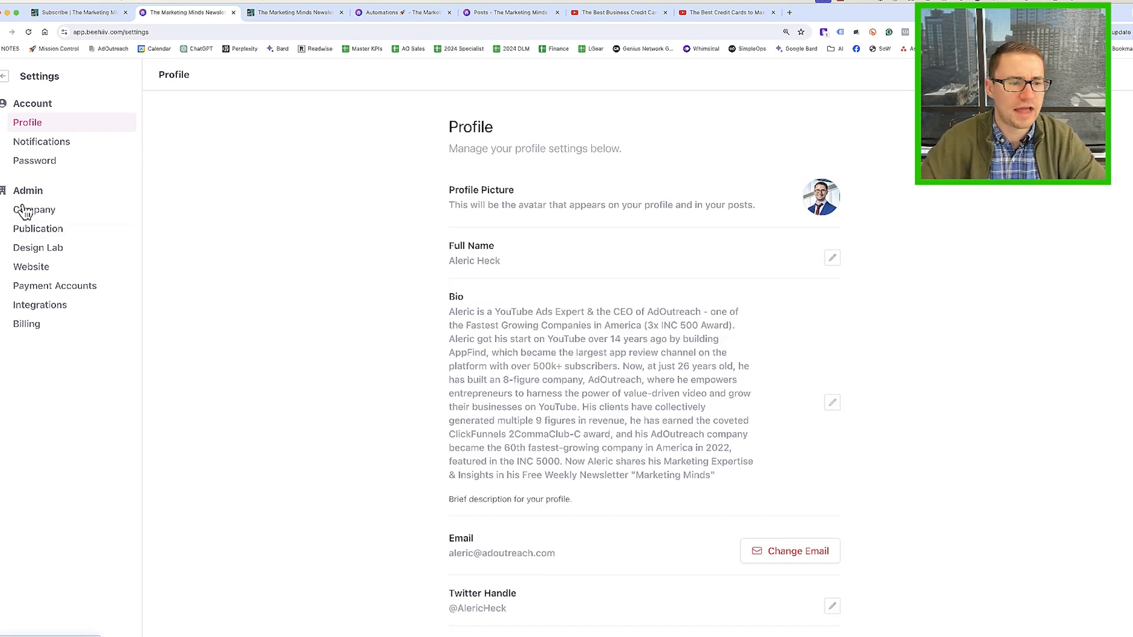
click(34, 210)
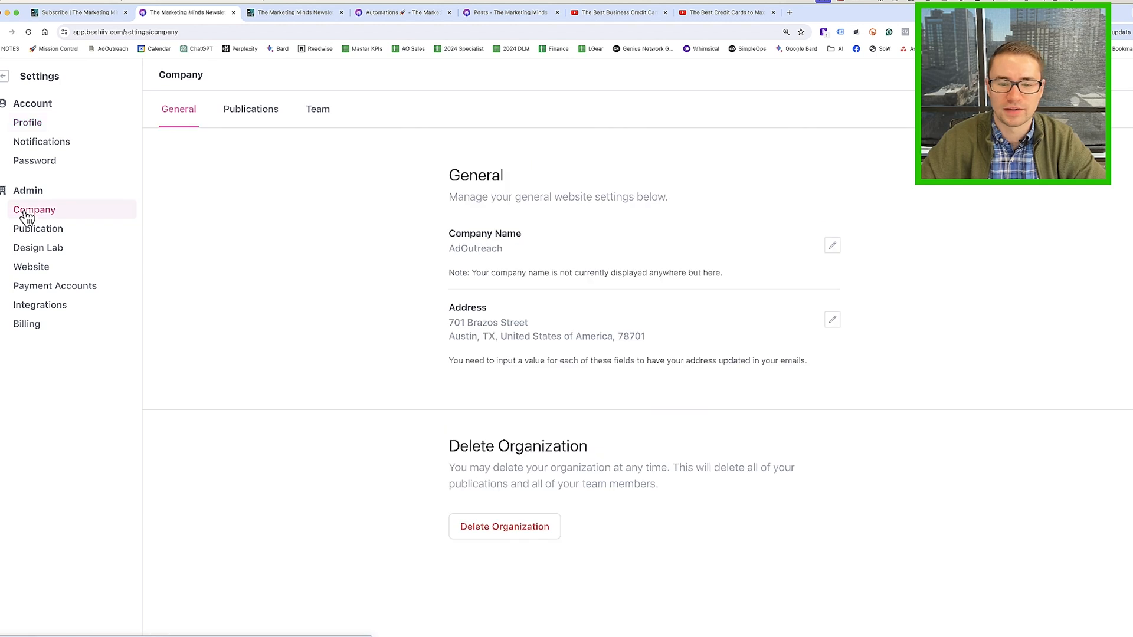
click(250, 109)
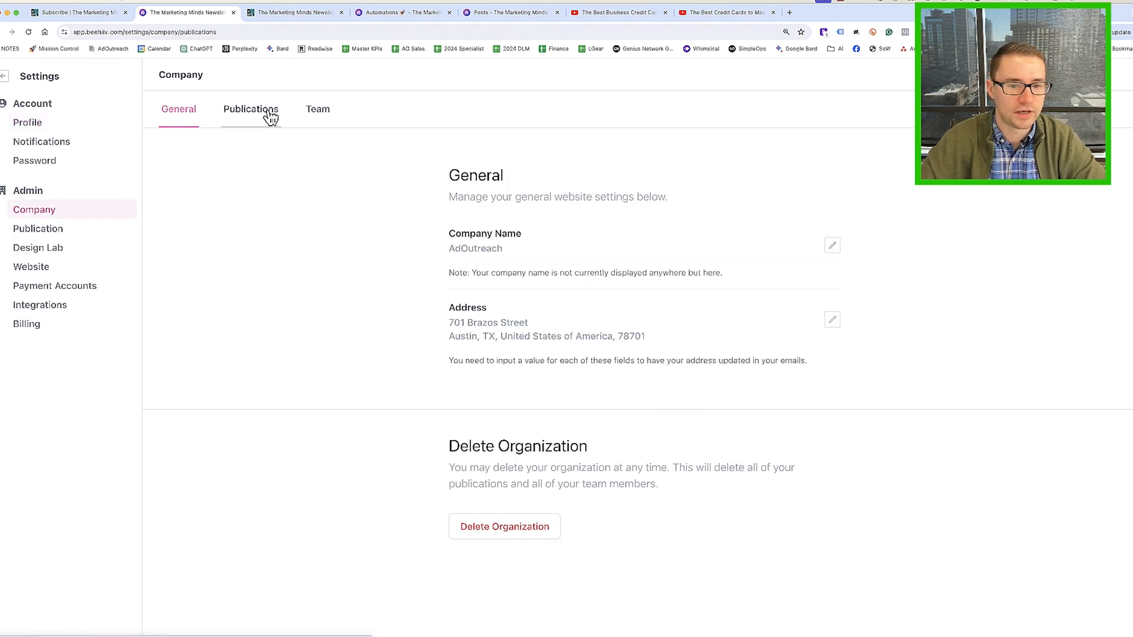
click(250, 108)
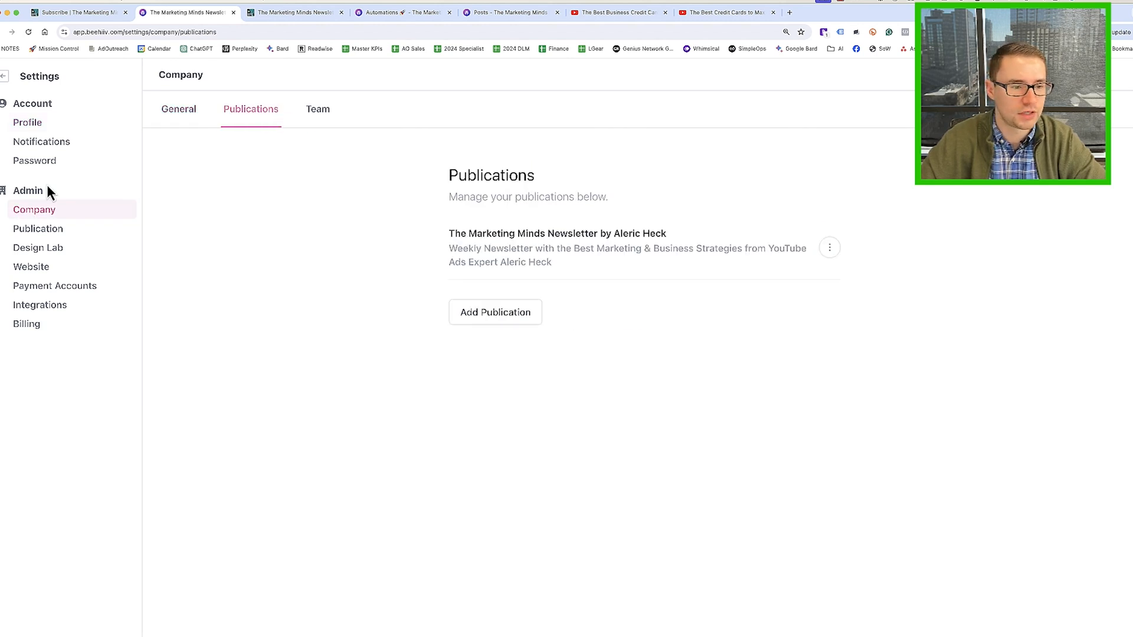
click(38, 228)
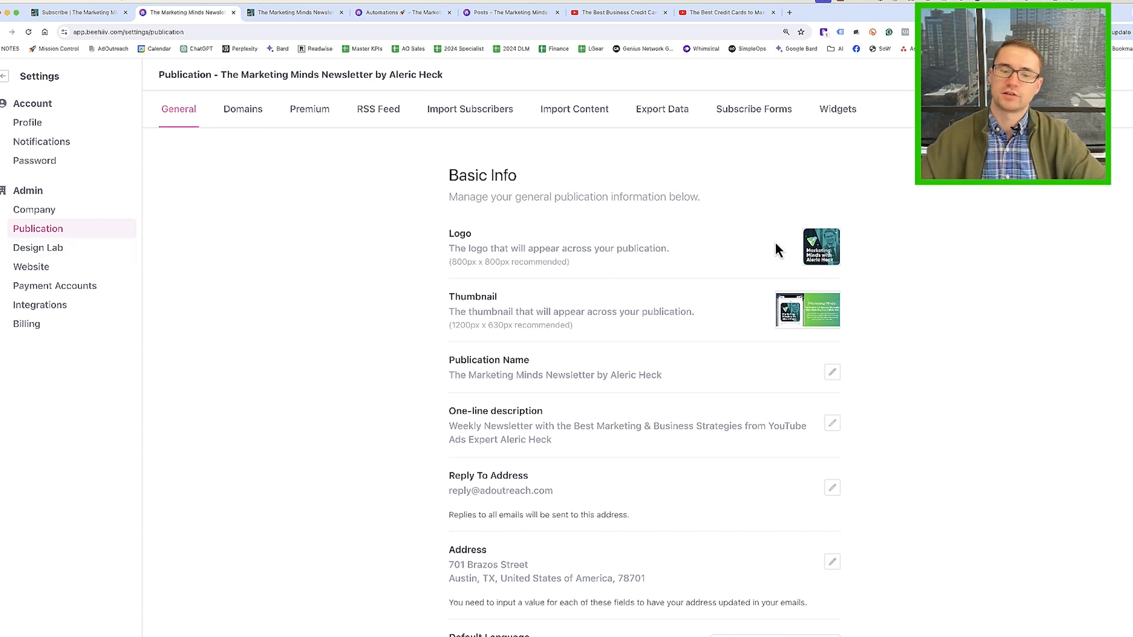
Review the publication's Domains and Premium pricing settings, ending on the Subscribe Forms list
click(243, 108)
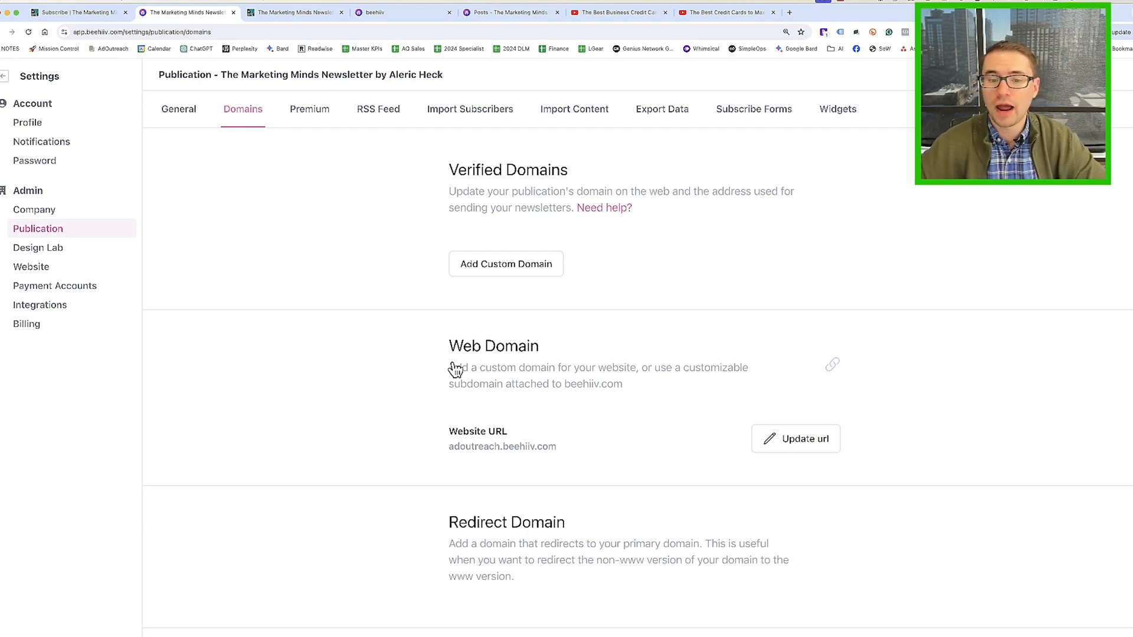
mouse_move(384, 244)
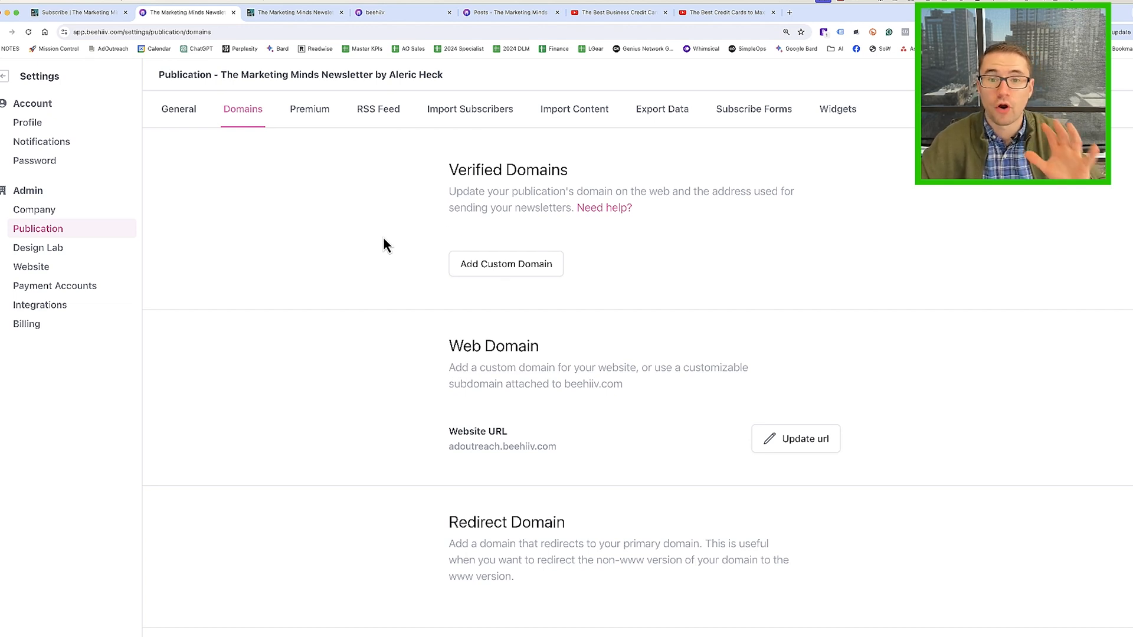
scroll(down, 3)
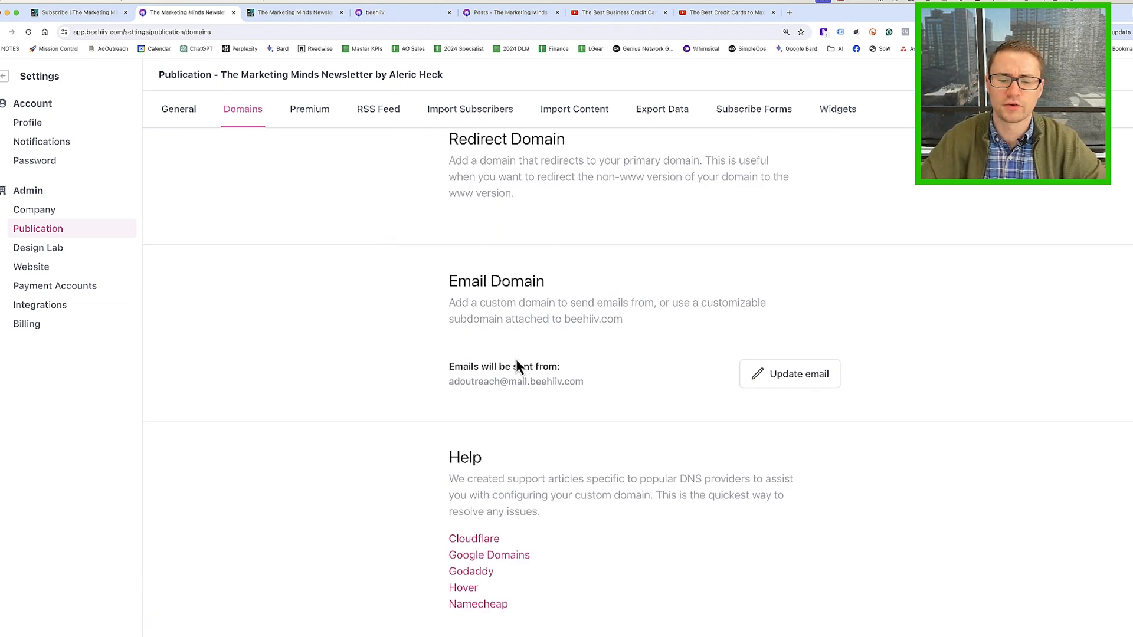
scroll(up, 3)
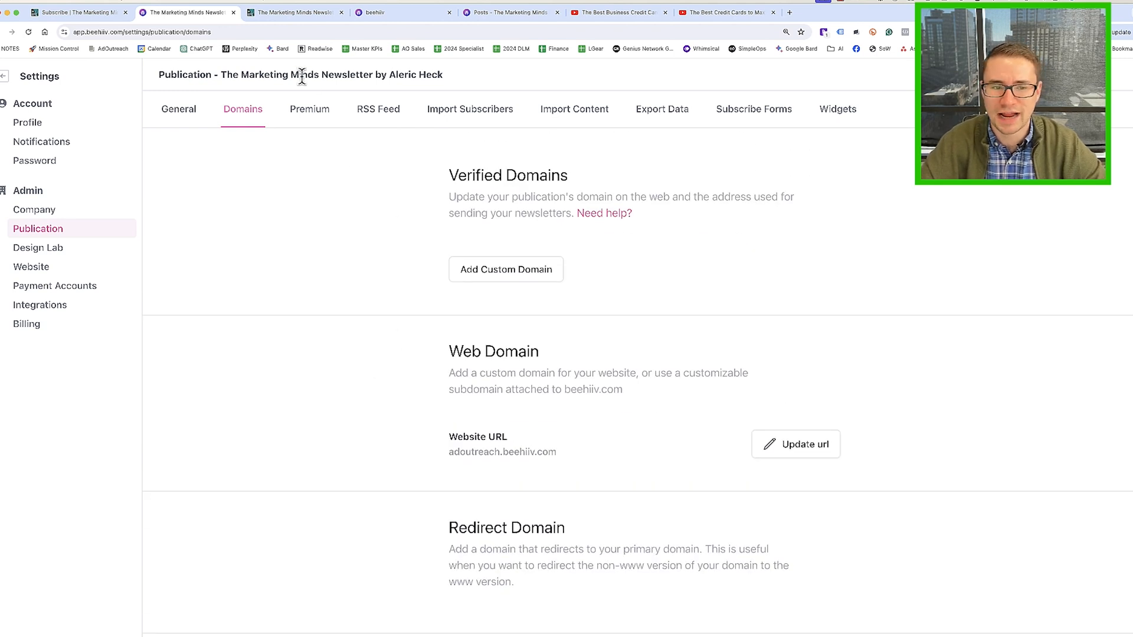
click(309, 109)
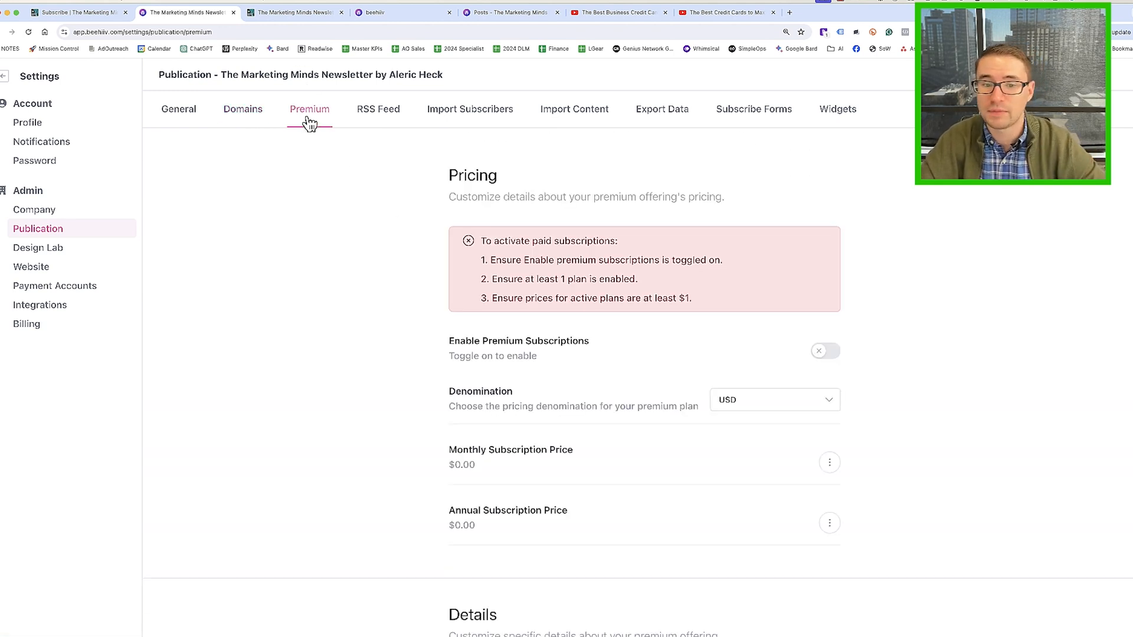
mouse_move(575, 109)
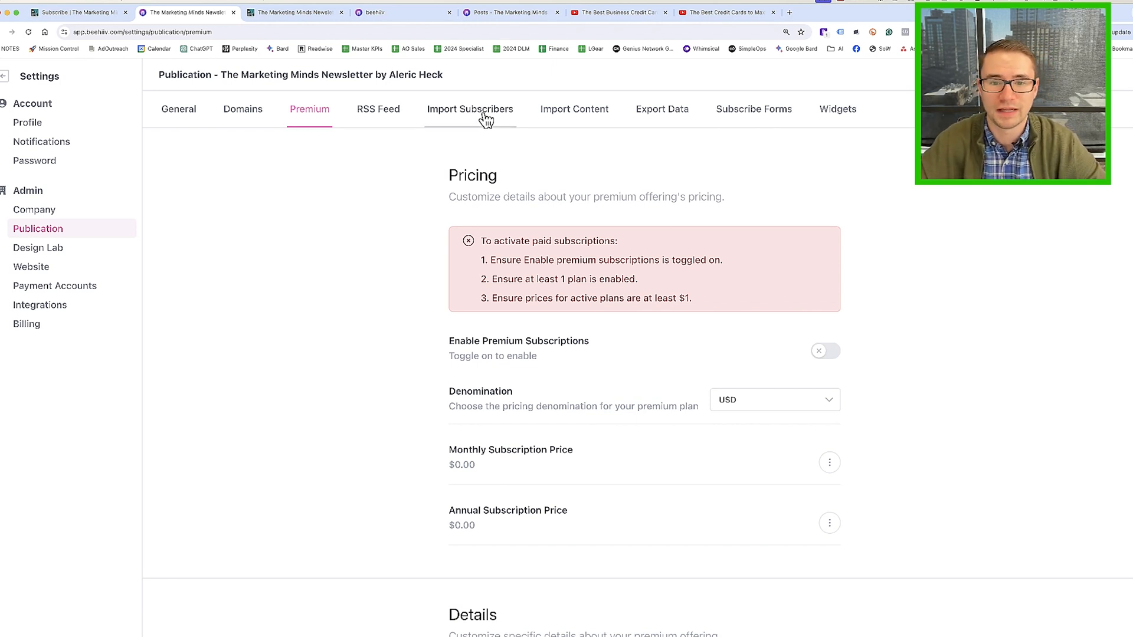
mouse_move(695, 120)
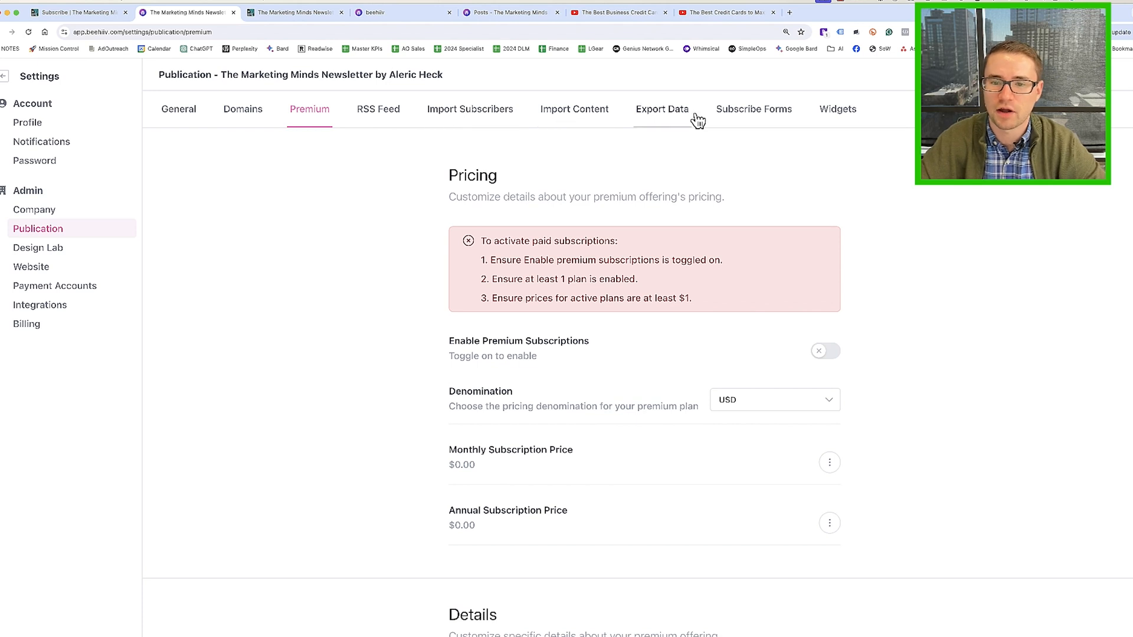
click(755, 108)
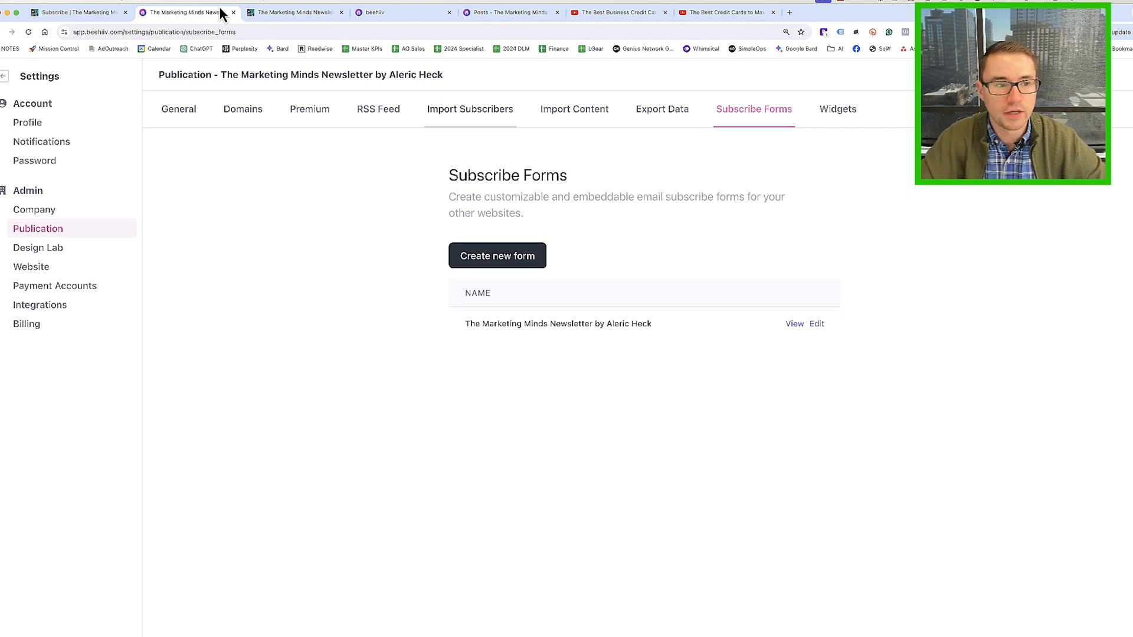
Compare the public subscribe page with the form editor's header, description, button text and colours
click(72, 12)
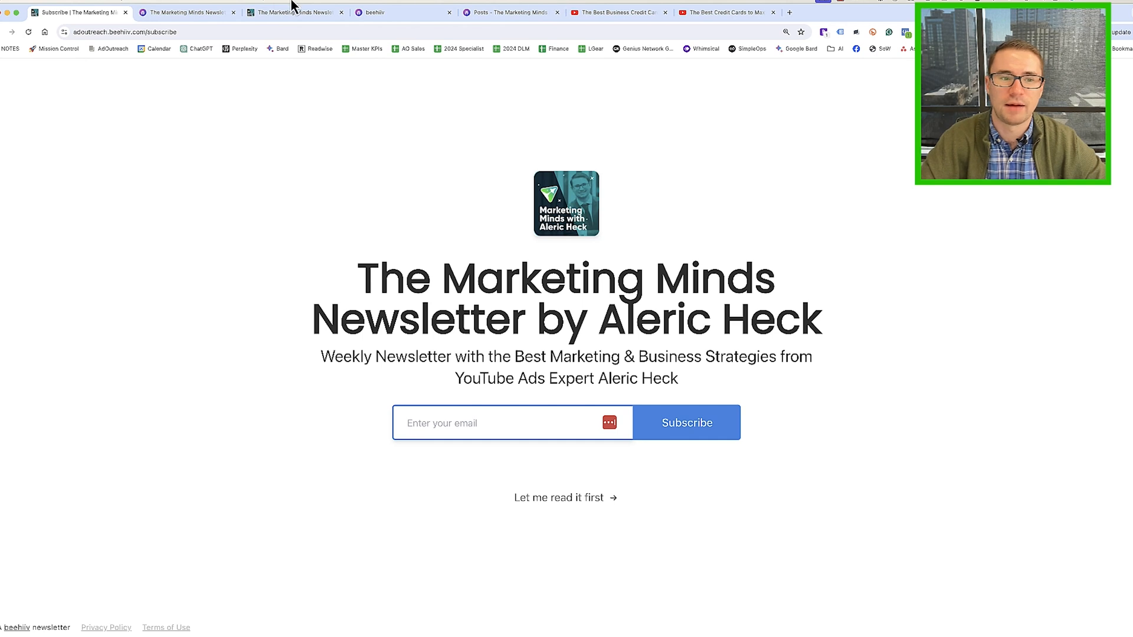
click(184, 12)
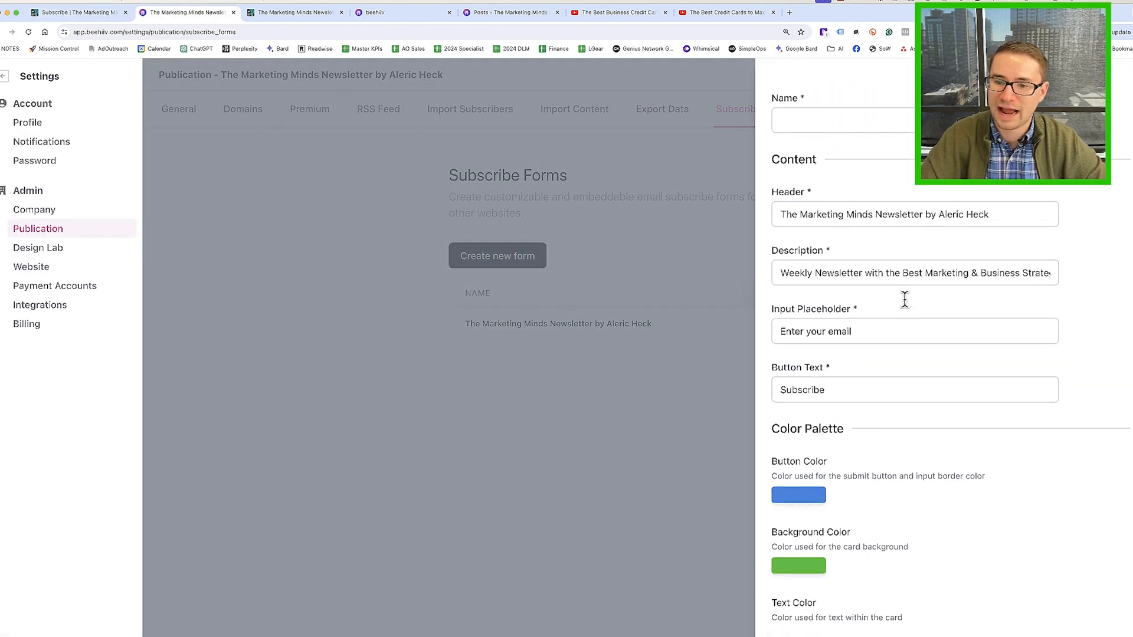
scroll(down, 3)
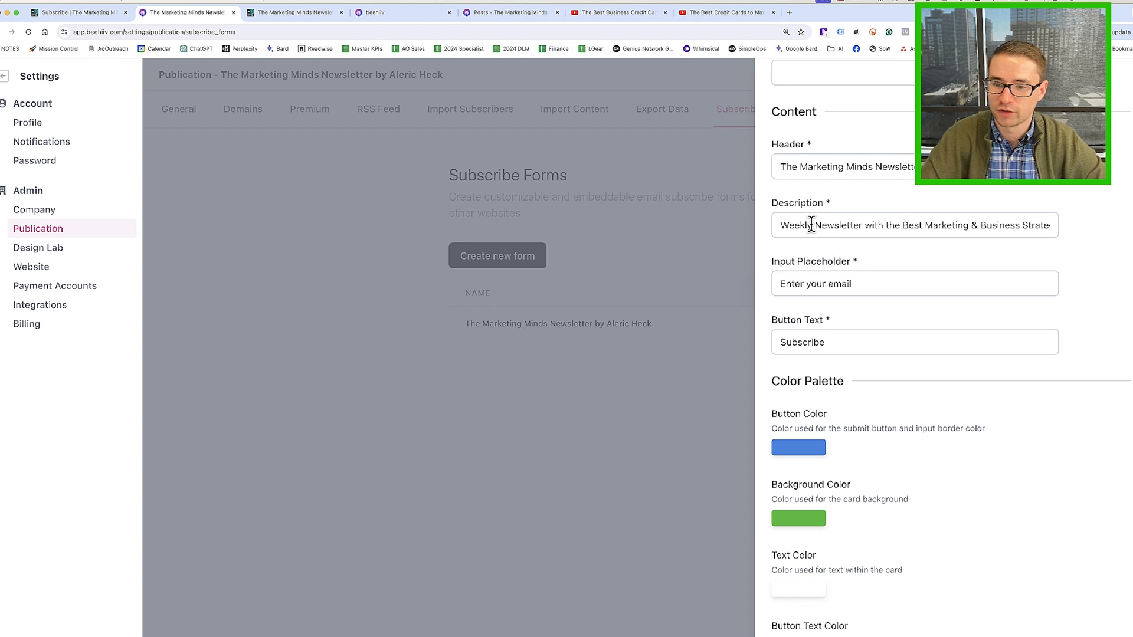
scroll(down, 3)
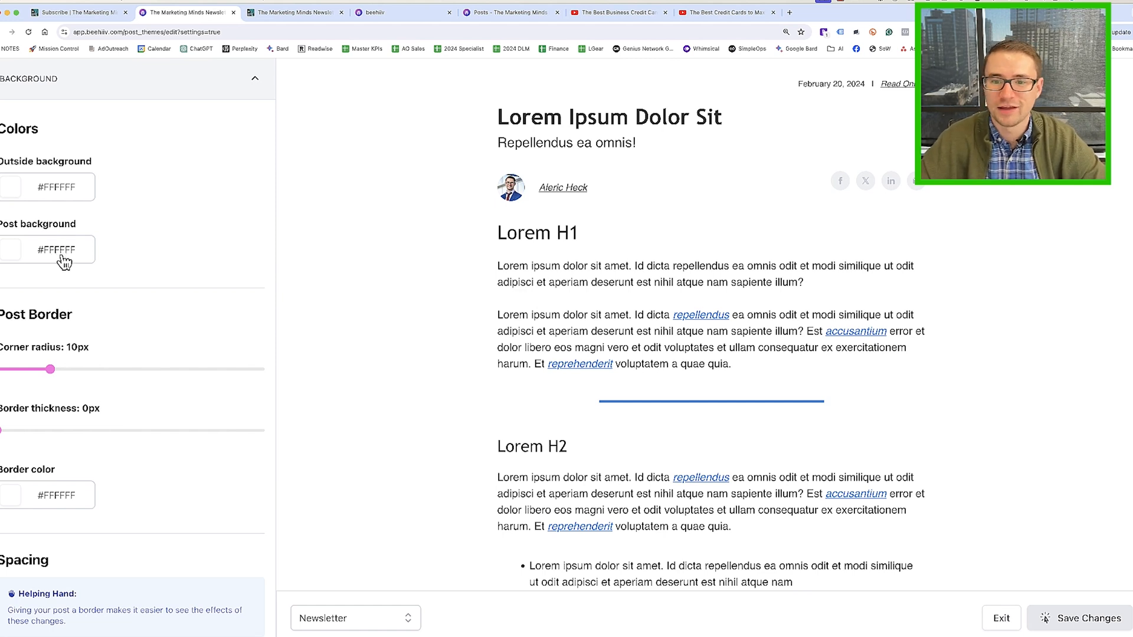
mouse_move(197, 320)
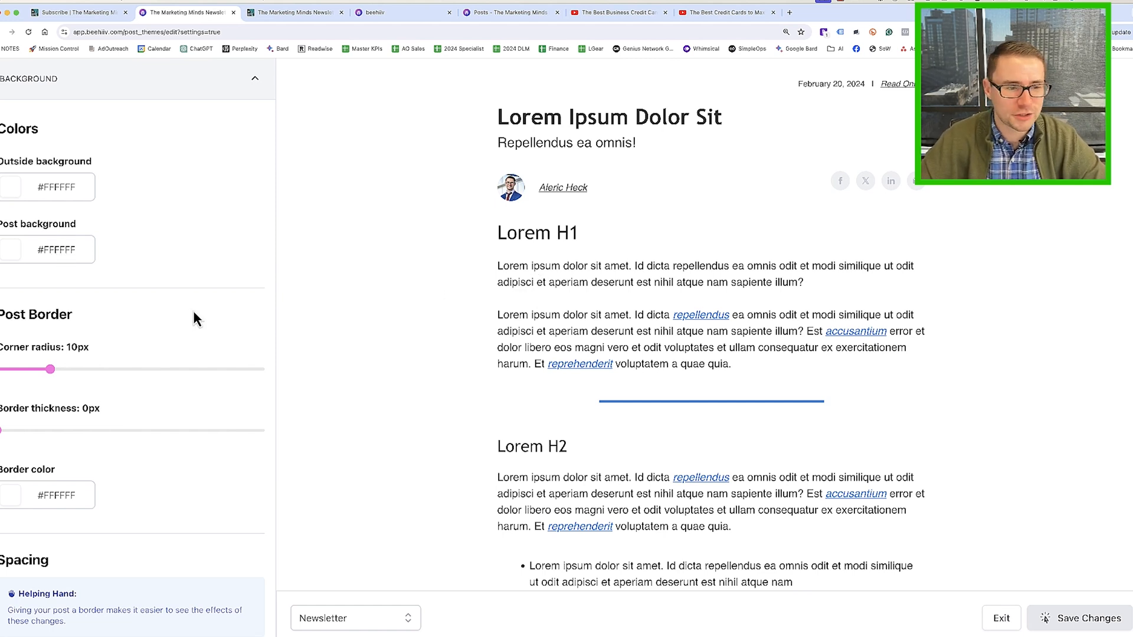
mouse_move(268, 446)
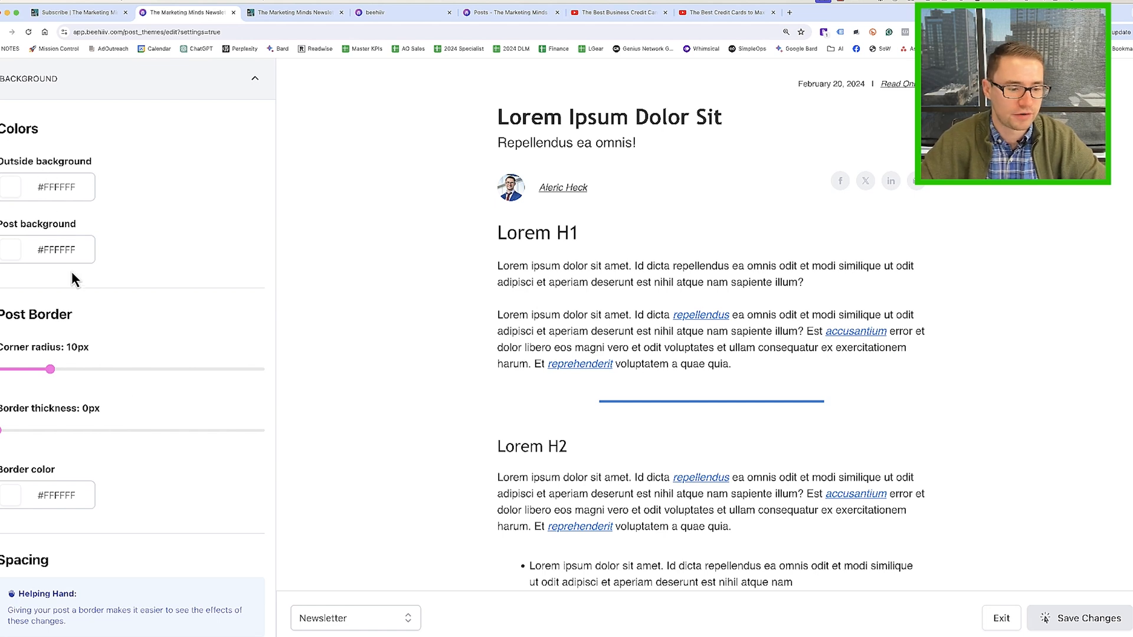
Preview the Landing Page design with its Main Section expanded, then the Home Page layout
click(356, 617)
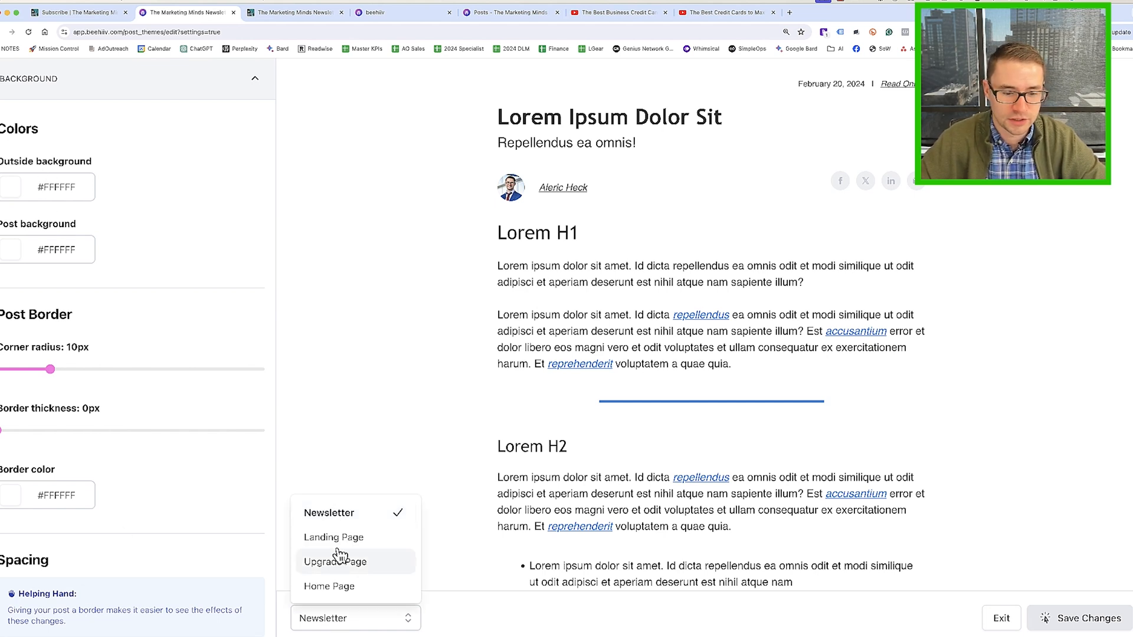
click(333, 537)
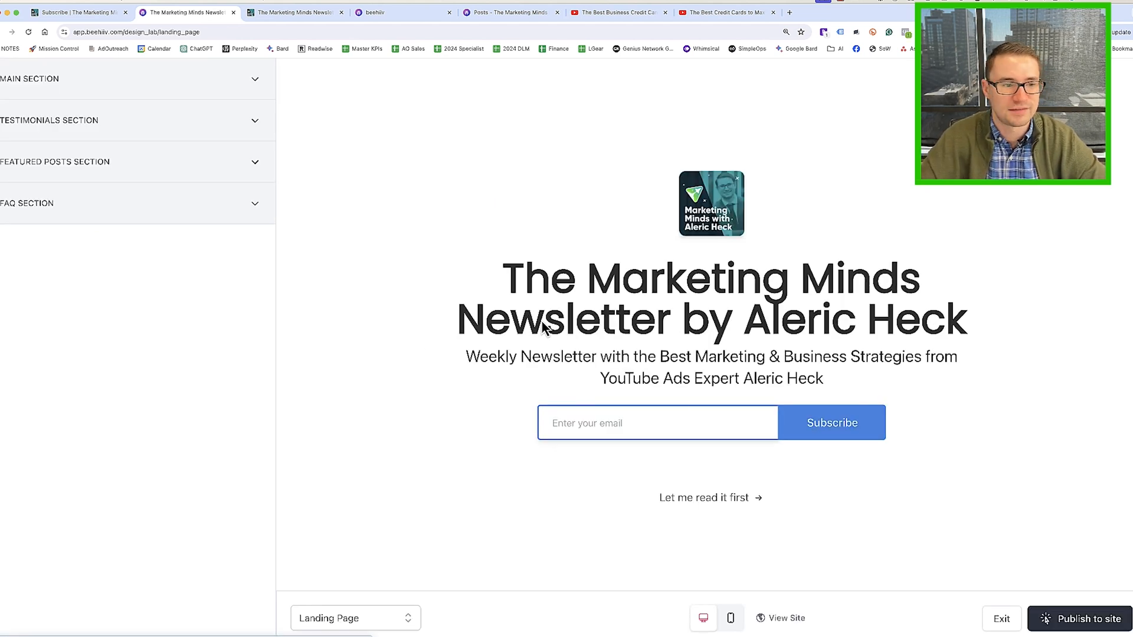
click(31, 78)
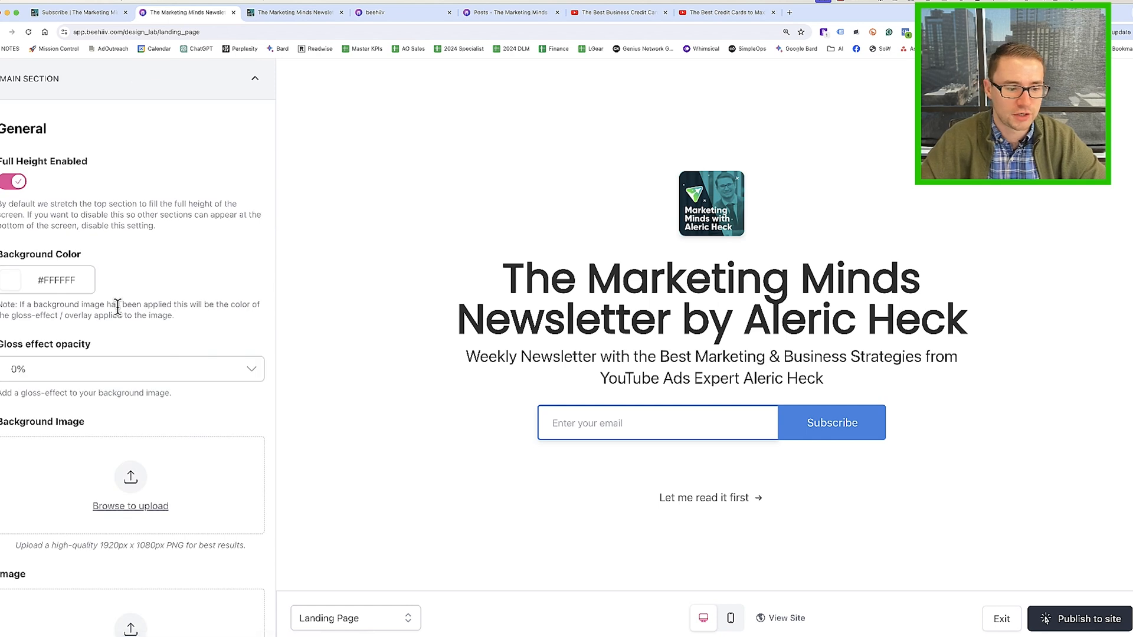
click(356, 617)
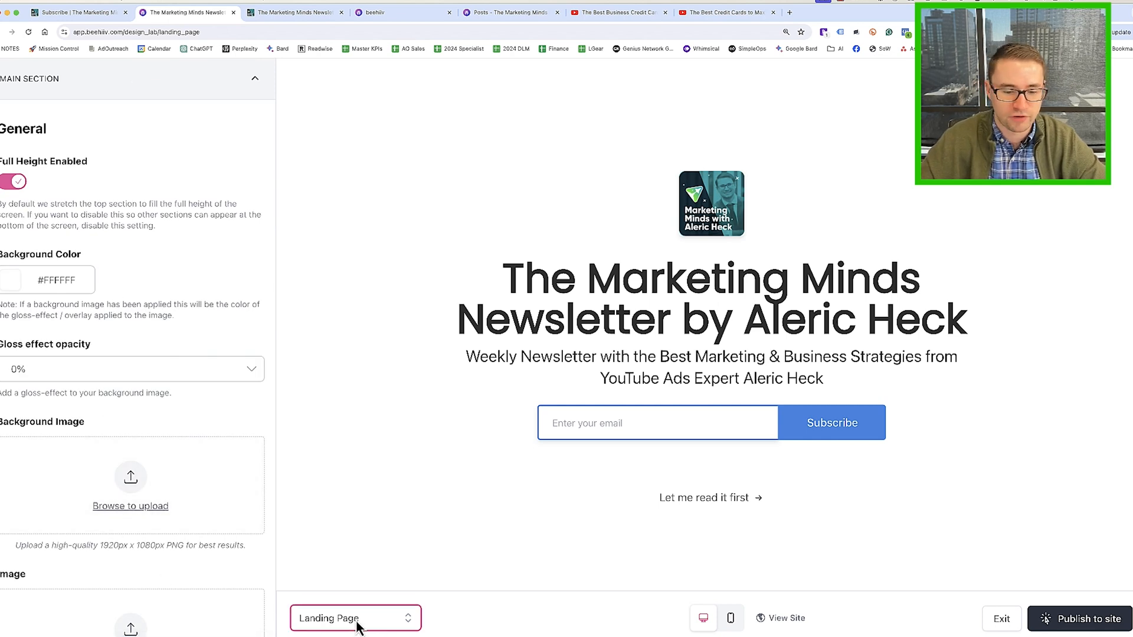
click(355, 617)
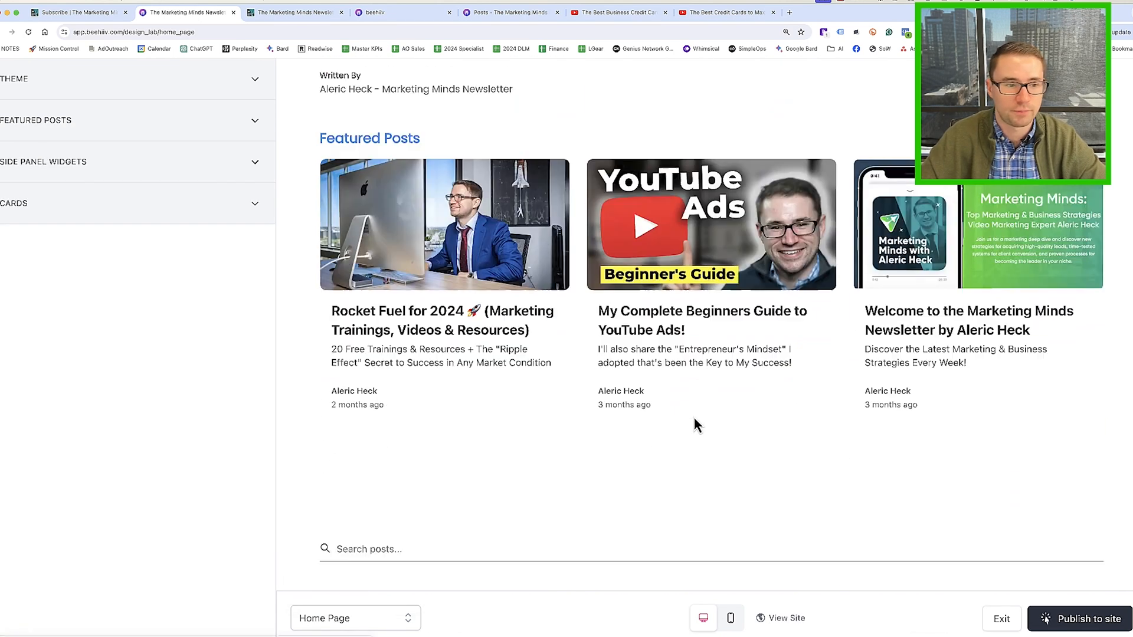
click(137, 120)
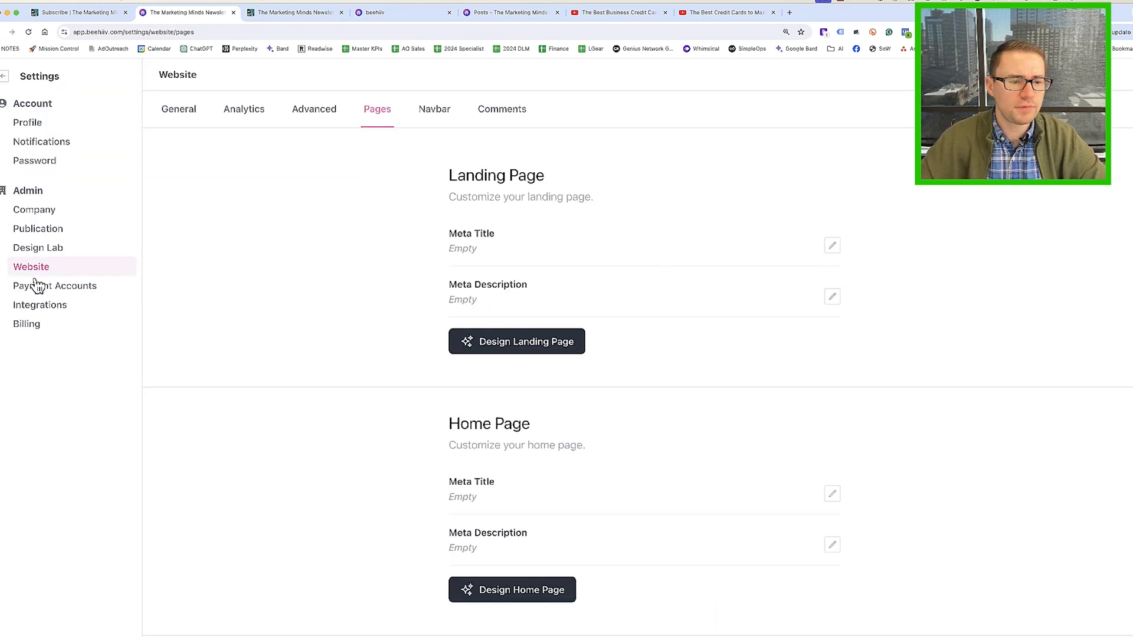
mouse_move(345, 127)
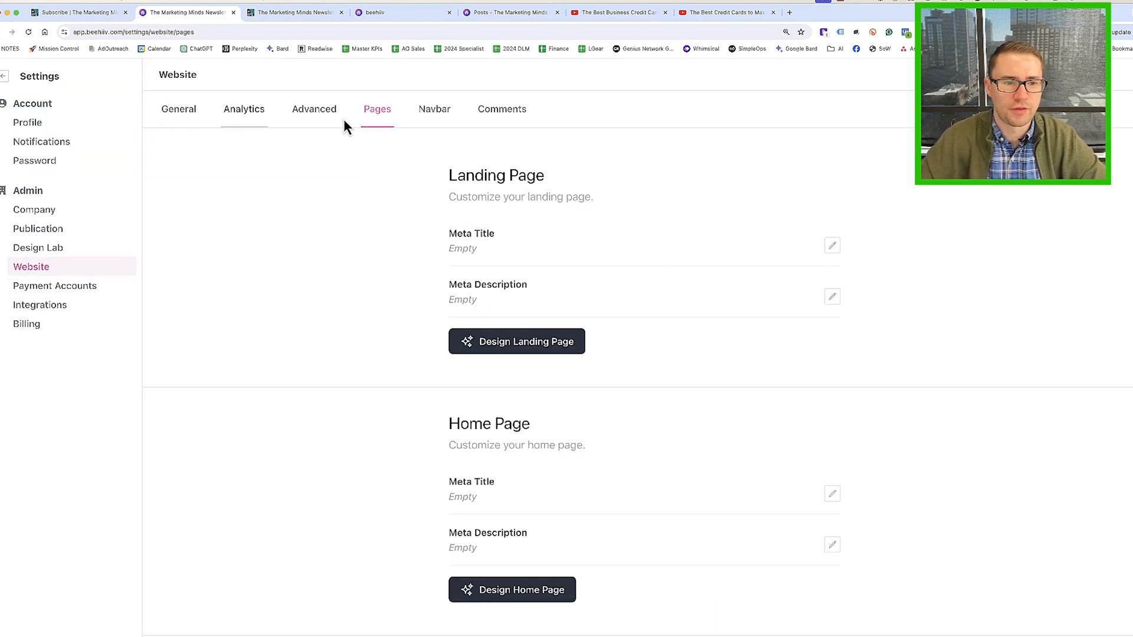
mouse_move(199, 334)
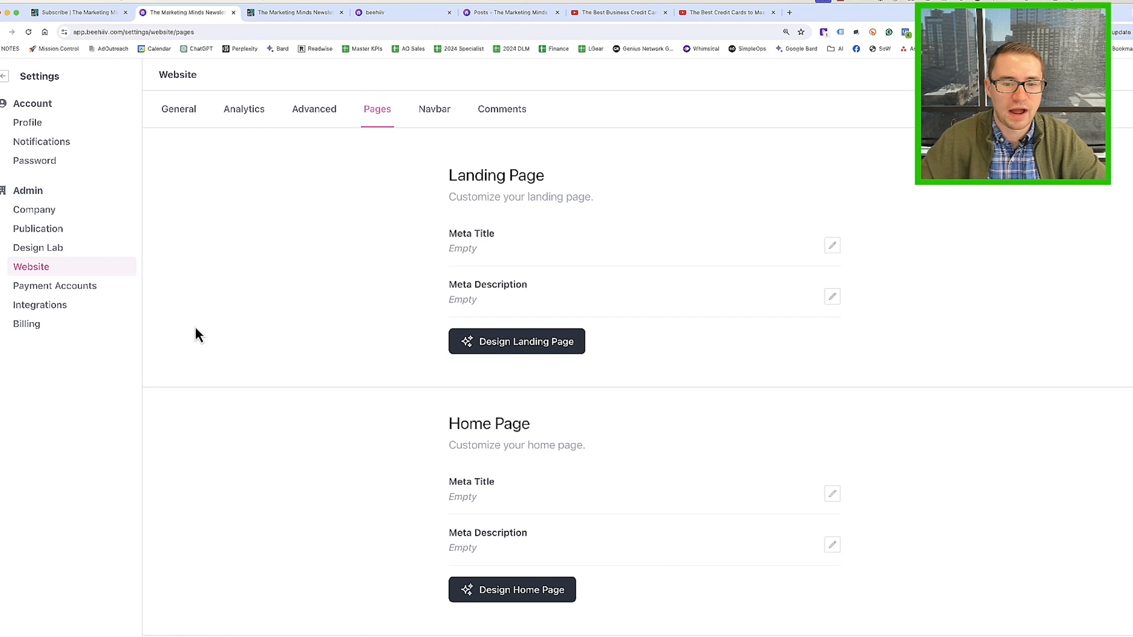
mouse_move(492, 263)
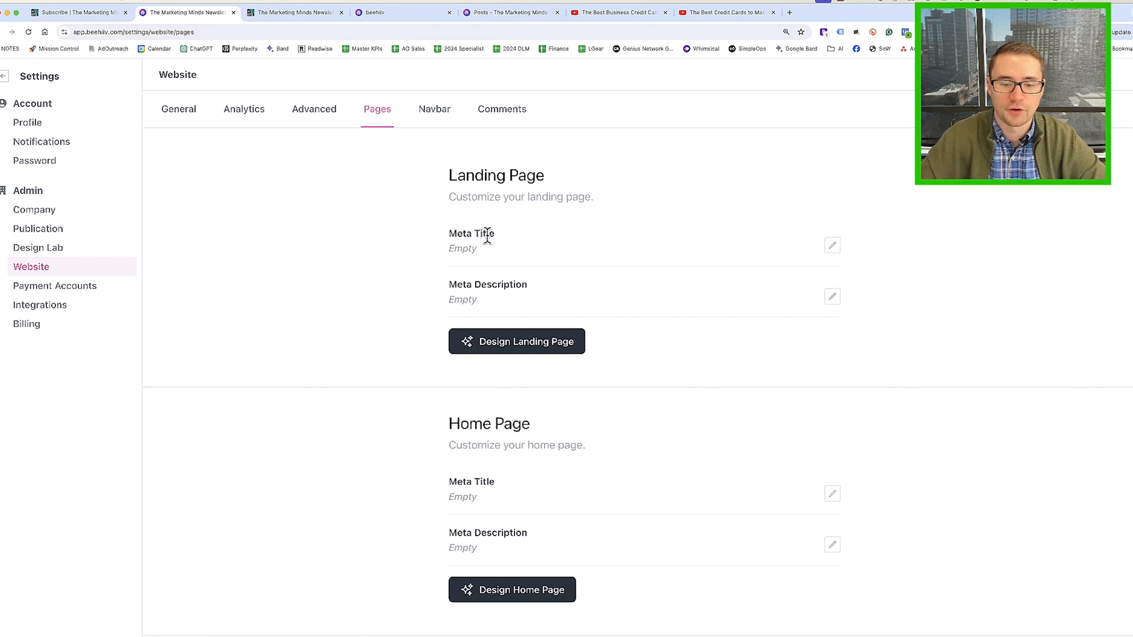
scroll(down, 3)
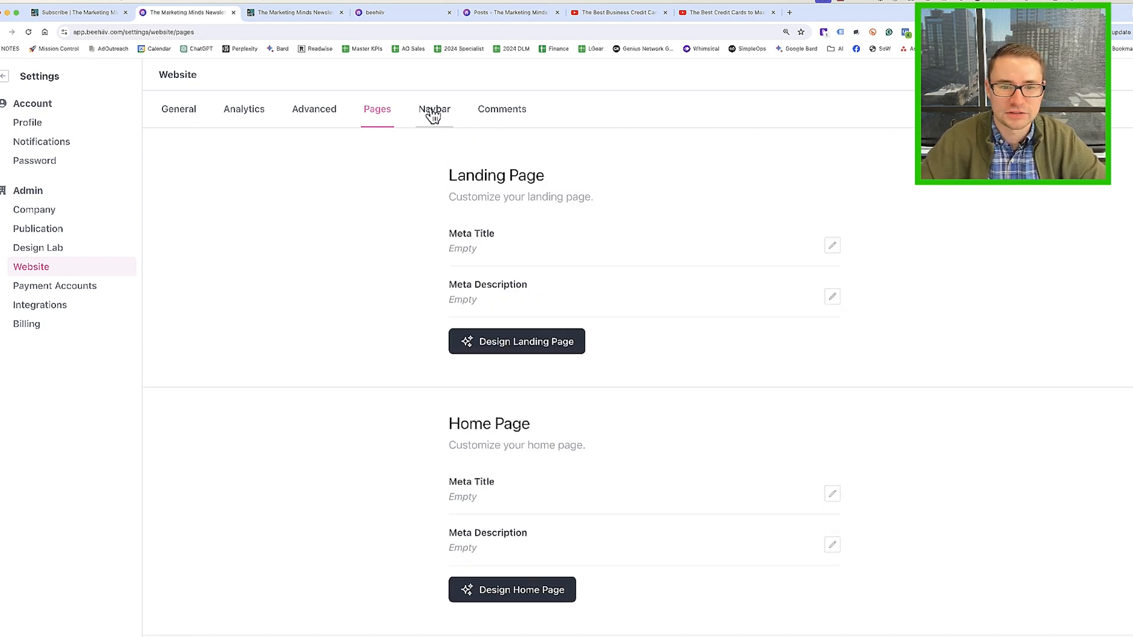
mouse_move(432, 124)
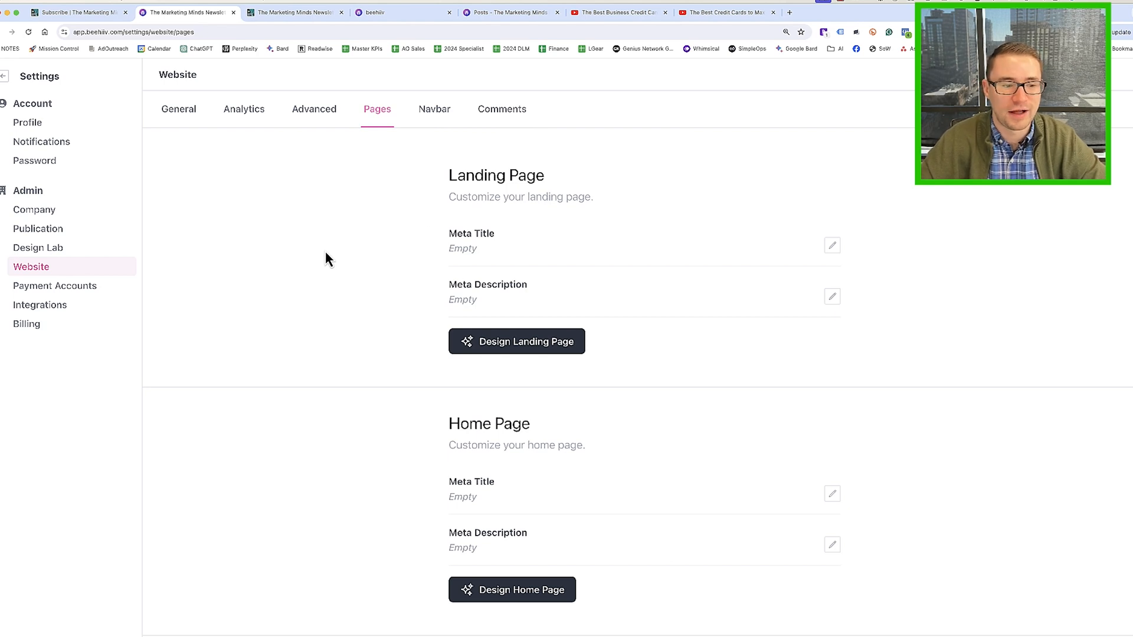
mouse_move(113, 384)
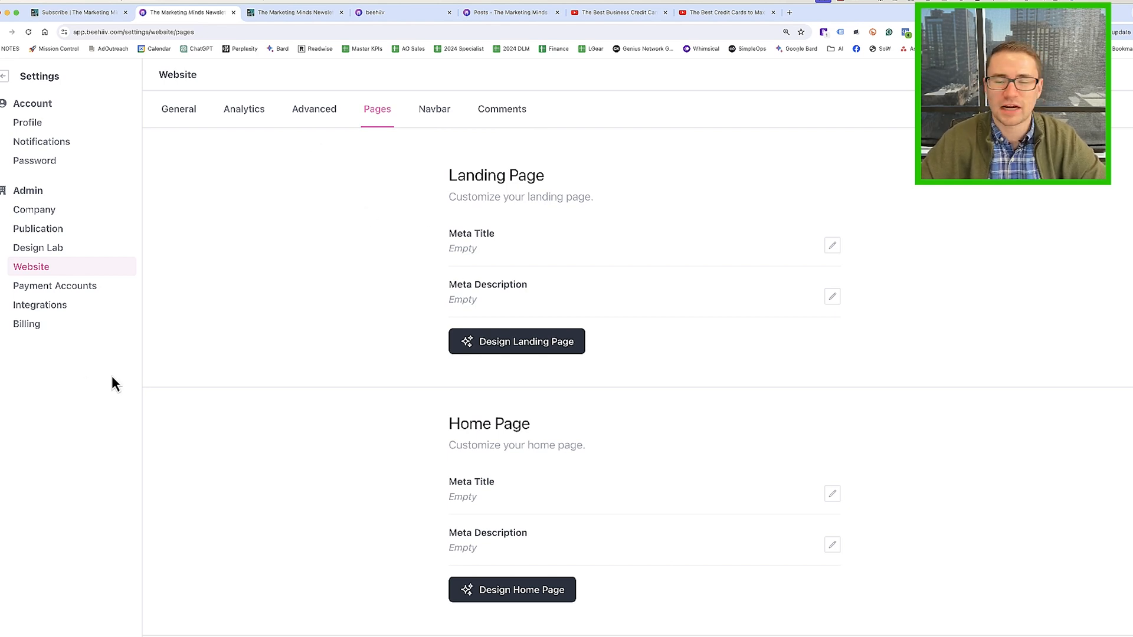
mouse_move(190, 98)
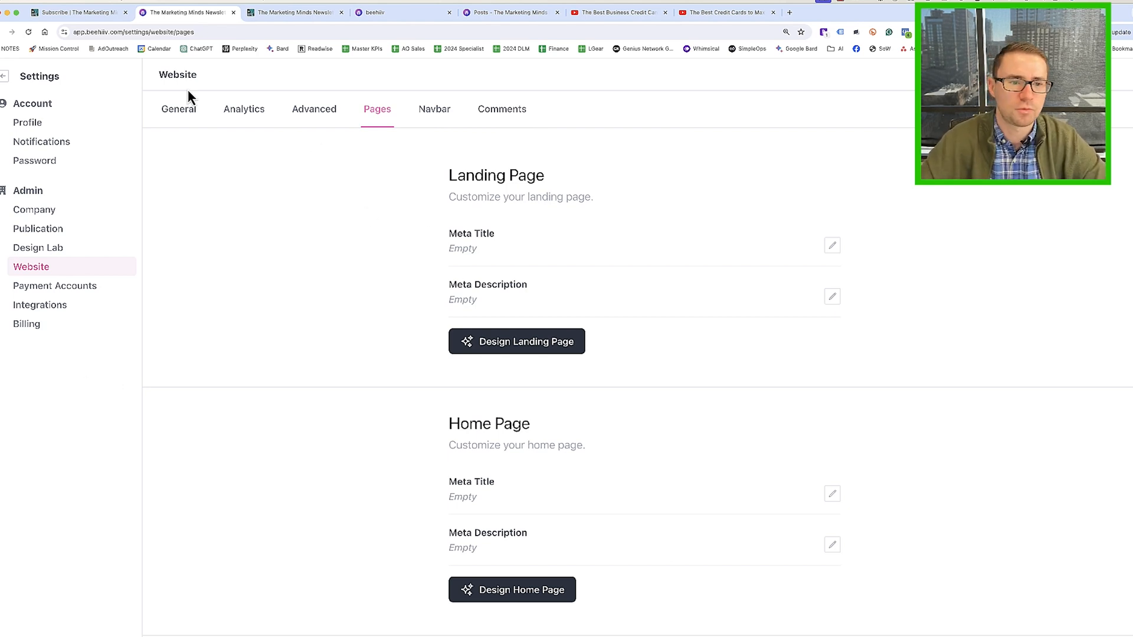
Review the website's General themes, typography and colours, then its Analytics tracking pixel IDs
click(178, 109)
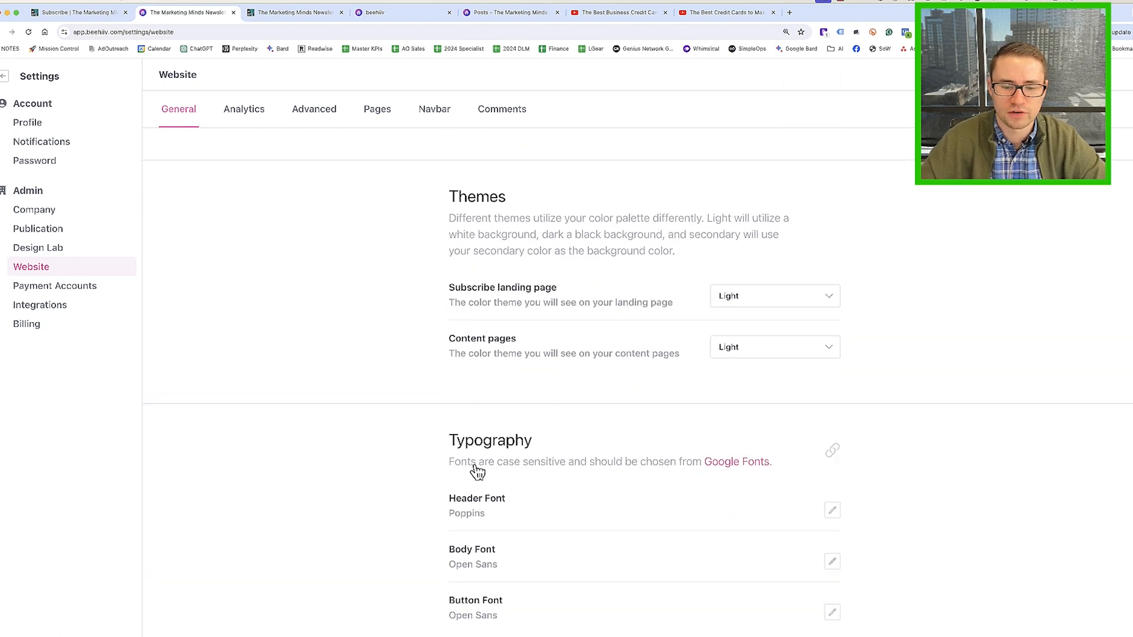
scroll(down, 3)
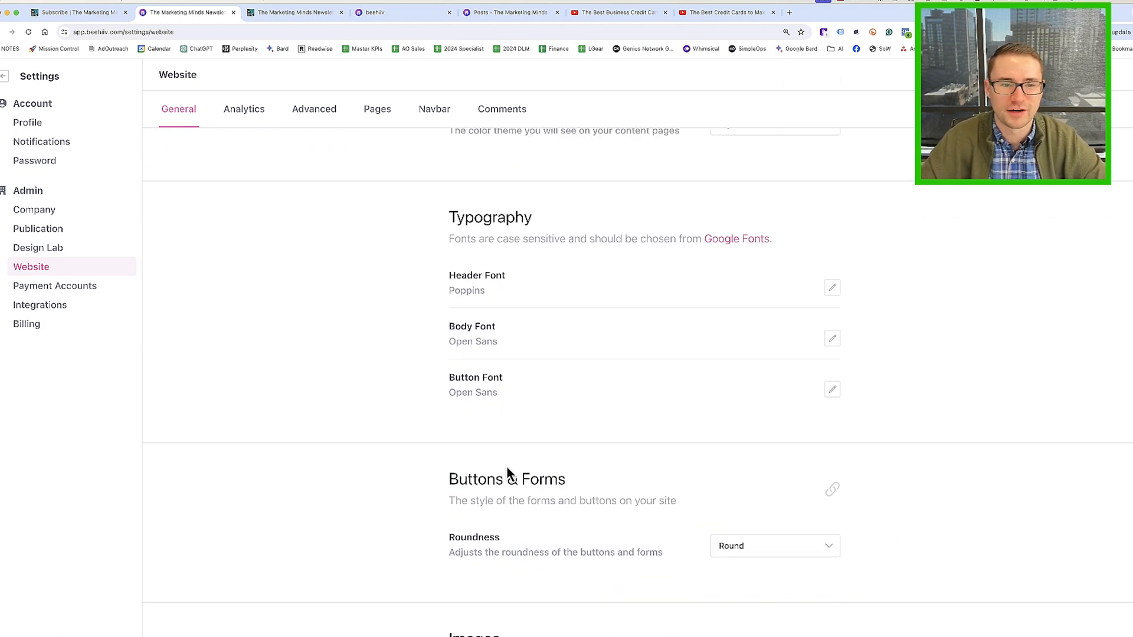
scroll(up, 3)
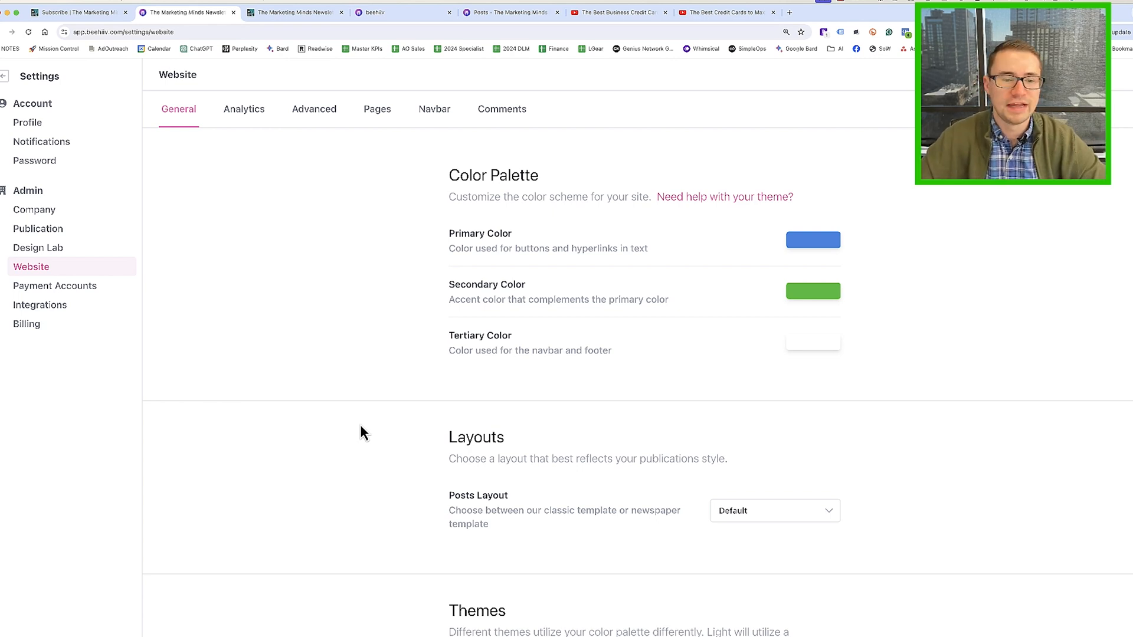
mouse_move(243, 109)
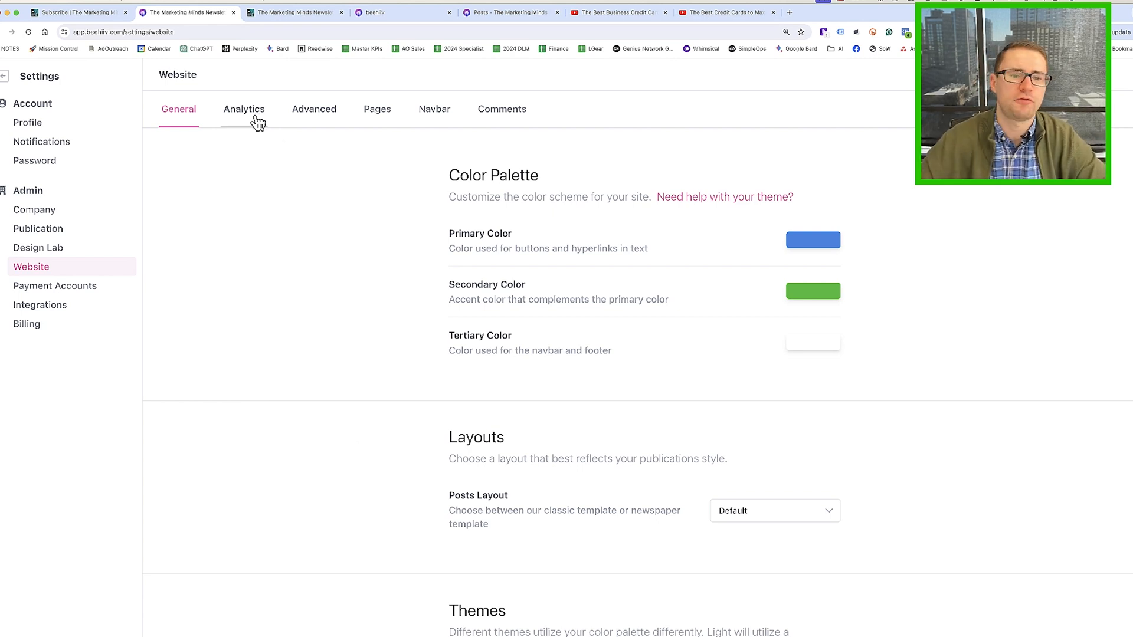
mouse_move(249, 118)
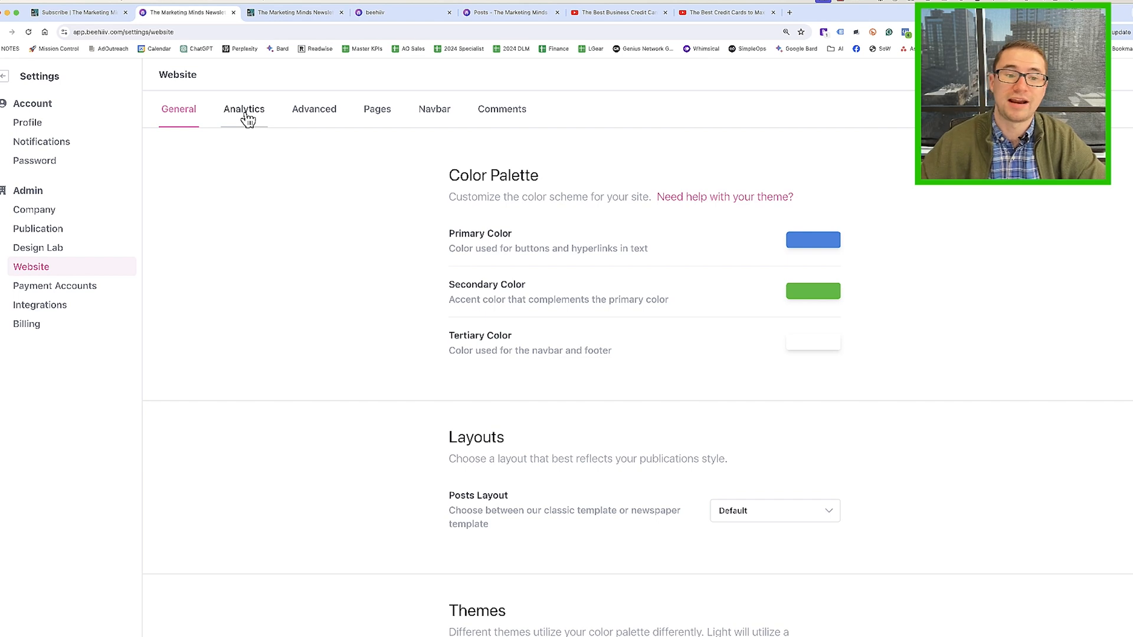
click(243, 108)
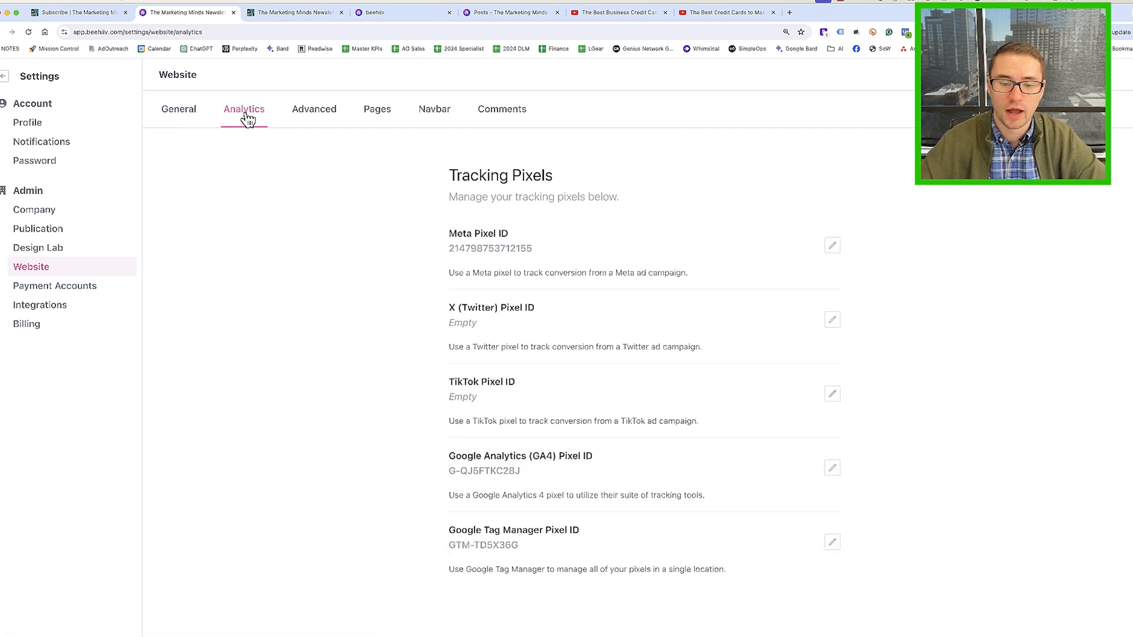
mouse_move(494, 565)
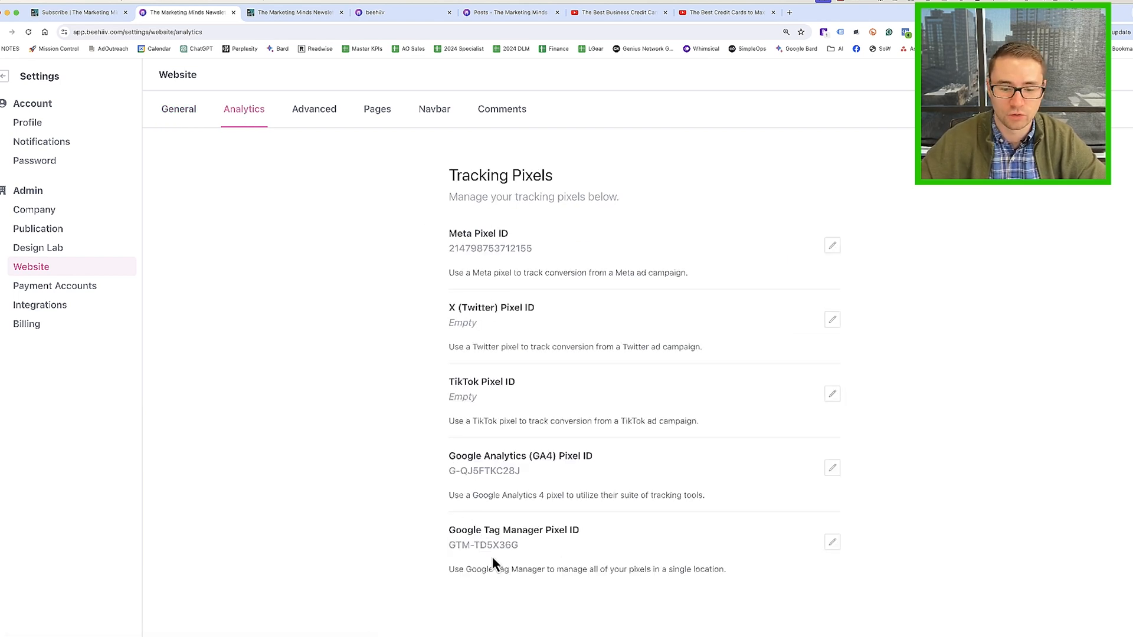
click(179, 108)
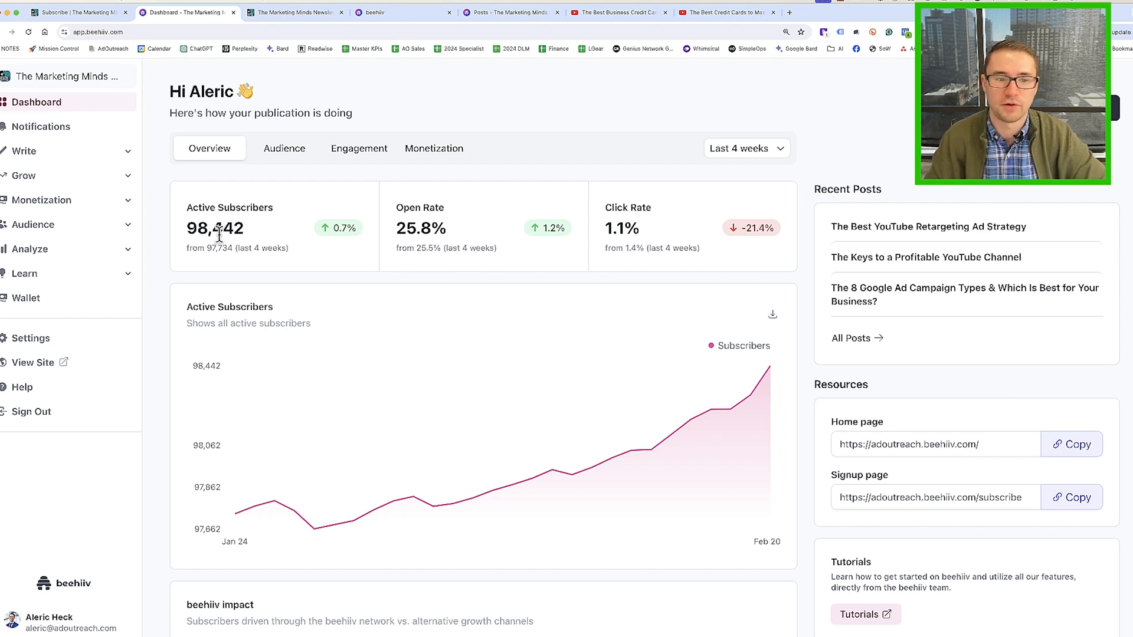
mouse_move(220, 186)
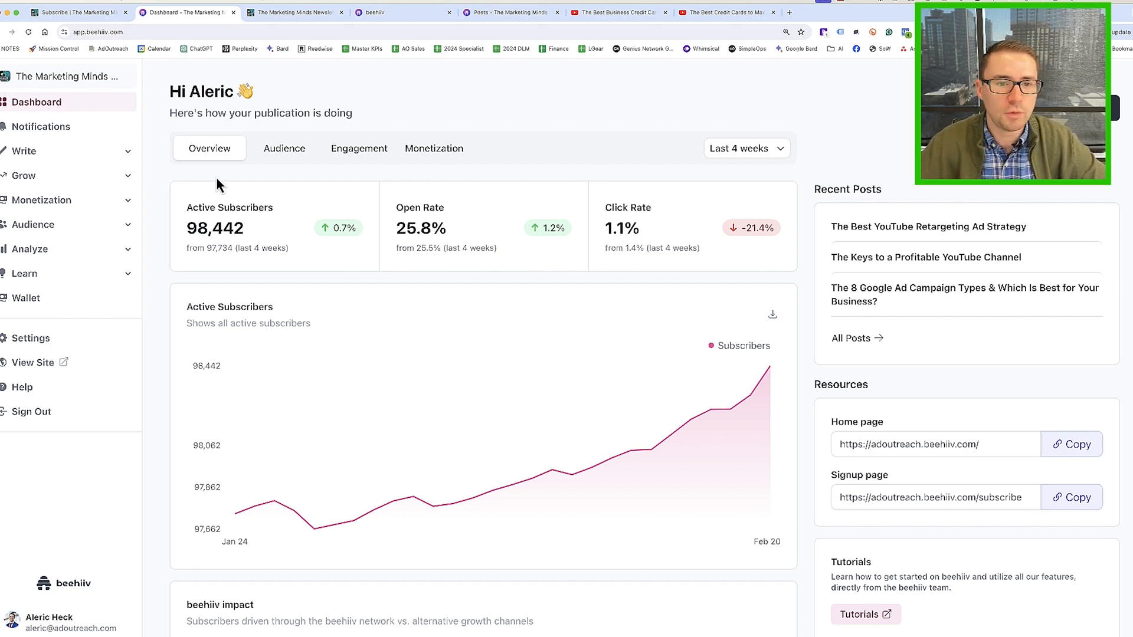
mouse_move(86, 157)
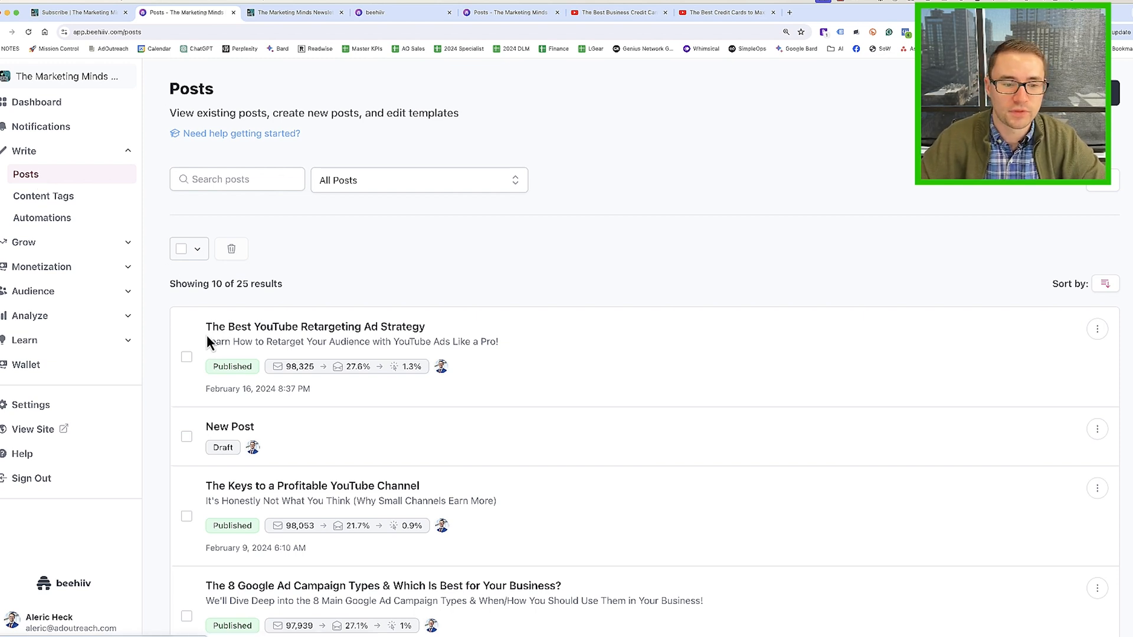
View The Best YouTube Retargeting Ad Strategy email stats: 98,325 recipients, 27,145 opens, 346 clicks
click(314, 327)
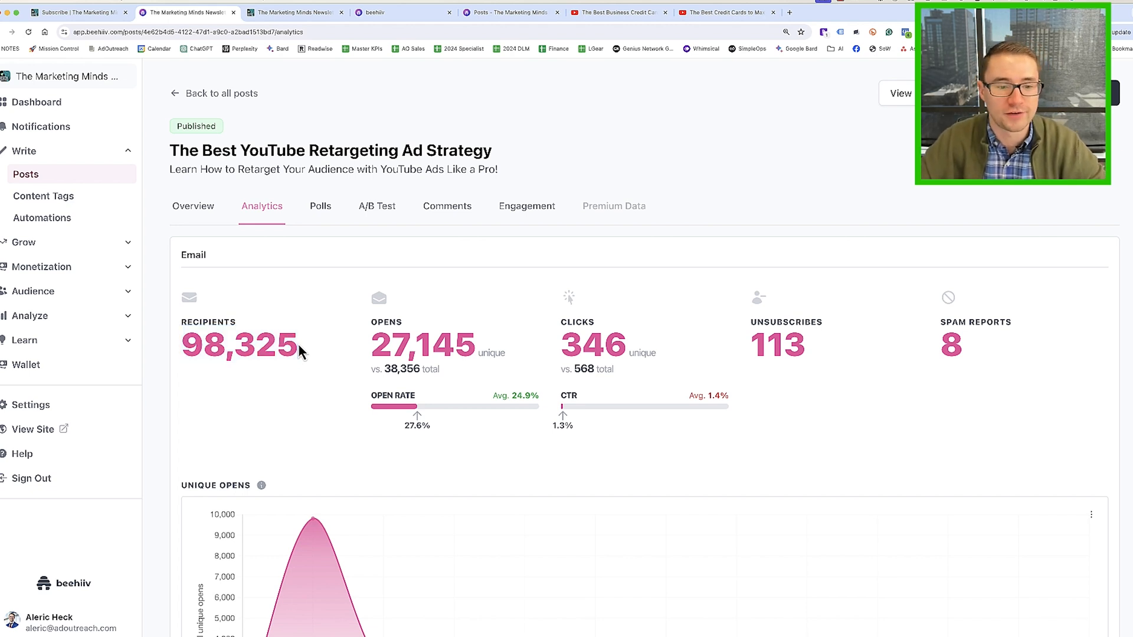
mouse_move(375, 346)
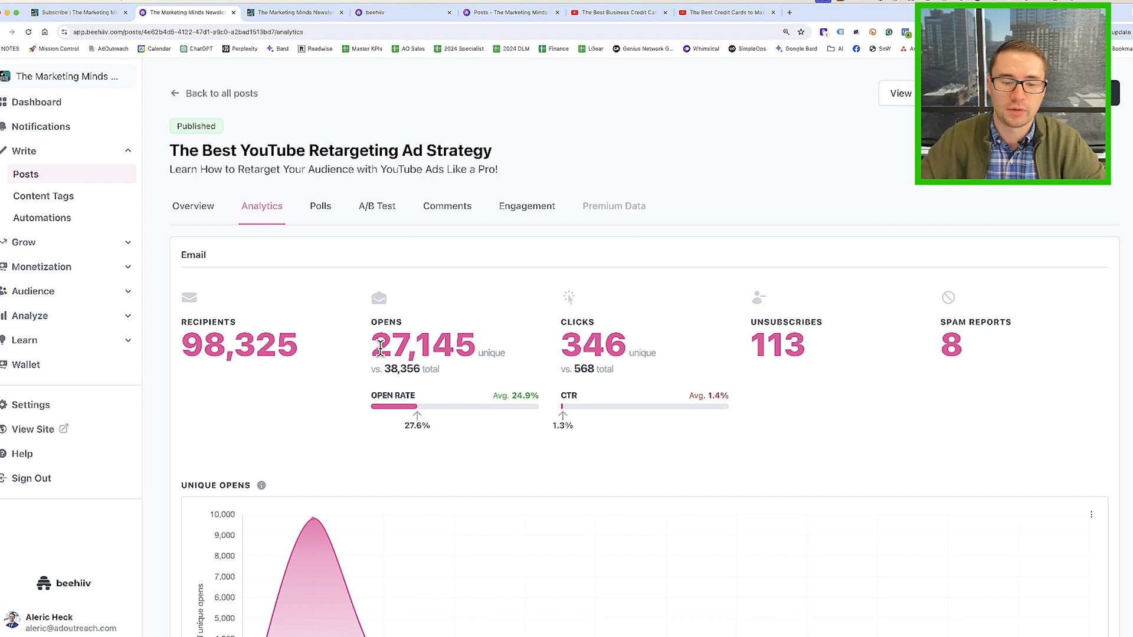
double_click(423, 345)
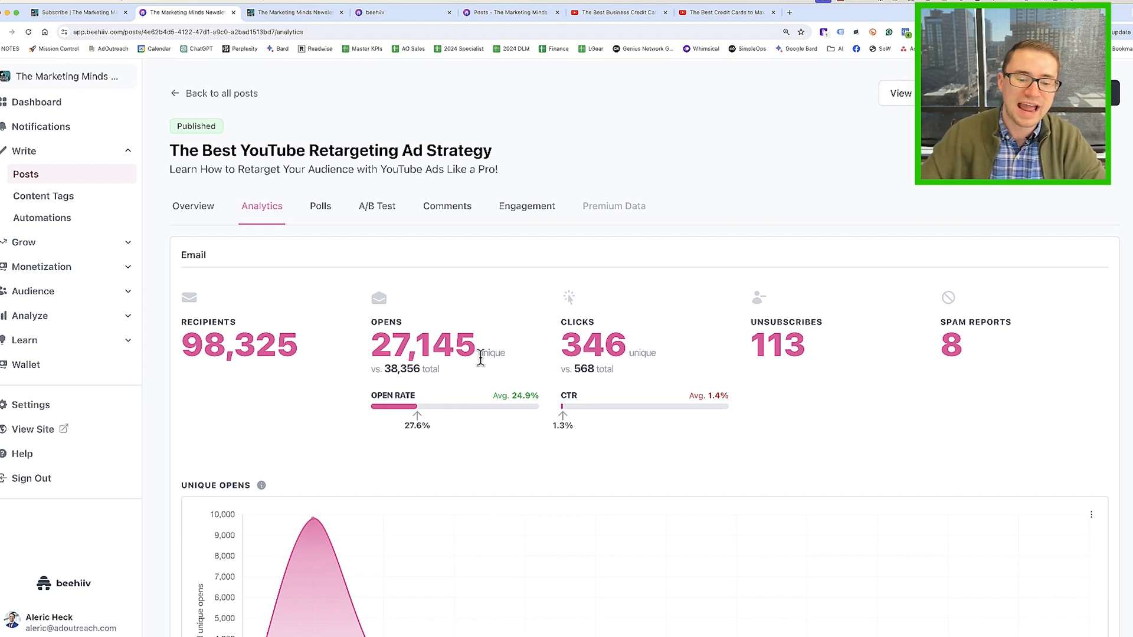
double_click(402, 370)
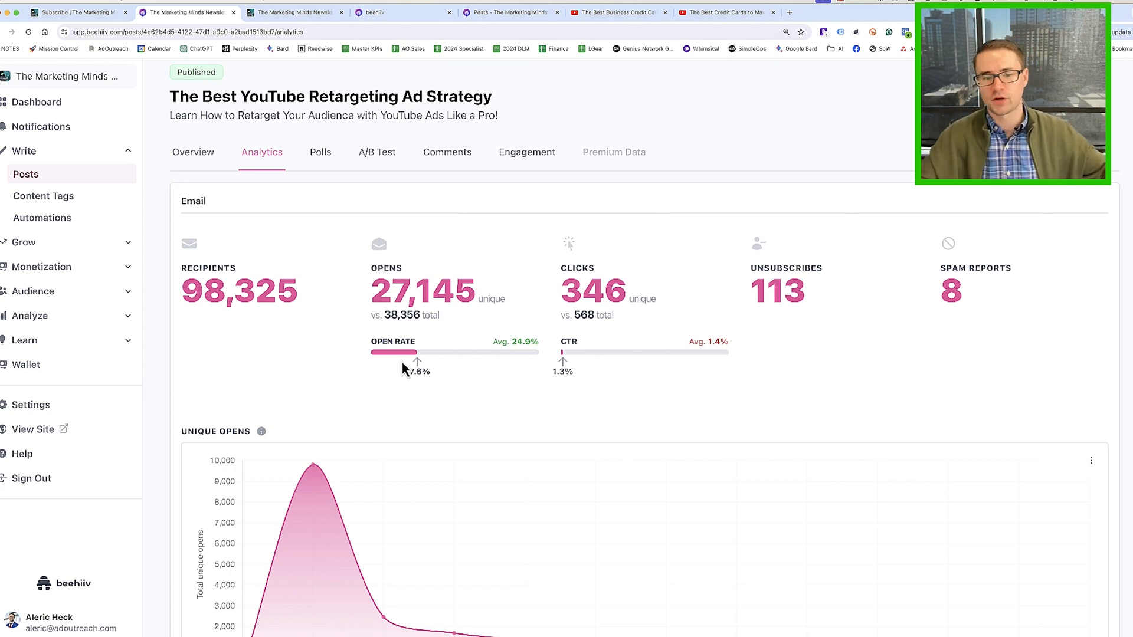
mouse_move(436, 361)
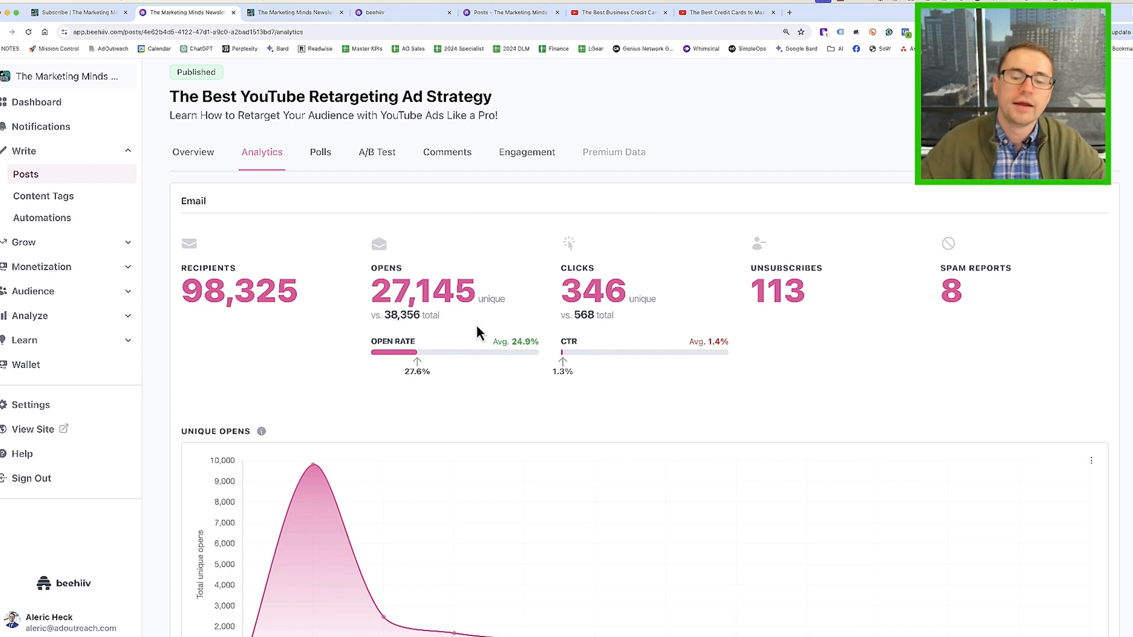
mouse_move(374, 387)
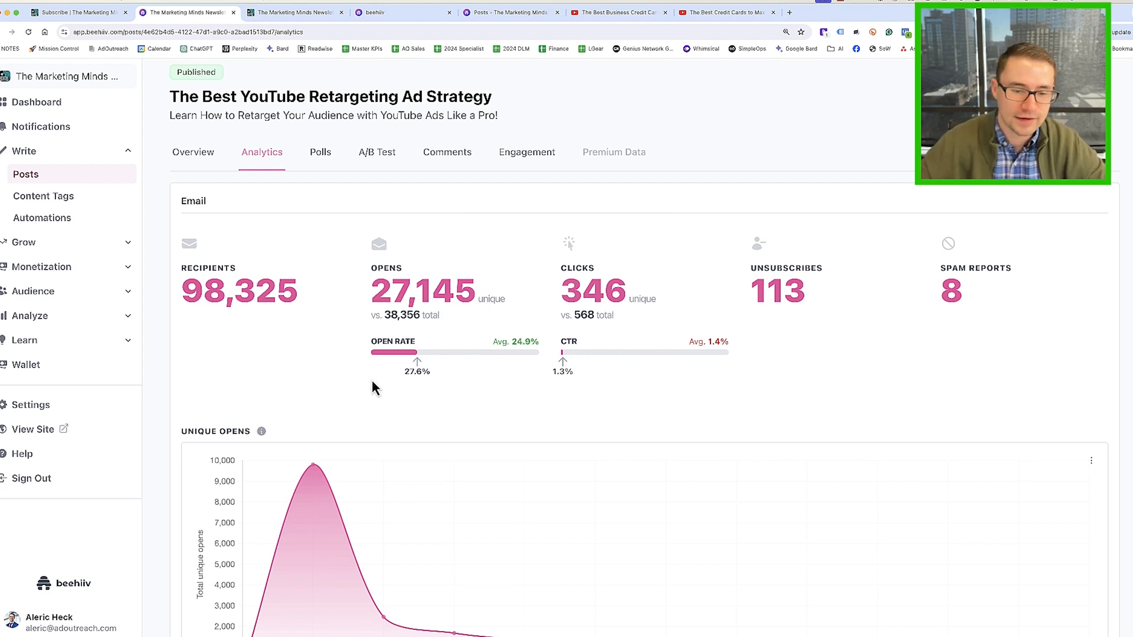
mouse_move(412, 369)
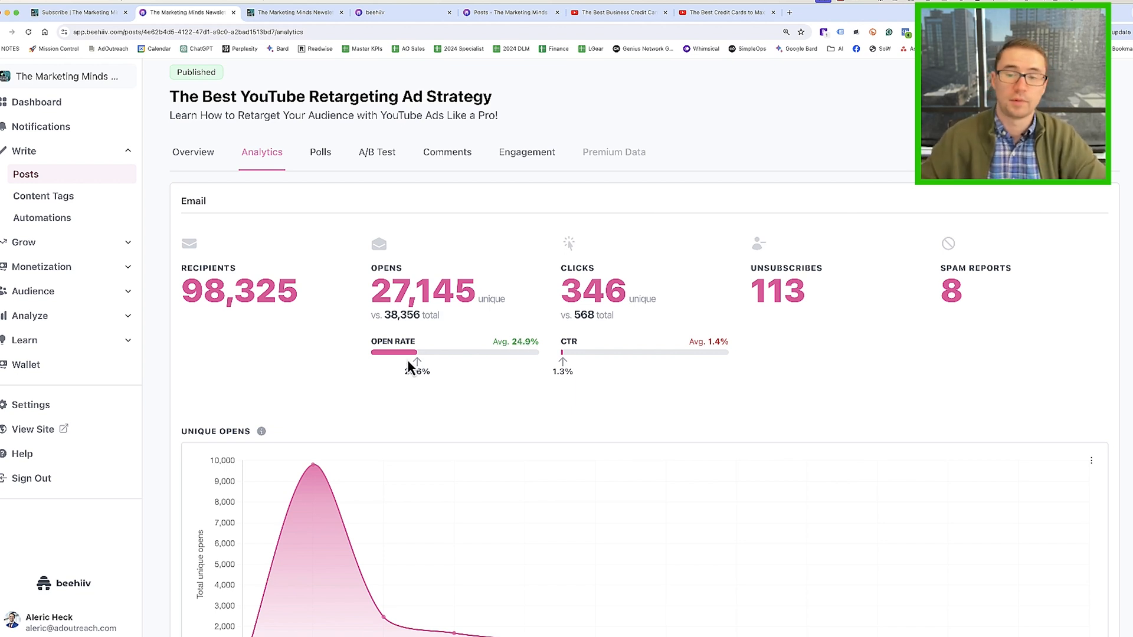
scroll(down, 3)
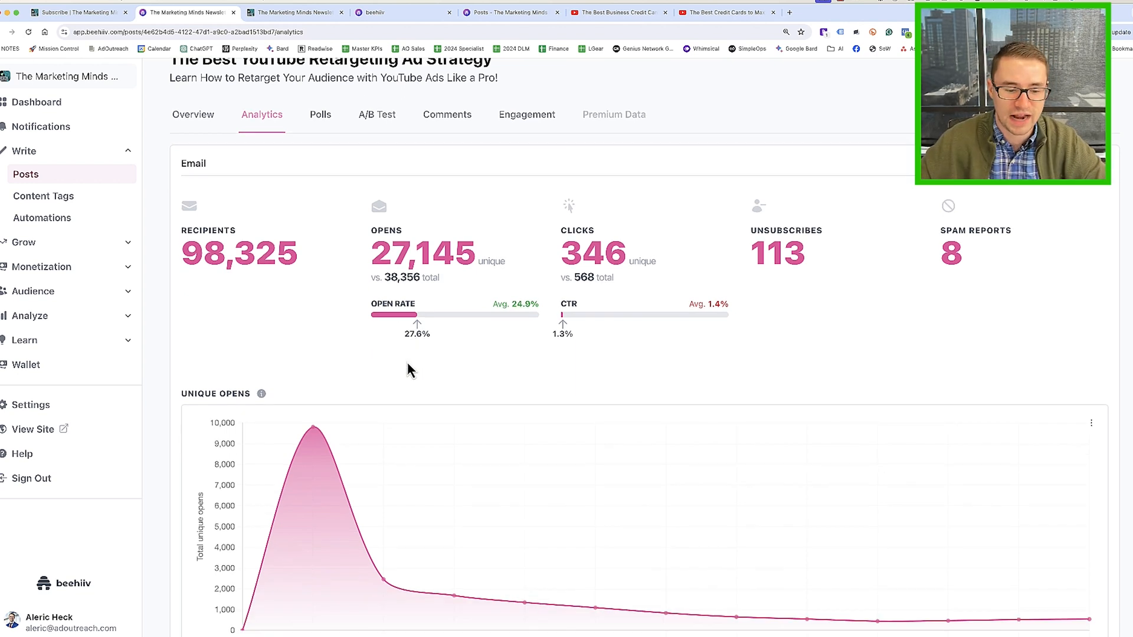
scroll(down, 3)
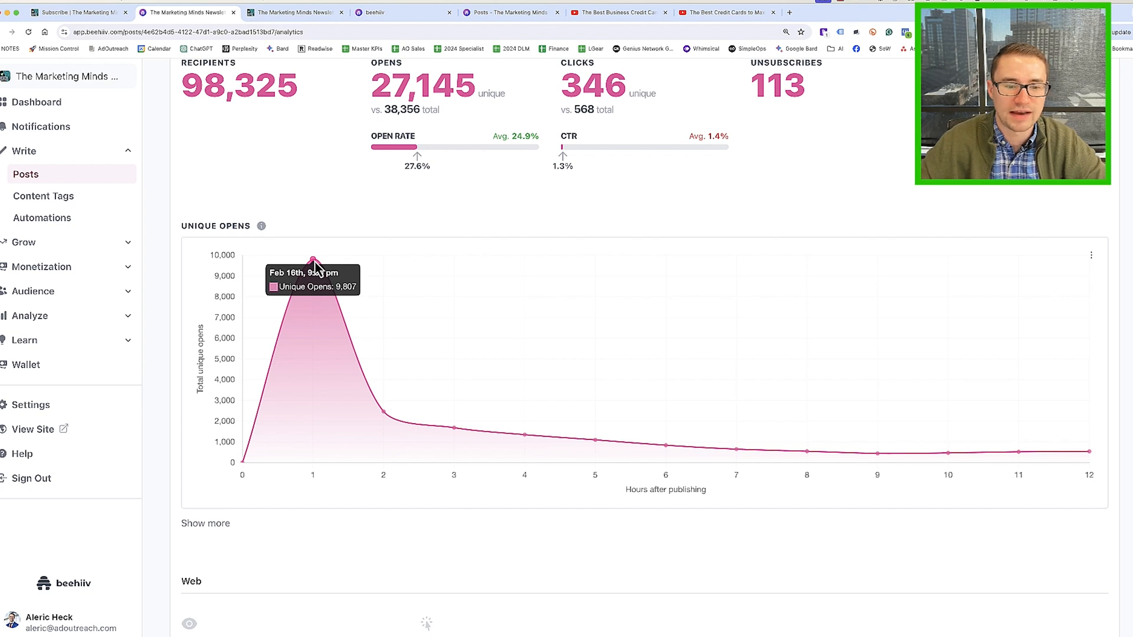
mouse_move(807, 360)
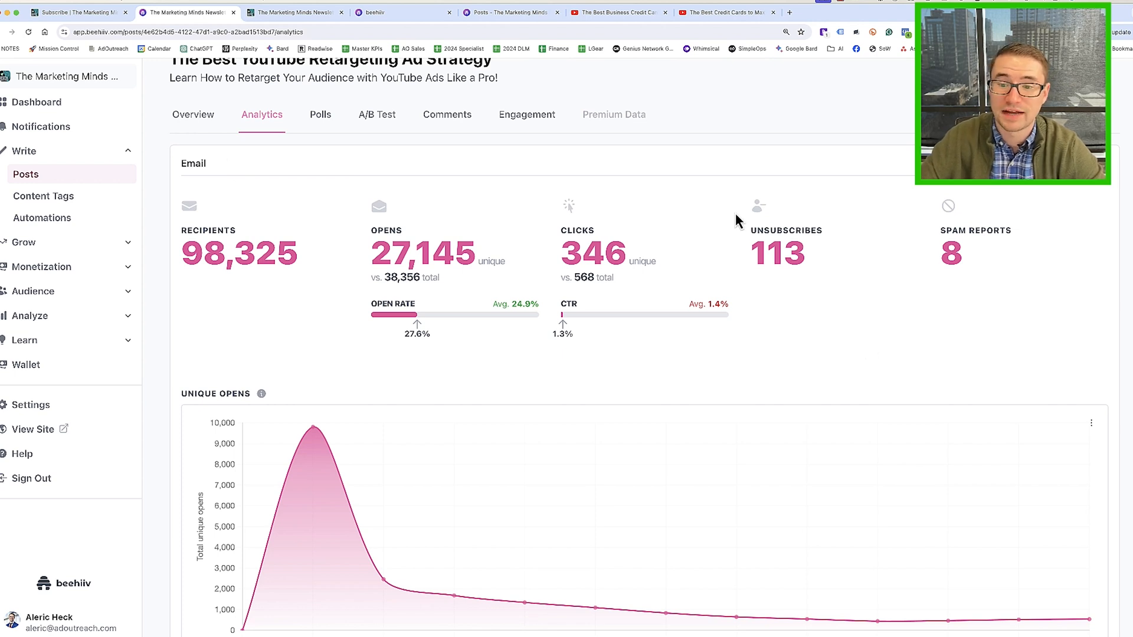
mouse_move(957, 215)
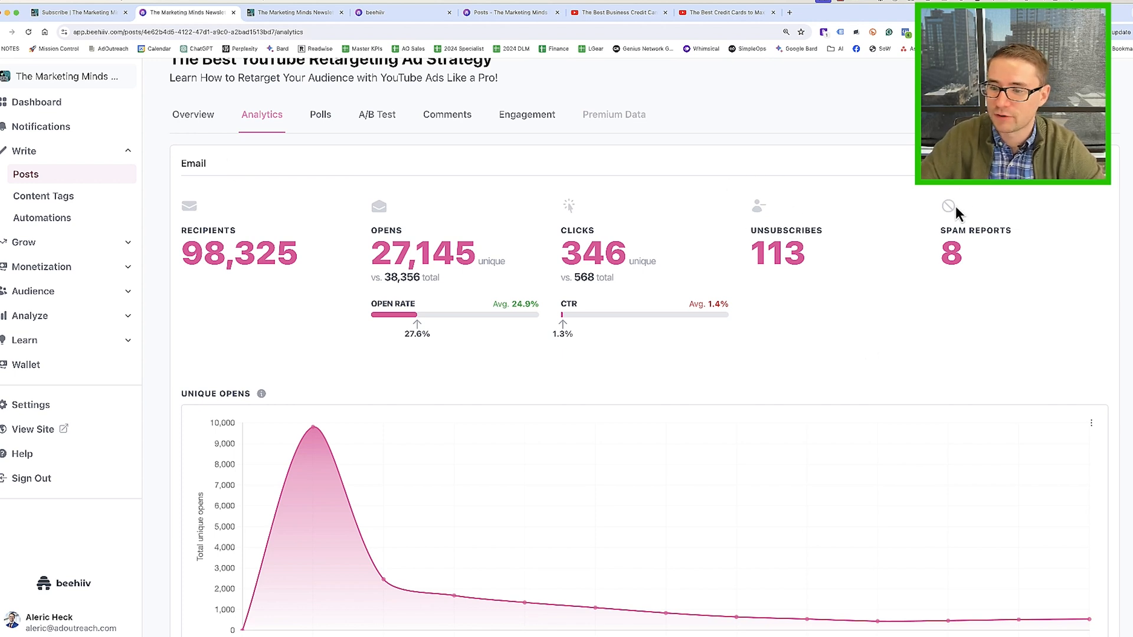
mouse_move(929, 207)
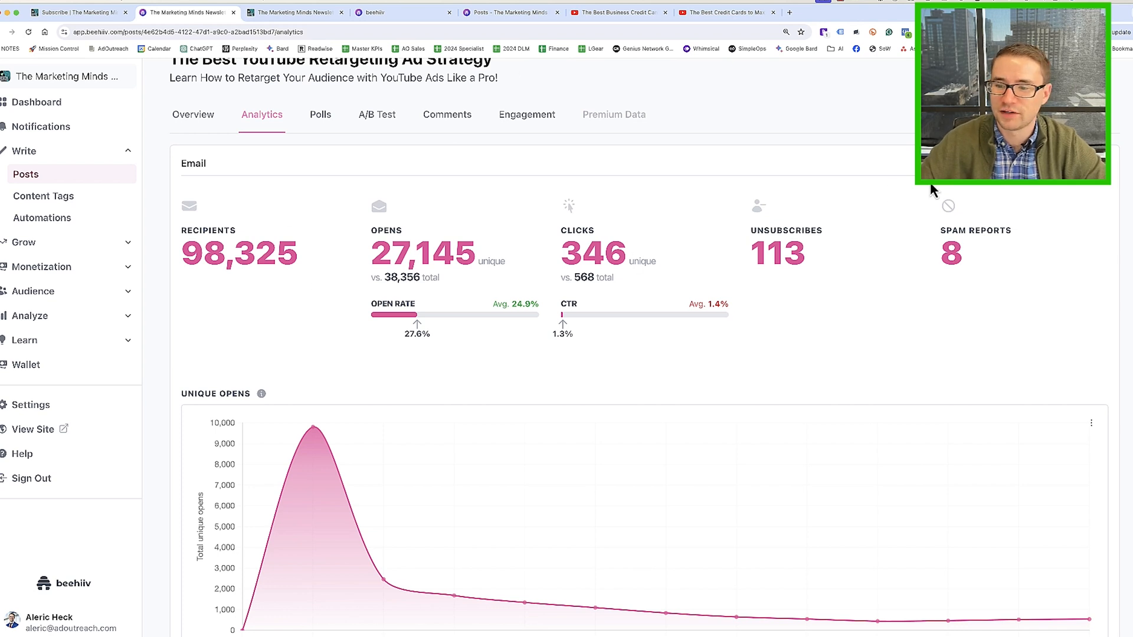
mouse_move(810, 210)
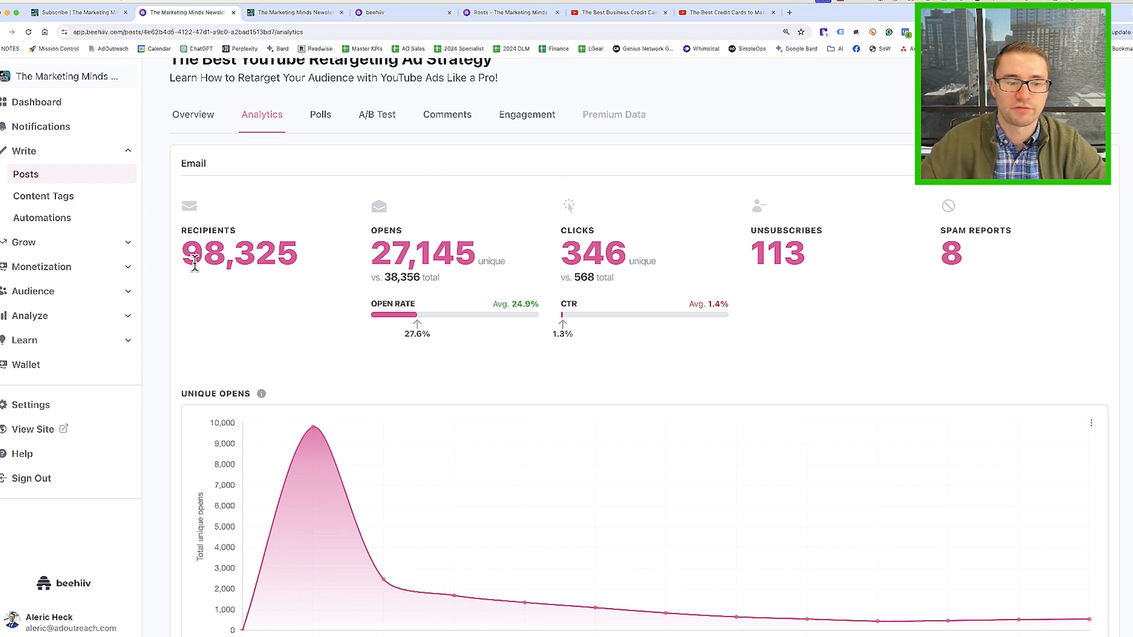
Scroll past the Unique Opens chart to the web pageviews and most-clicked links table
scroll(down, 3)
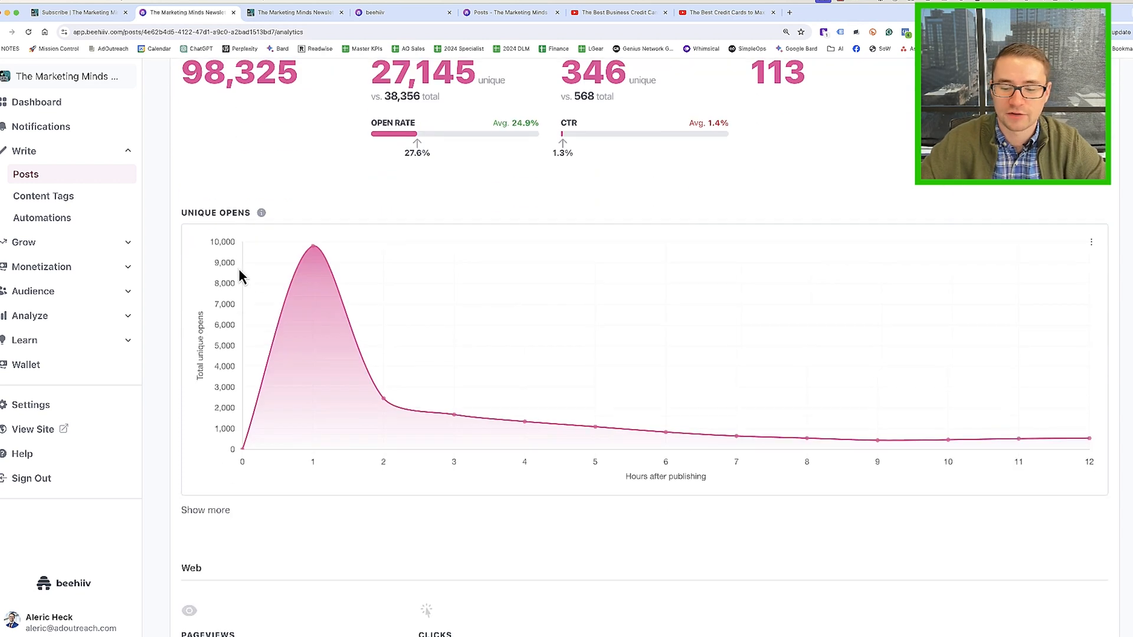
scroll(down, 3)
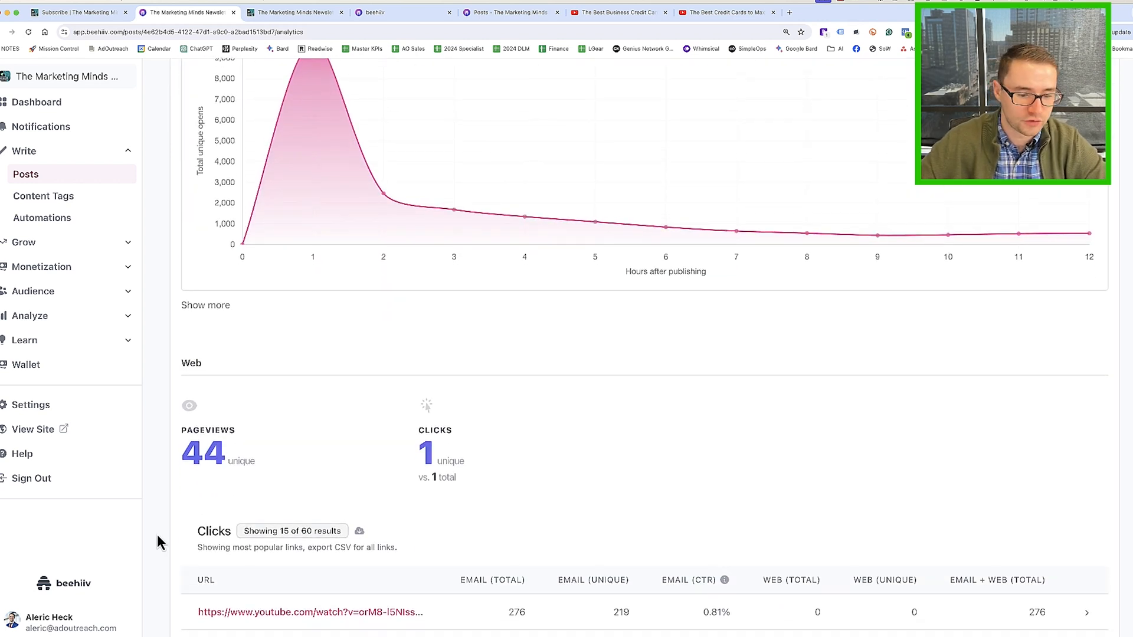
scroll(down, 3)
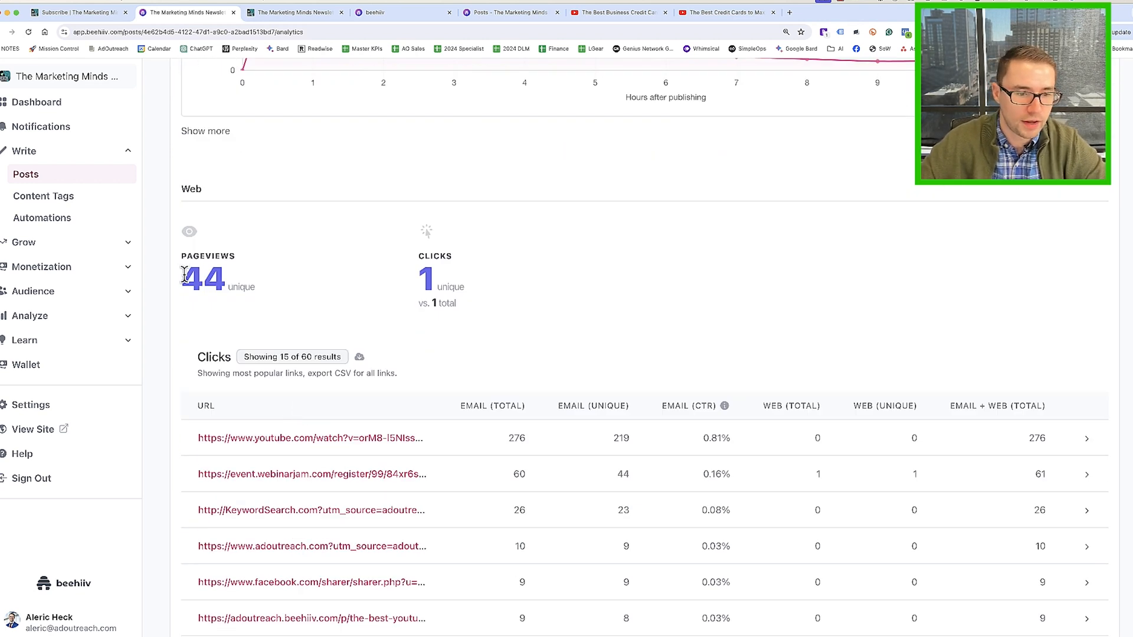
mouse_move(289, 295)
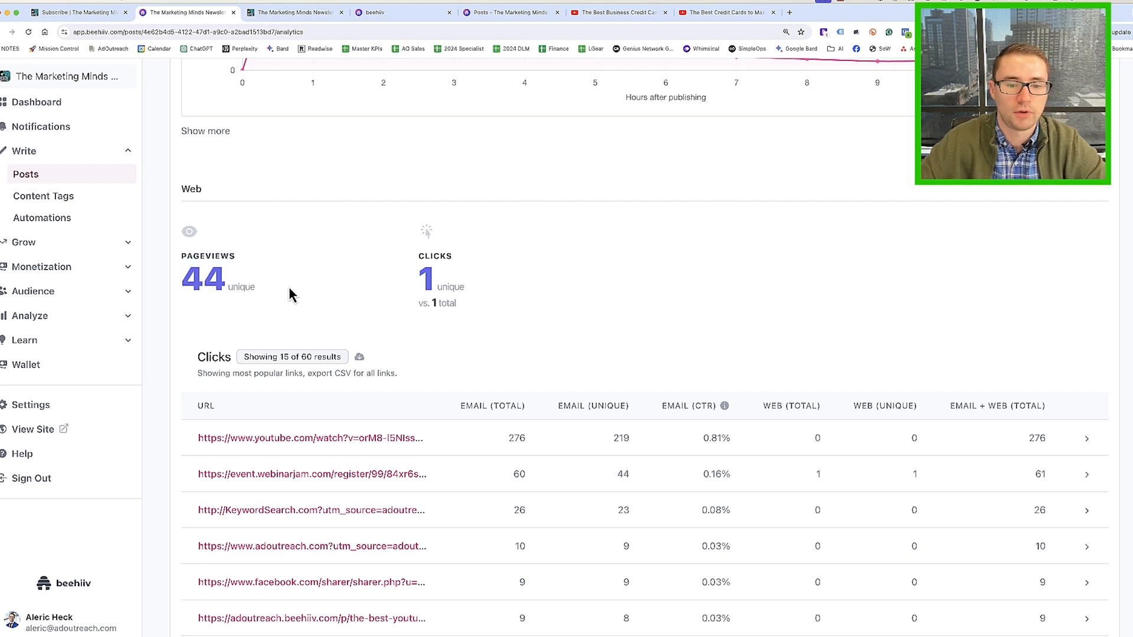
Find and open the retargeting post on the public newsletter website
click(293, 12)
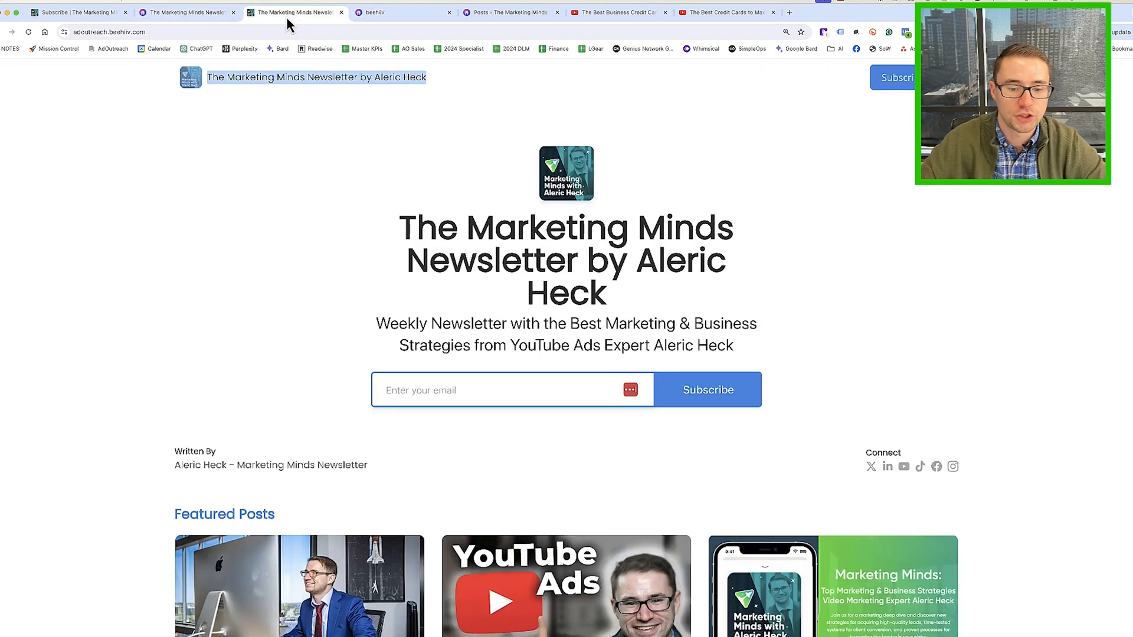
scroll(down, 3)
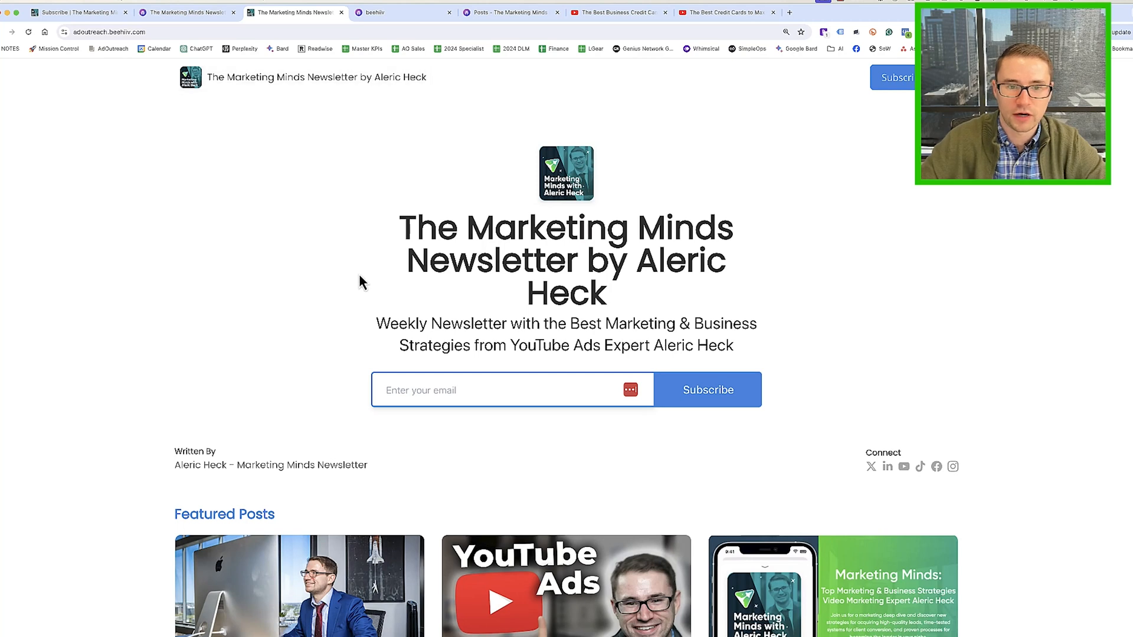
scroll(down, 3)
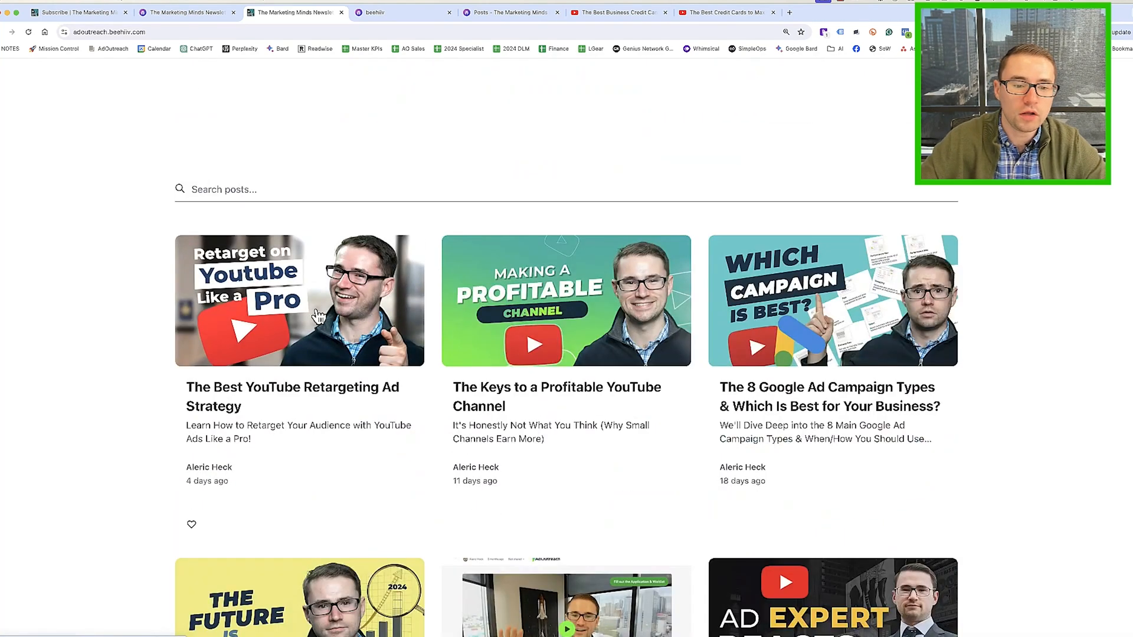
click(299, 301)
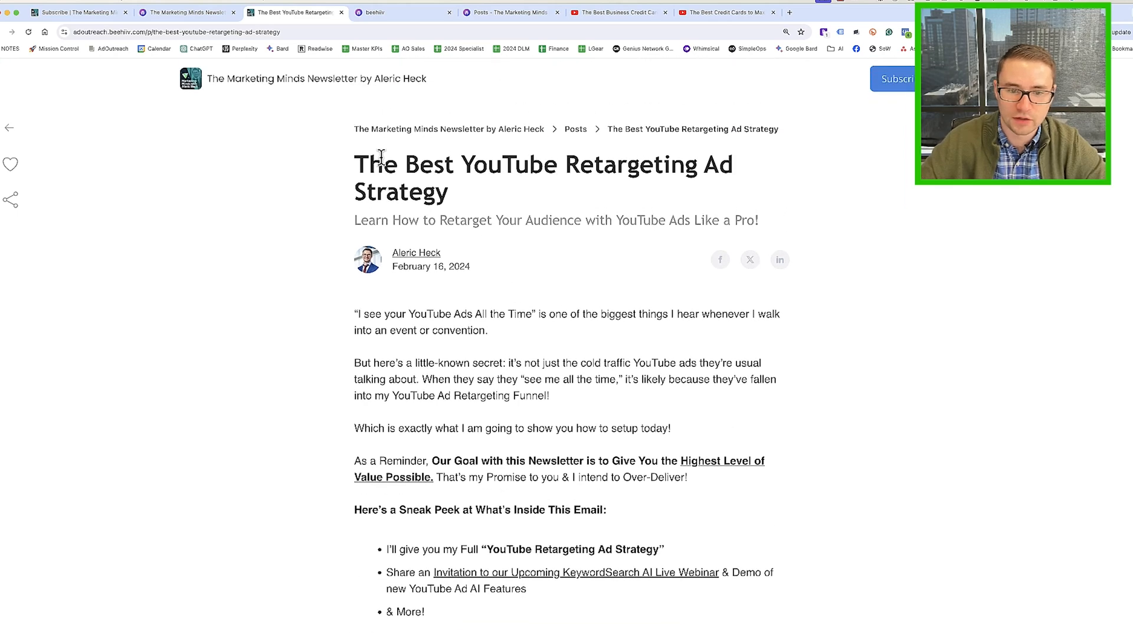
Read through the live web post, then return to its beehiiv analytics
scroll(down, 3)
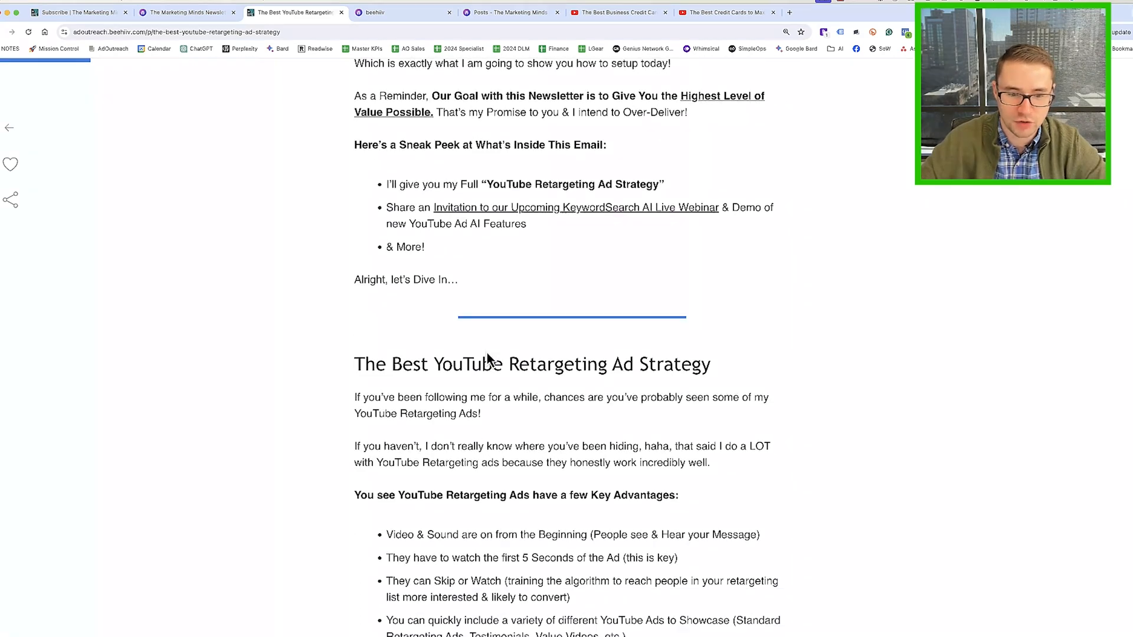
scroll(down, 3)
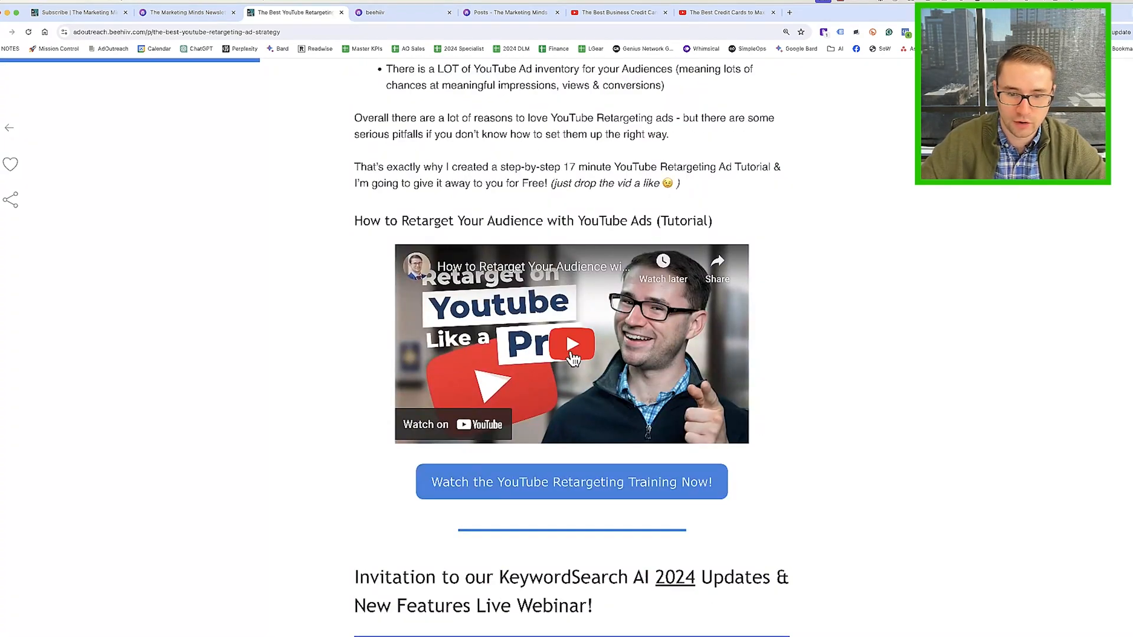
scroll(down, 3)
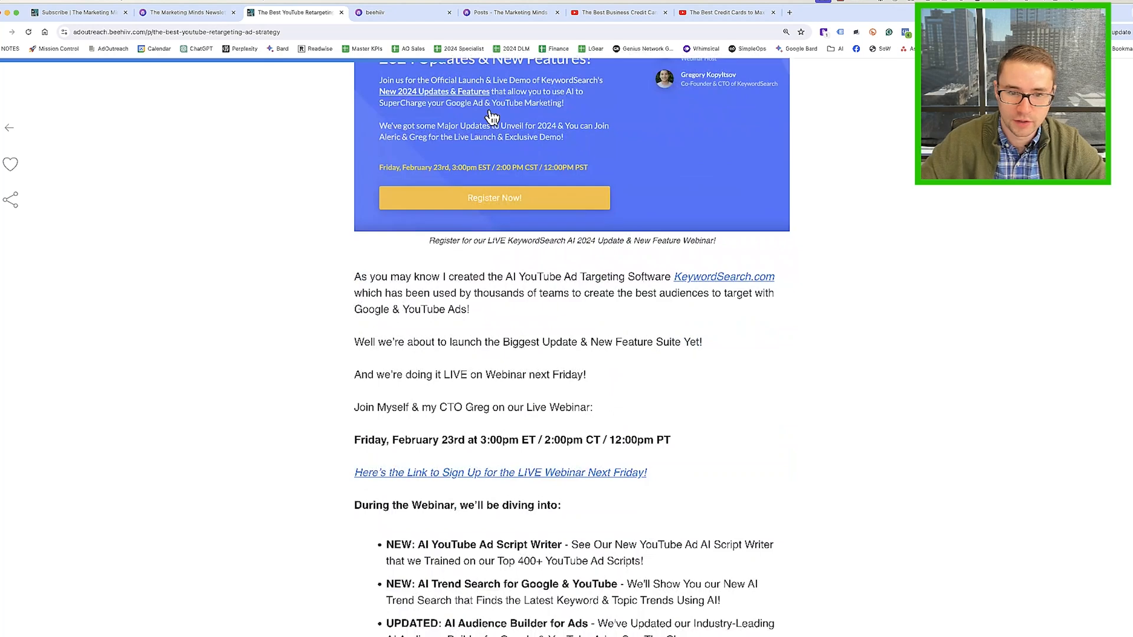
scroll(down, 3)
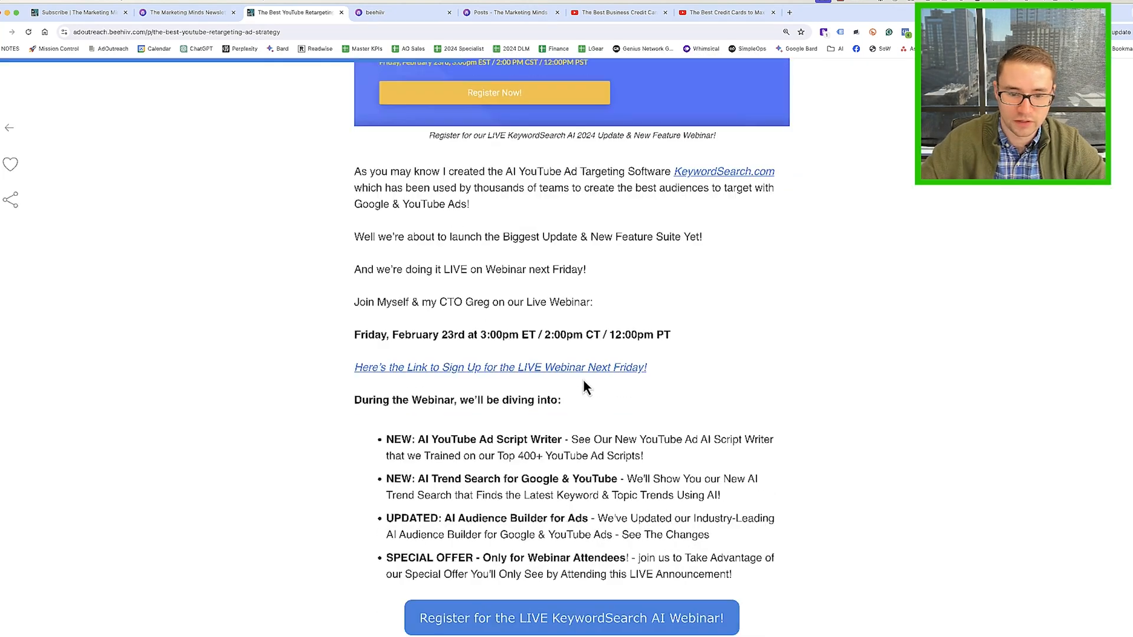
scroll(down, 3)
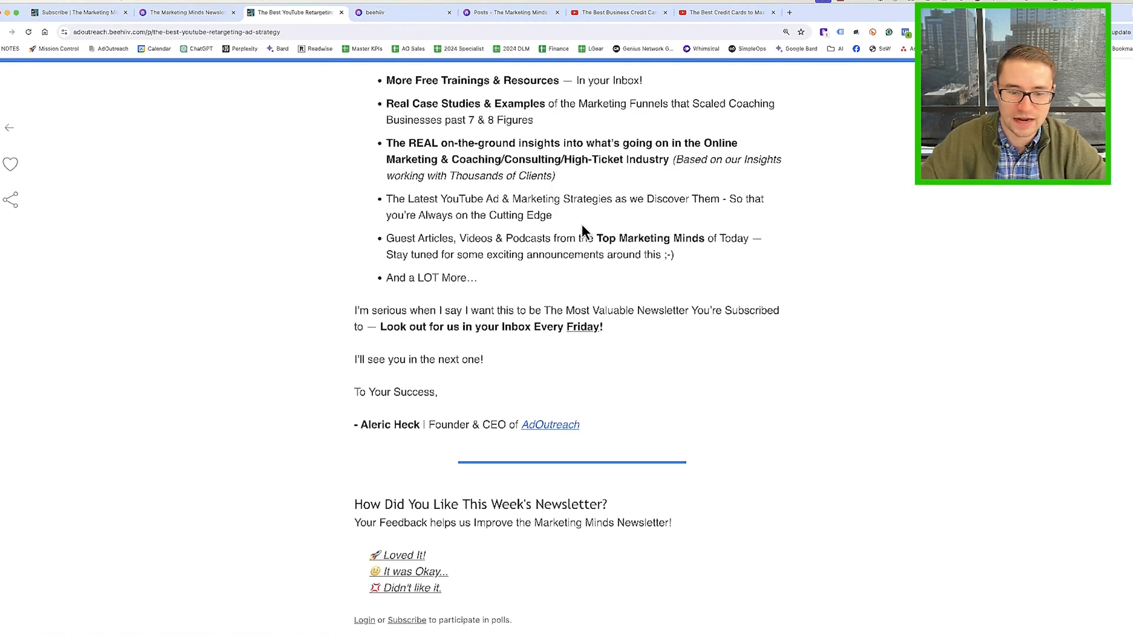
scroll(up, 3)
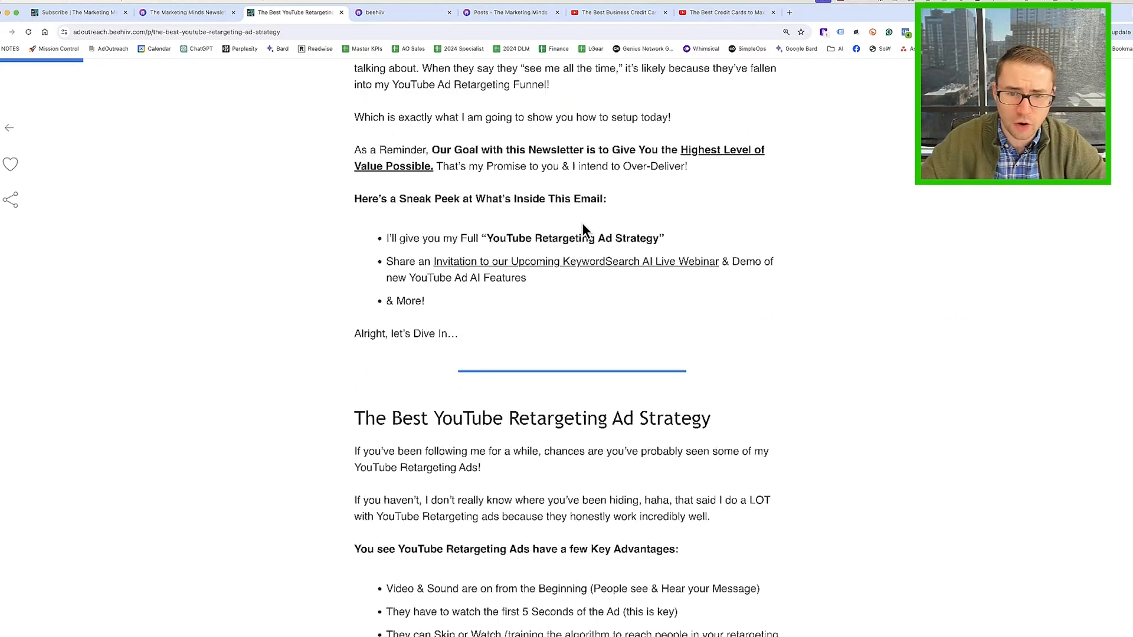
click(187, 11)
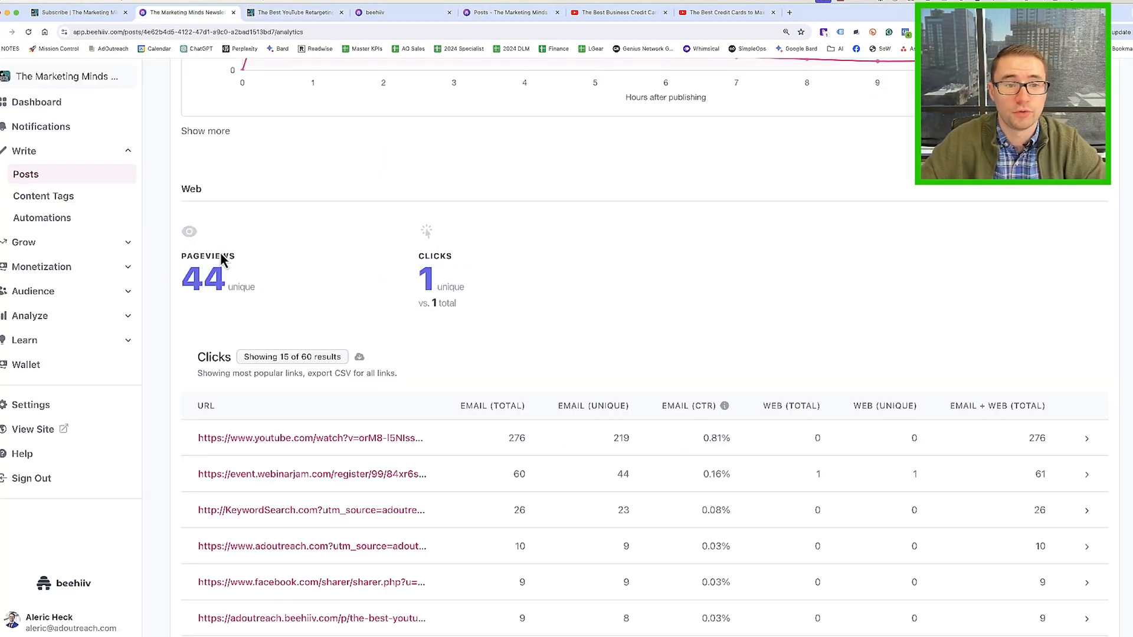
click(295, 11)
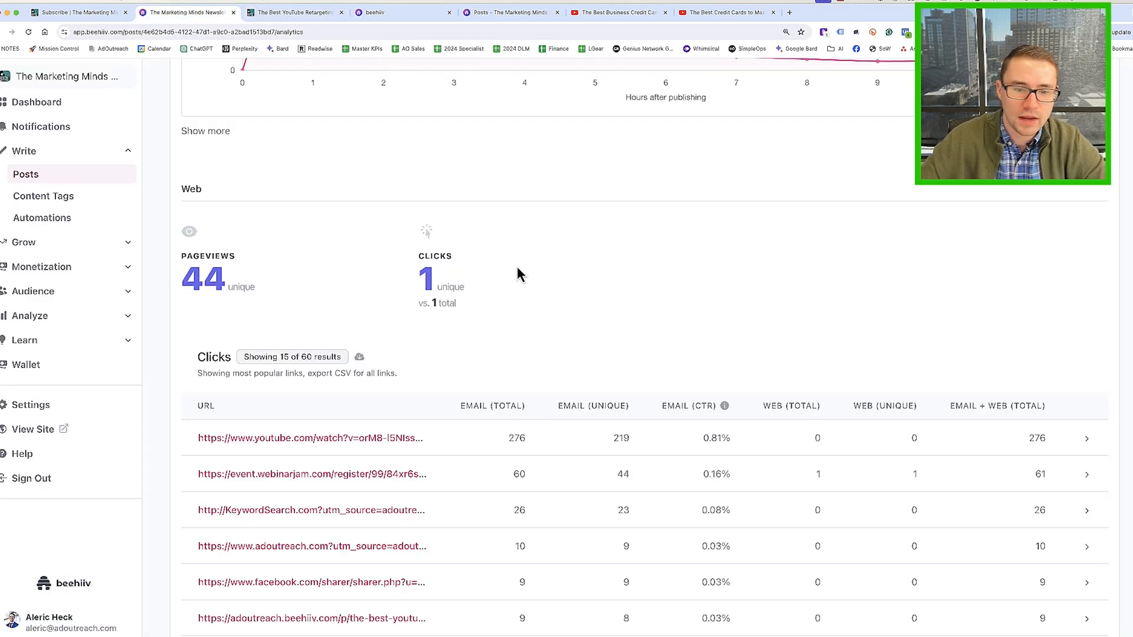
scroll(down, 3)
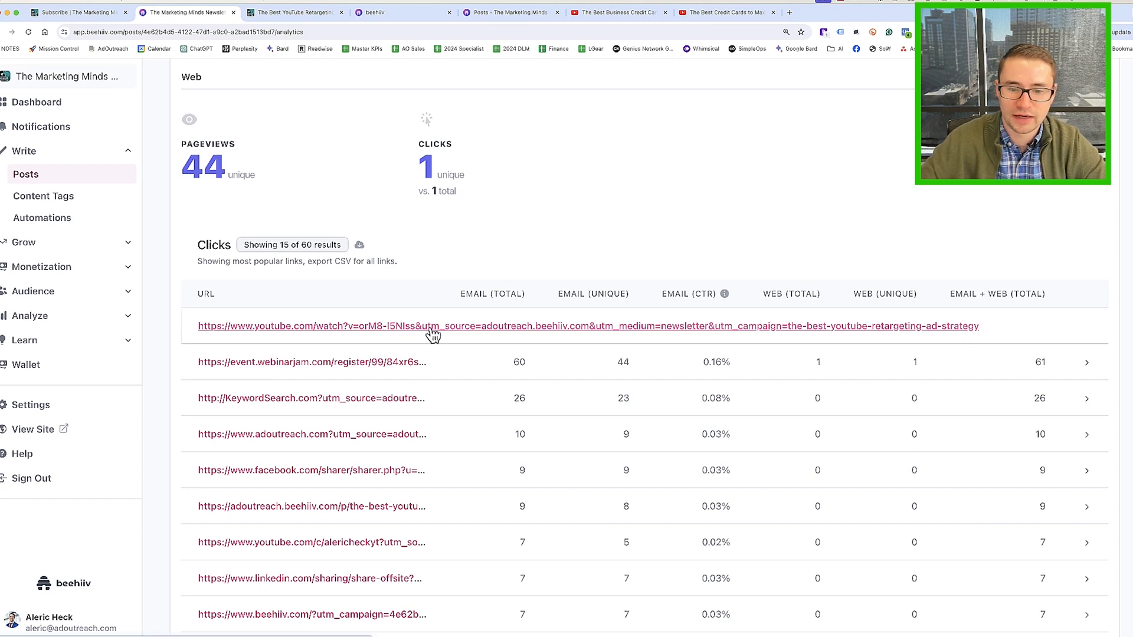
mouse_move(388, 337)
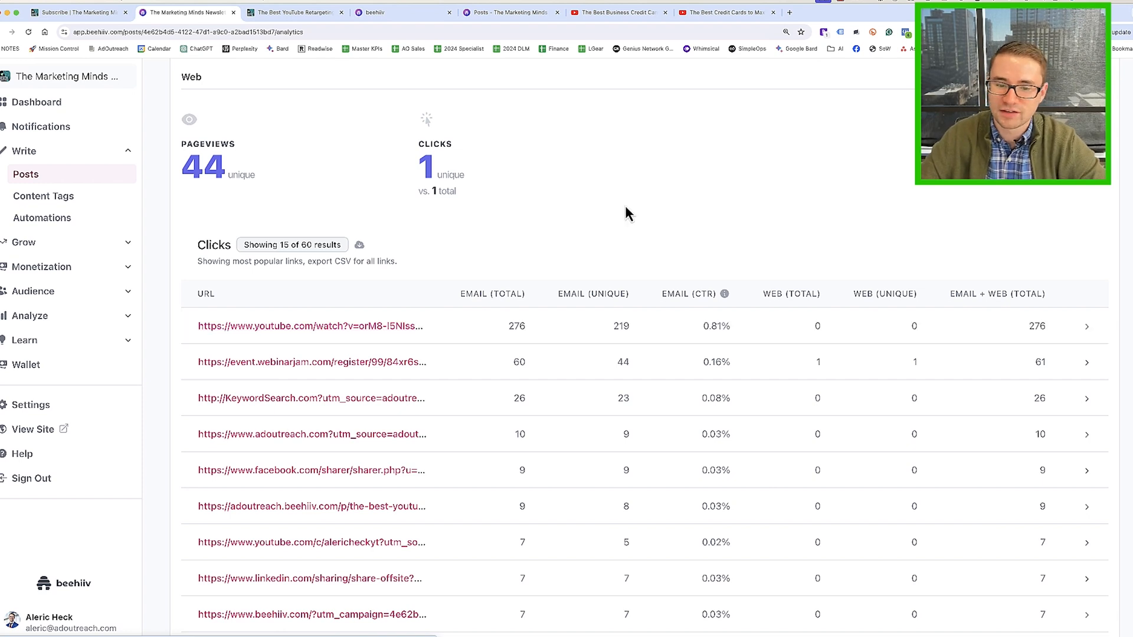
mouse_move(578, 333)
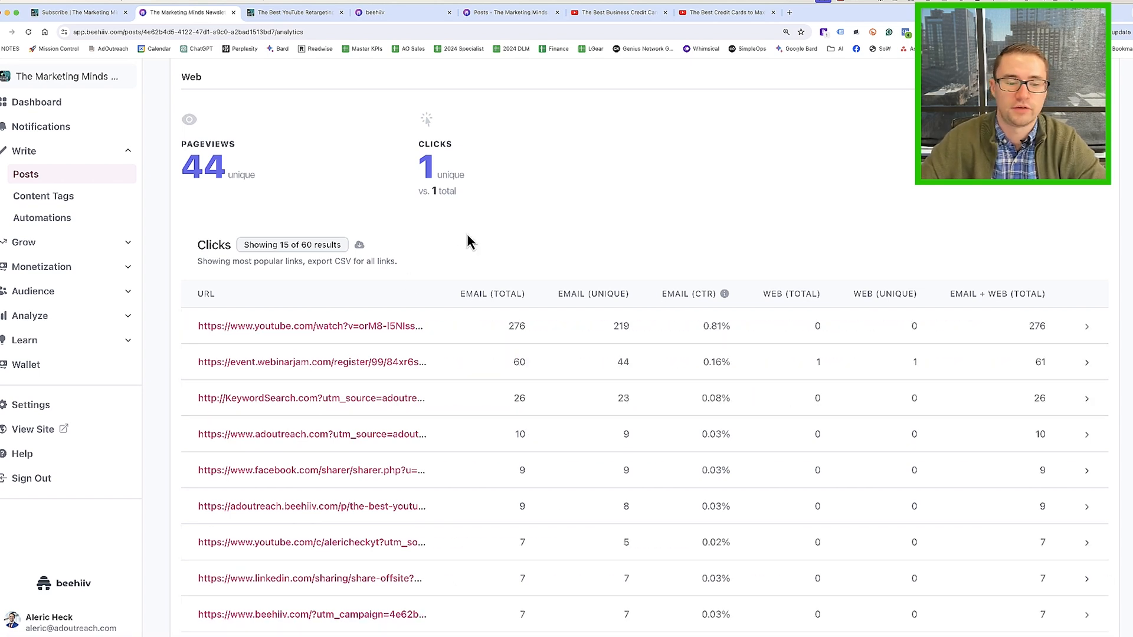
mouse_move(707, 208)
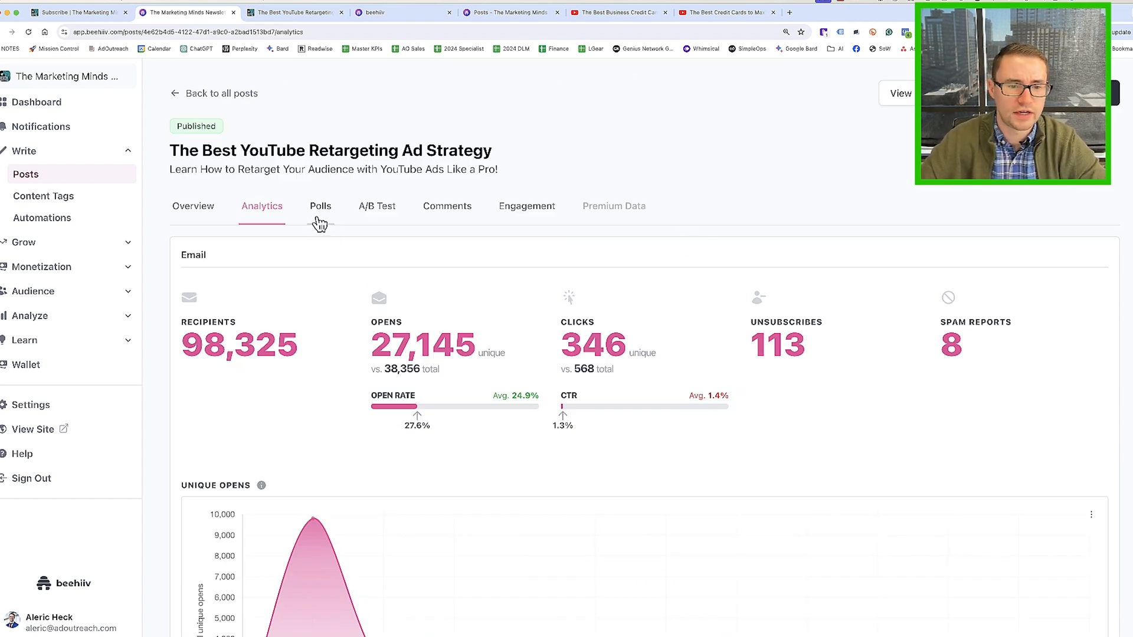
Check the post's satisfaction poll results and A/B test tabs, then return to Overview
click(320, 205)
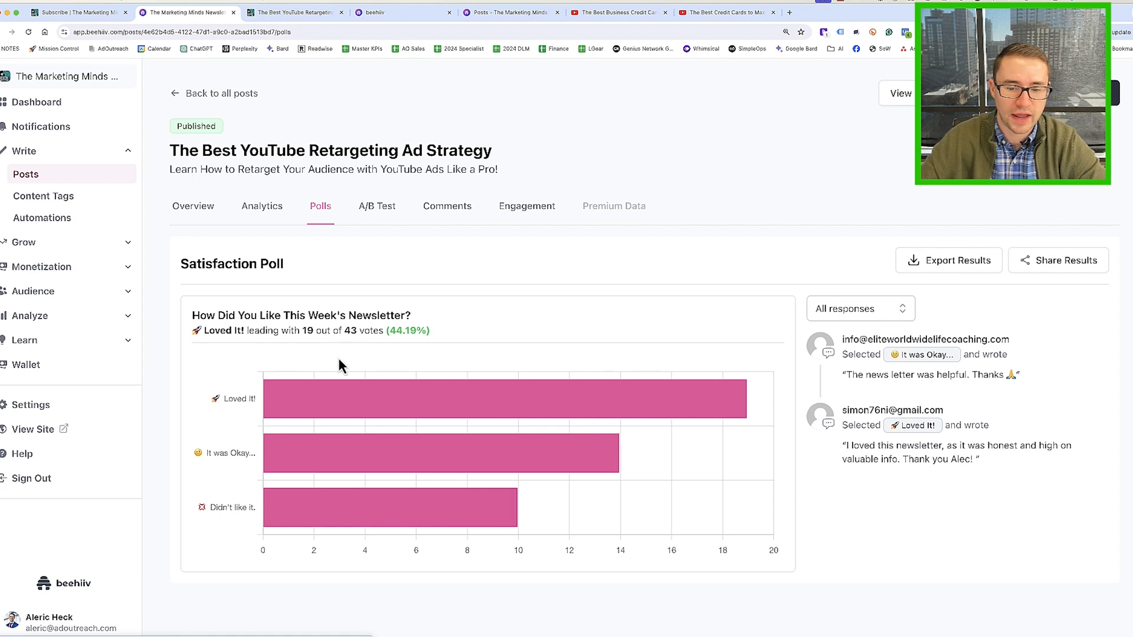
mouse_move(364, 518)
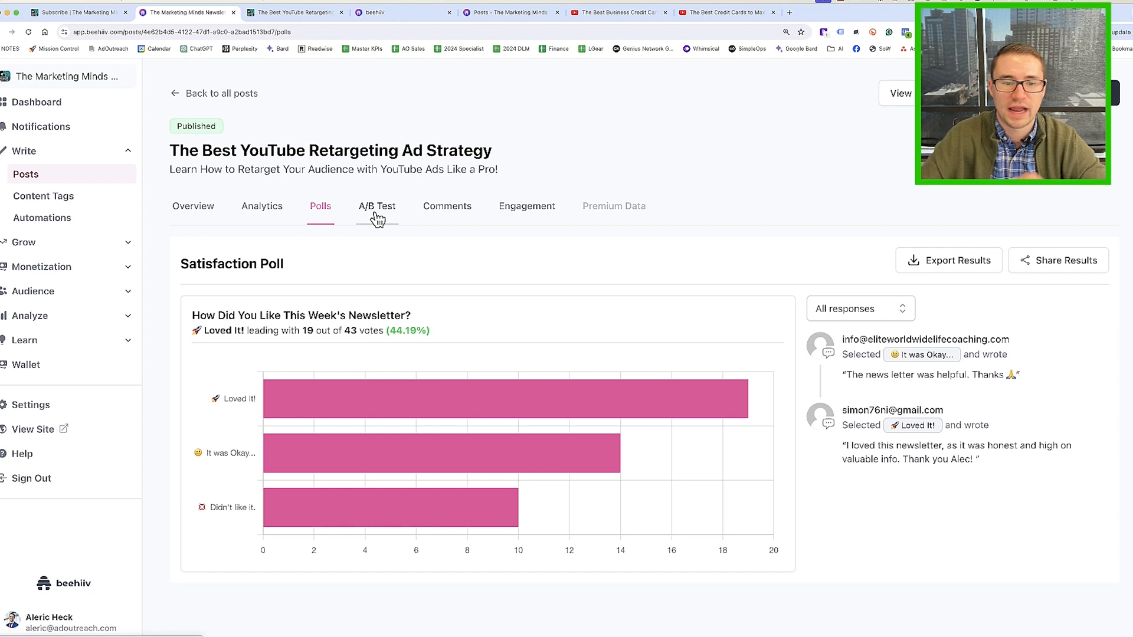
click(376, 206)
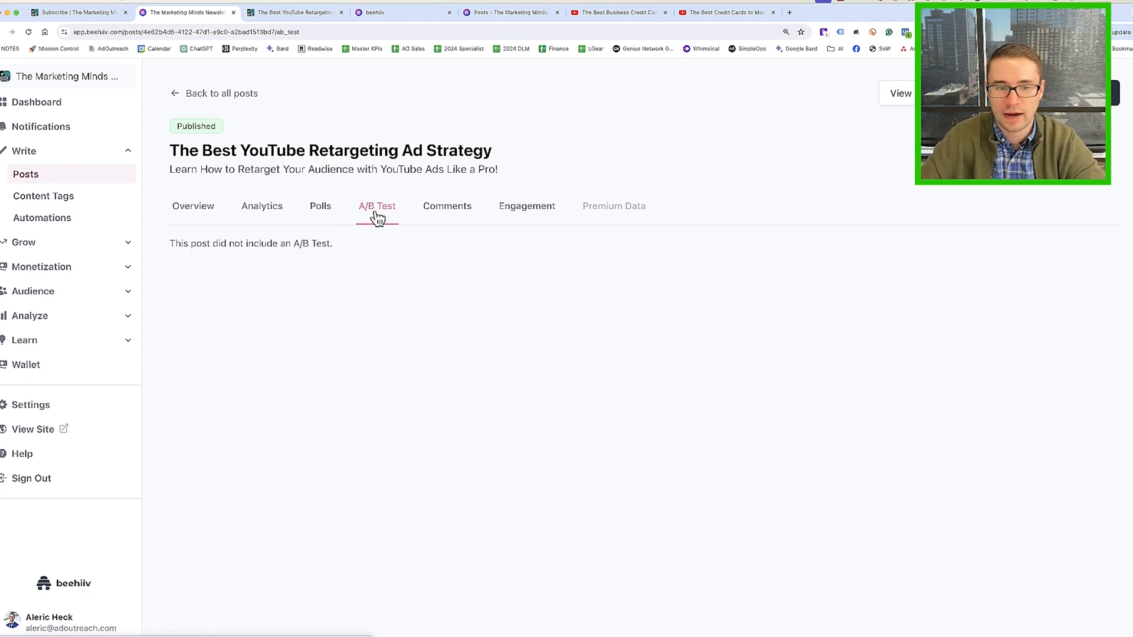
mouse_move(526, 205)
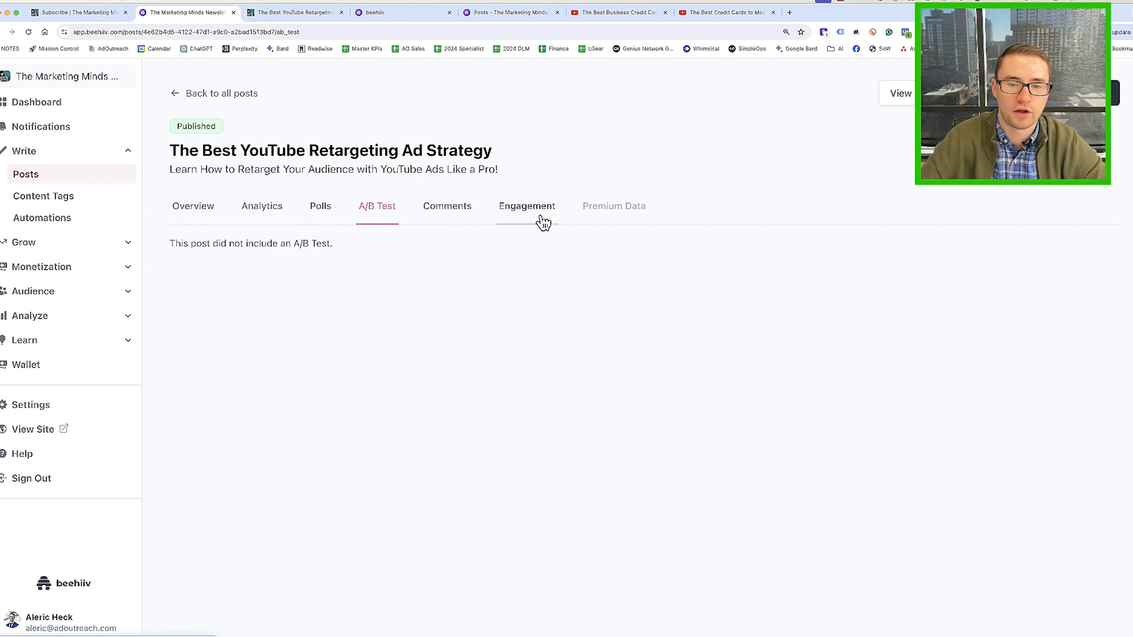
click(192, 205)
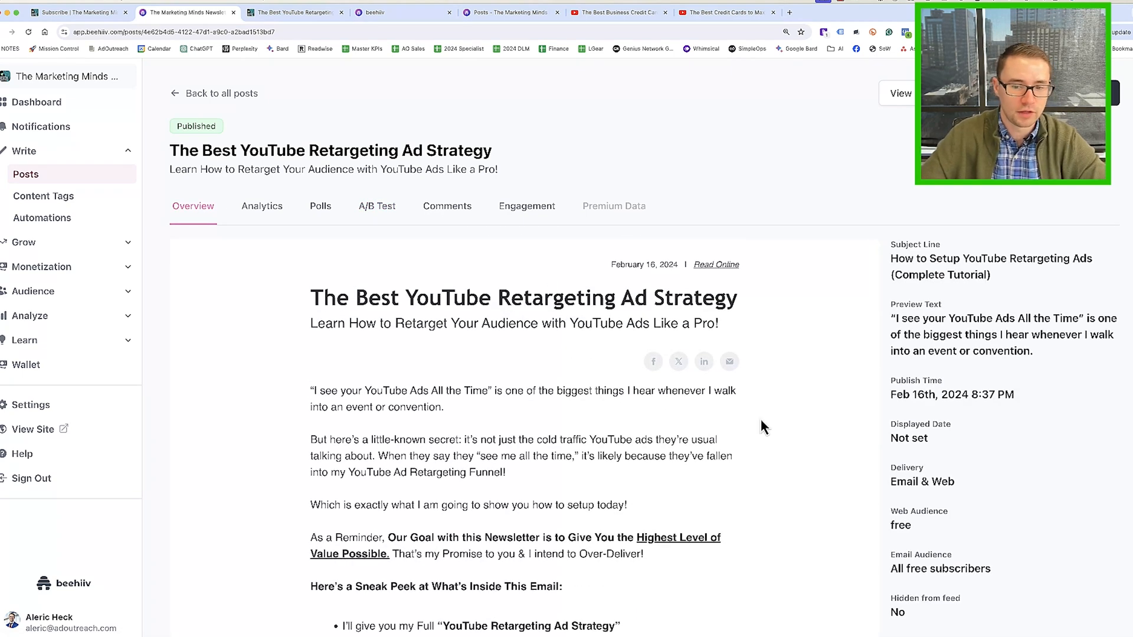
Scroll the post content, highlight its opening paragraphs, and launch the embedded YouTube tutorial video
scroll(down, 3)
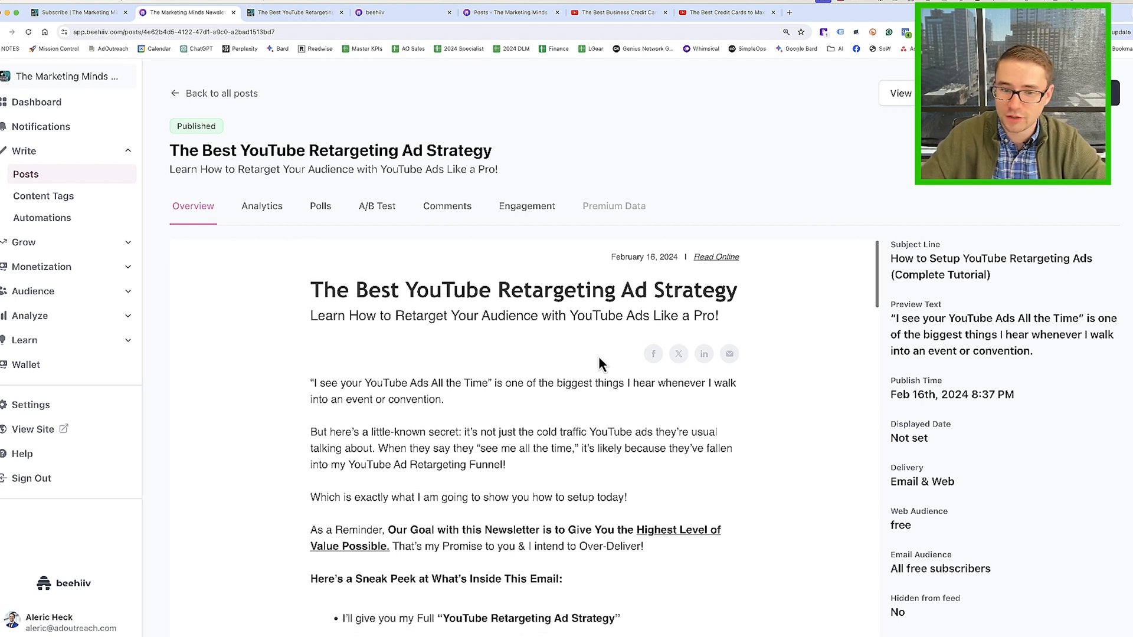
scroll(down, 3)
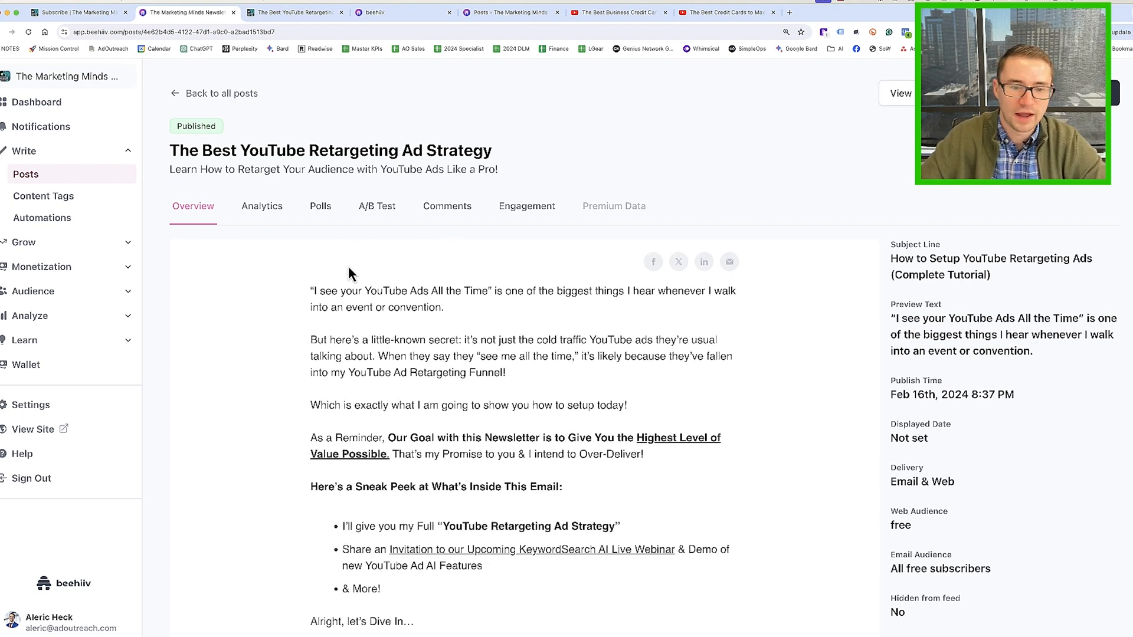
drag(311, 290, 628, 405)
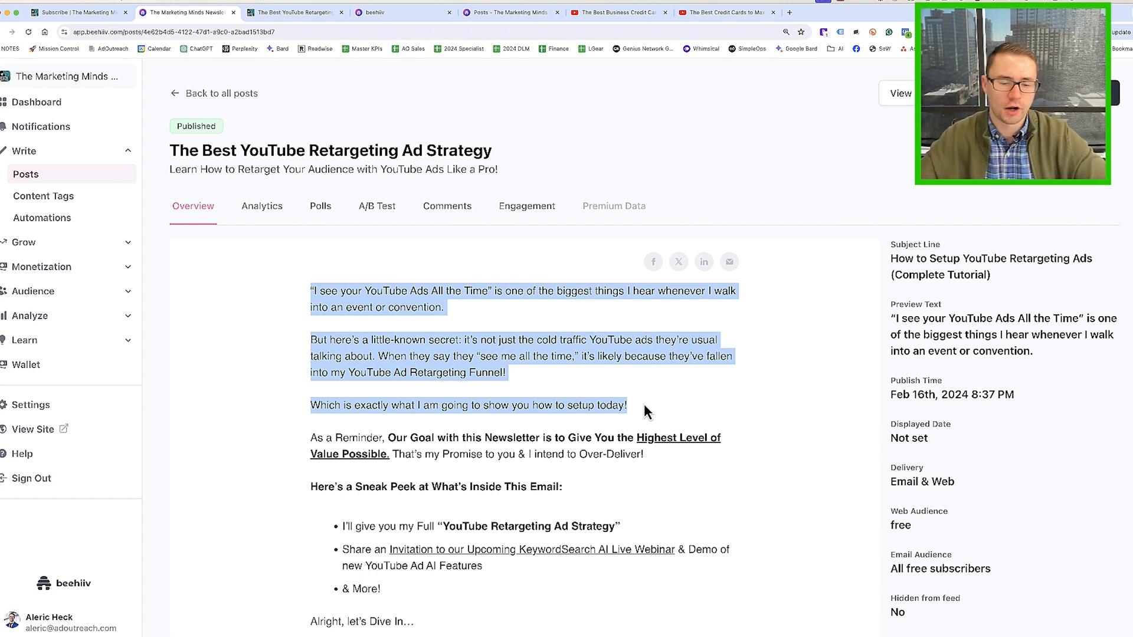
scroll(down, 3)
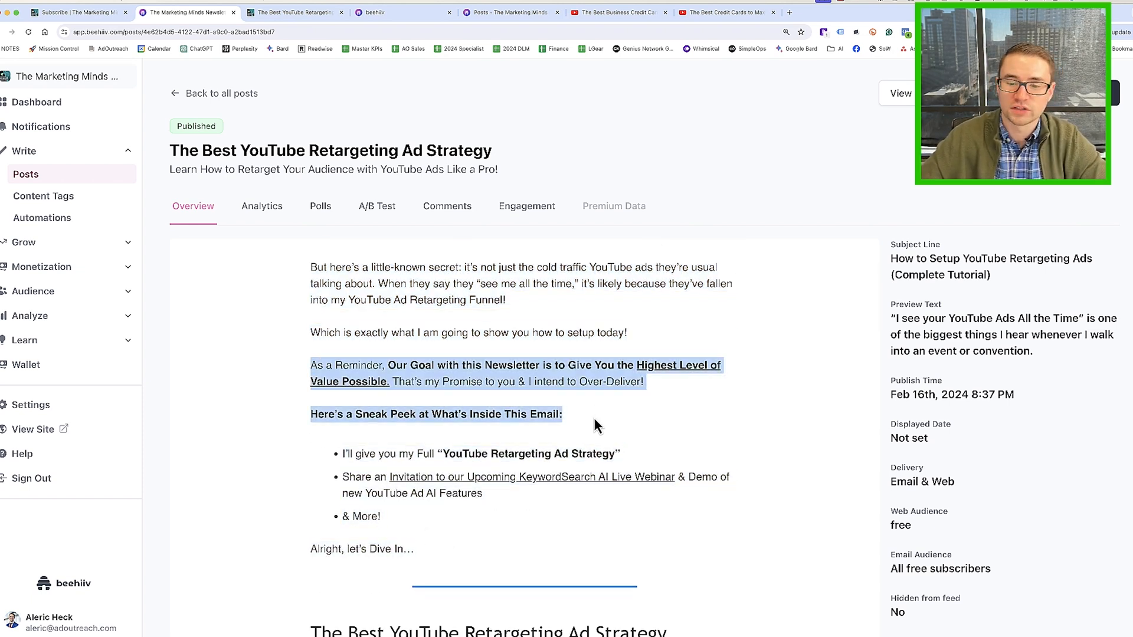
scroll(down, 3)
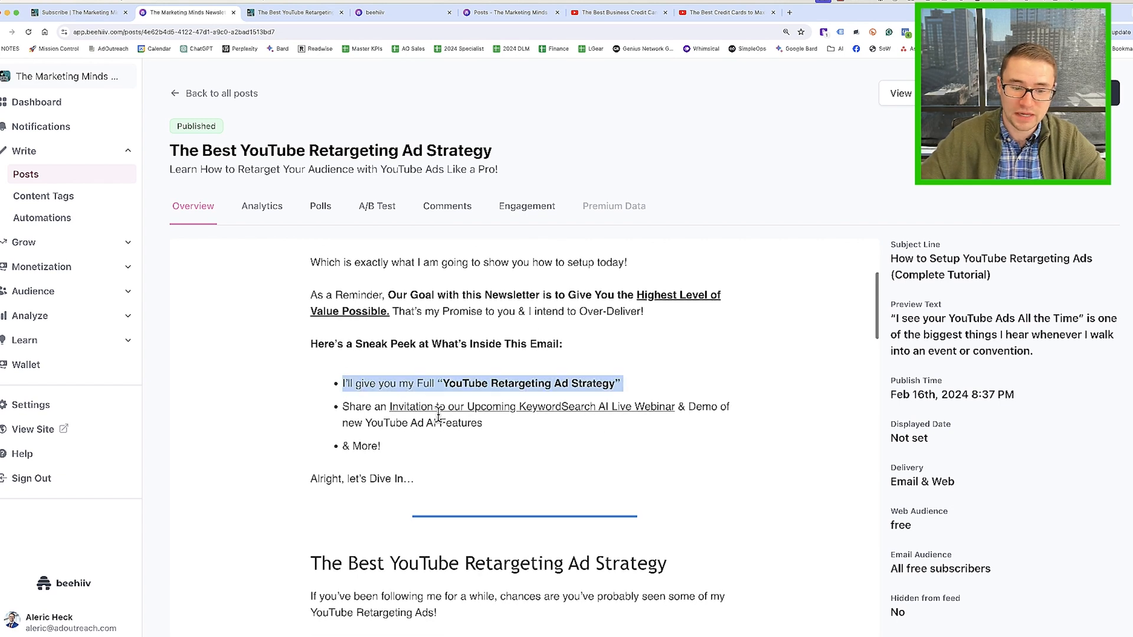
scroll(down, 3)
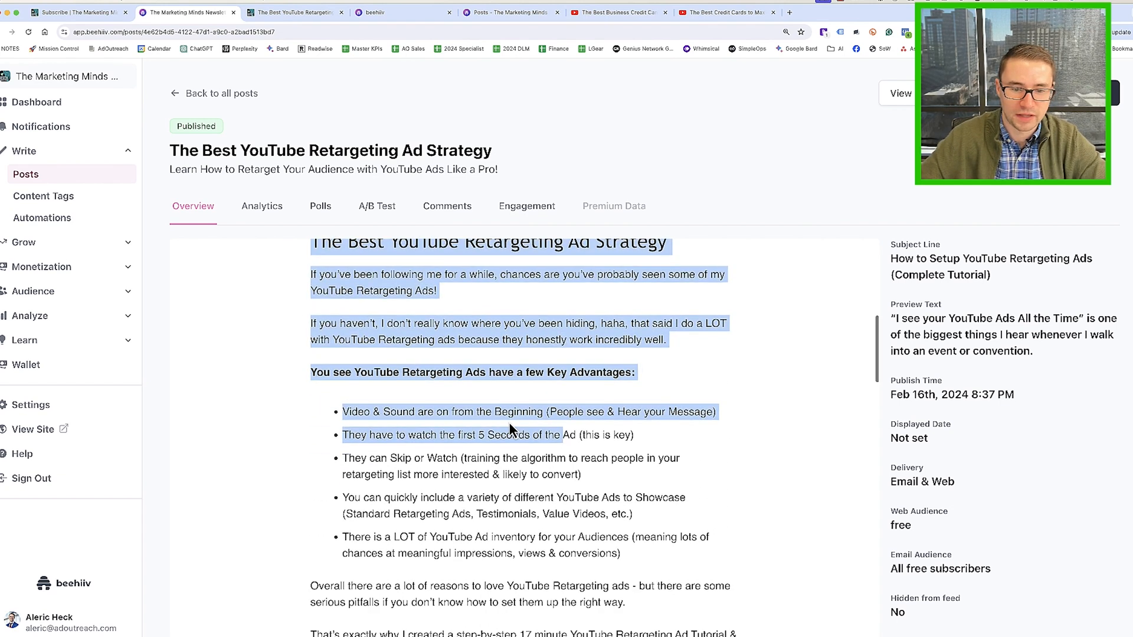
scroll(down, 3)
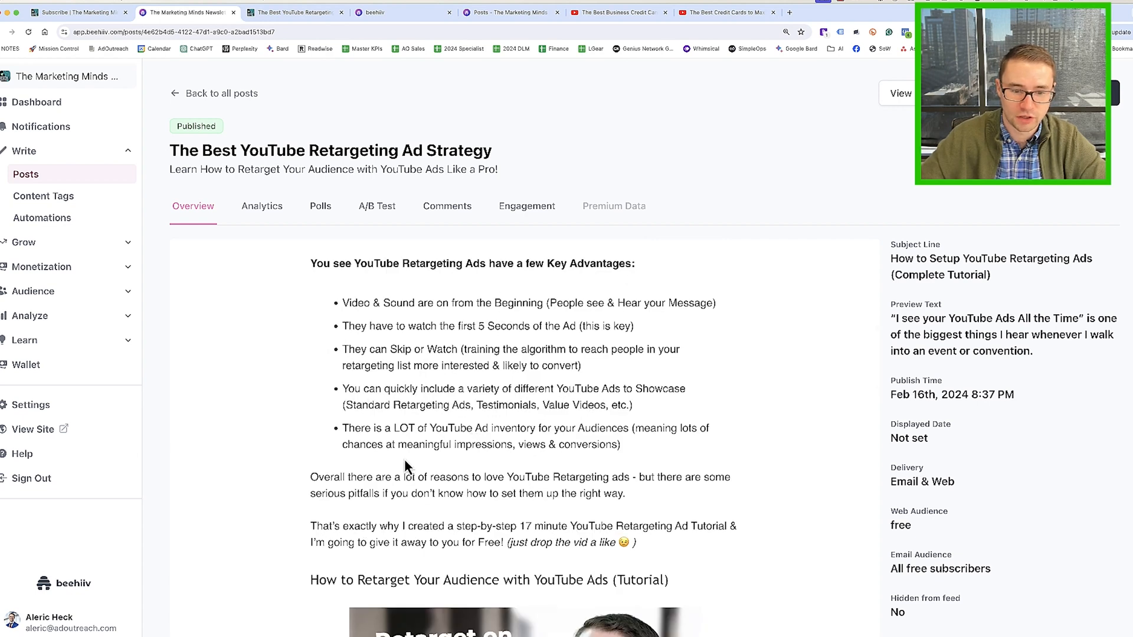
scroll(down, 3)
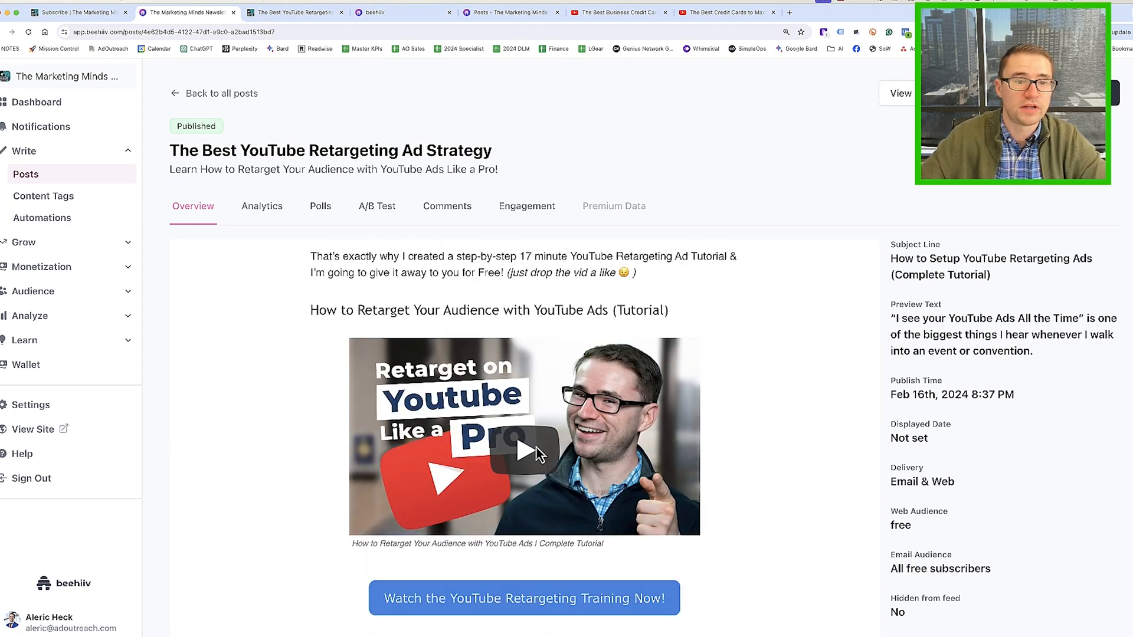
click(524, 436)
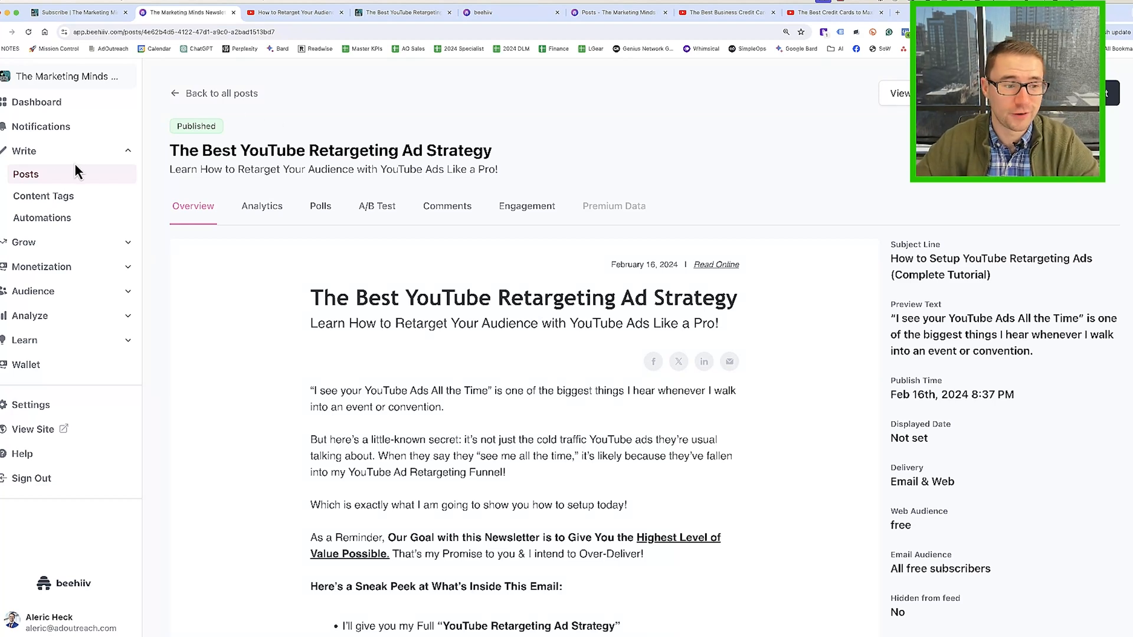
Start a new post from the Marketing Minds Template via Write > Templates
click(26, 175)
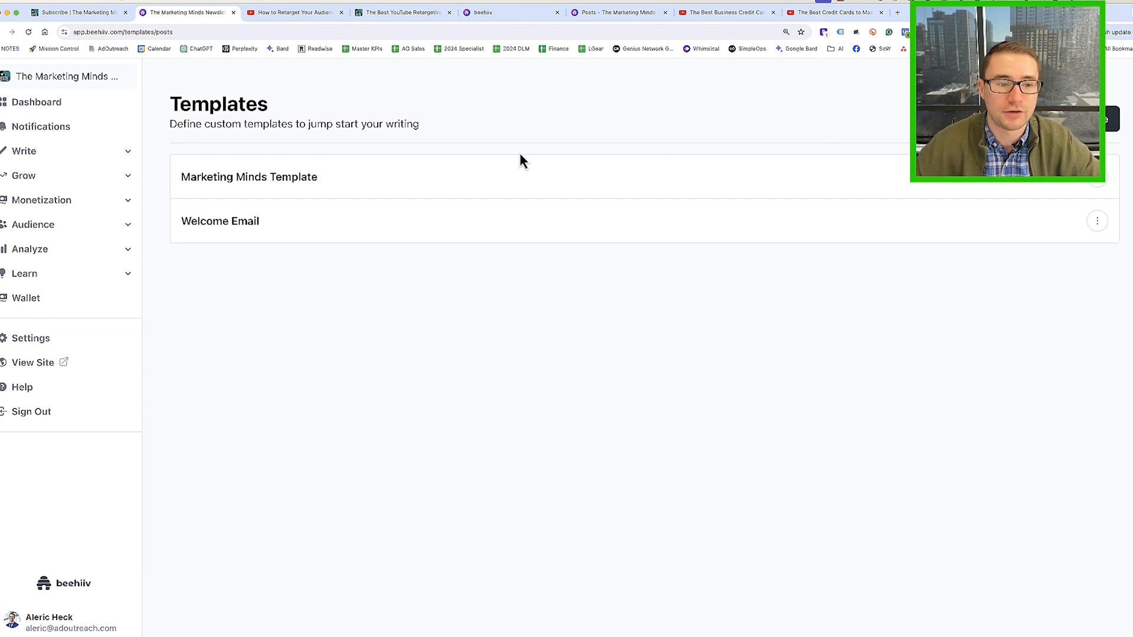
click(249, 178)
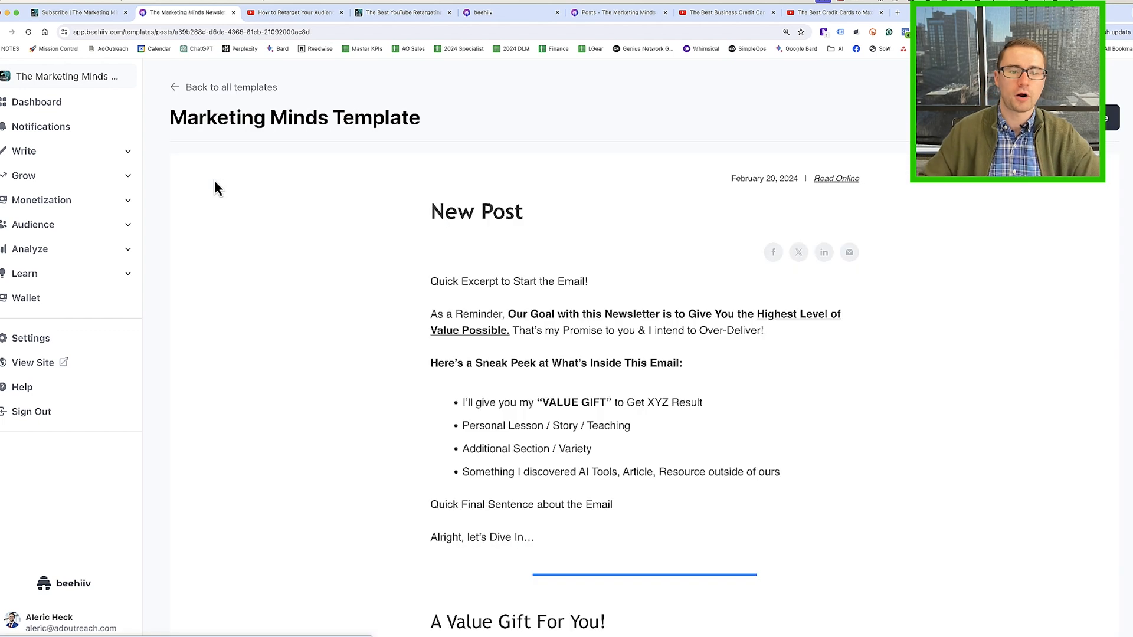
mouse_move(592, 216)
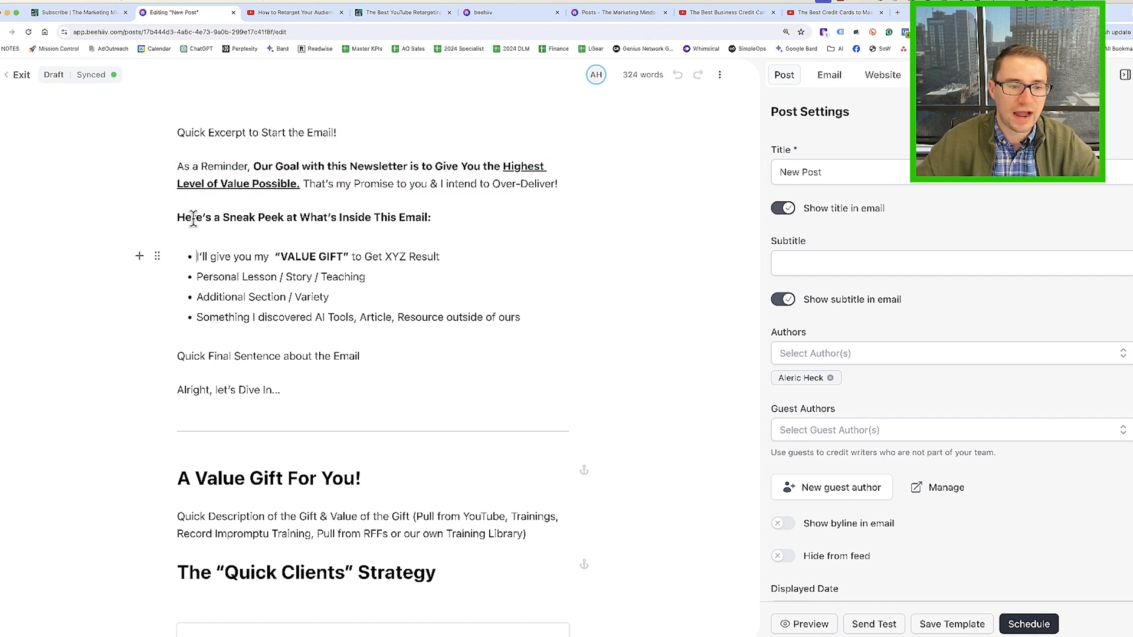
Highlight the 'Quick Final Sentence about the Email' line and scroll down the draft
drag(196, 256, 520, 317)
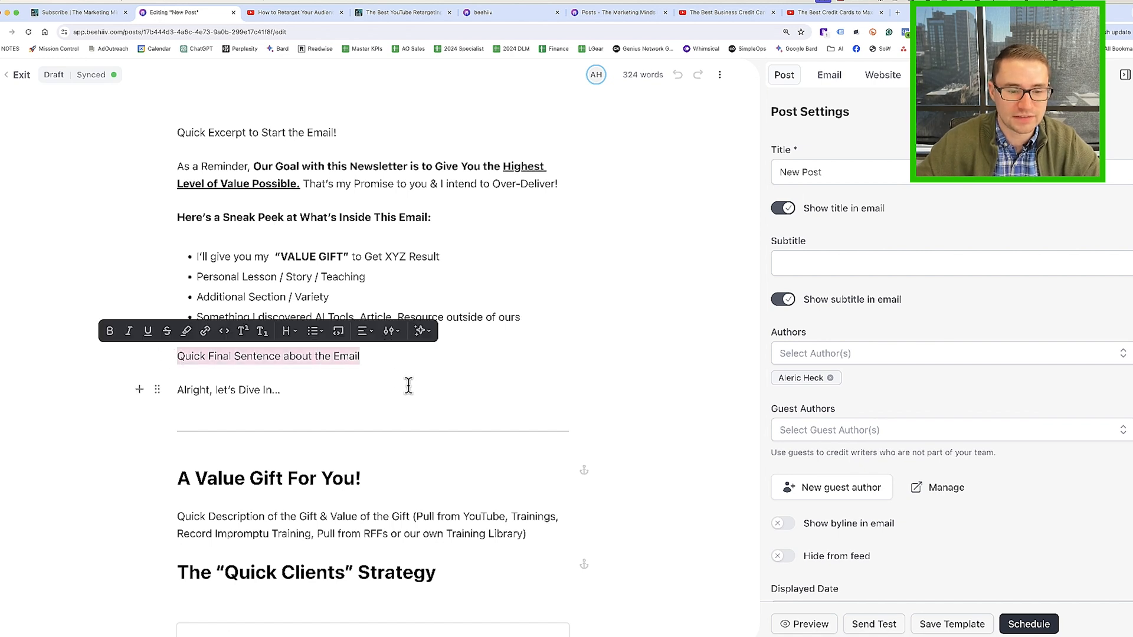
scroll(down, 3)
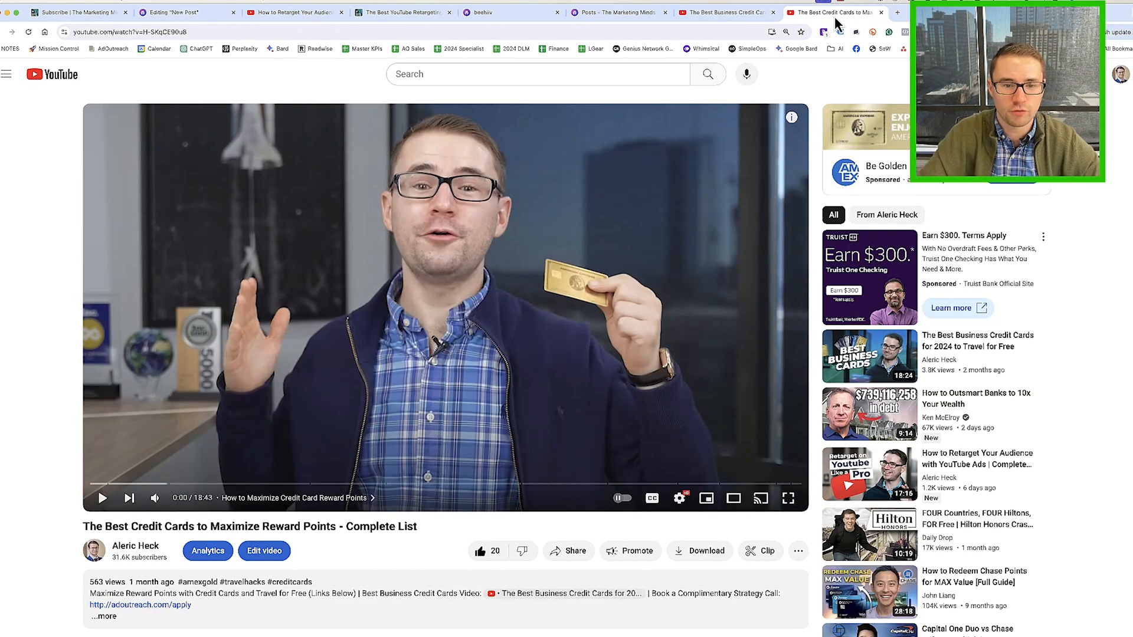
View the Best Business Credit Cards video tab, then return to the New Post draft editor
click(723, 11)
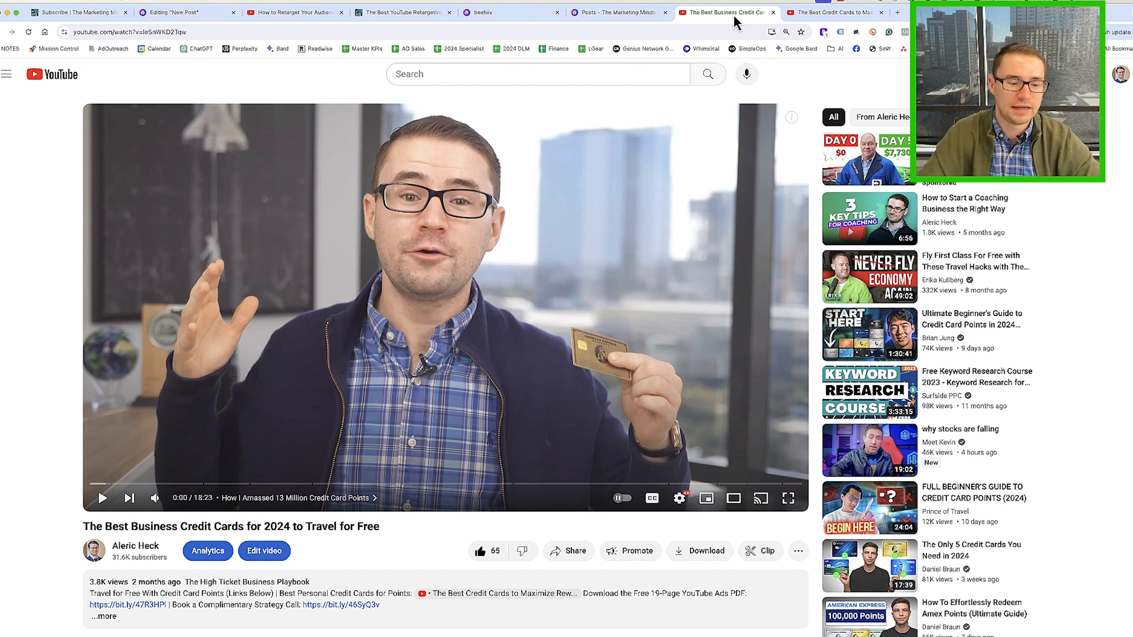
click(831, 12)
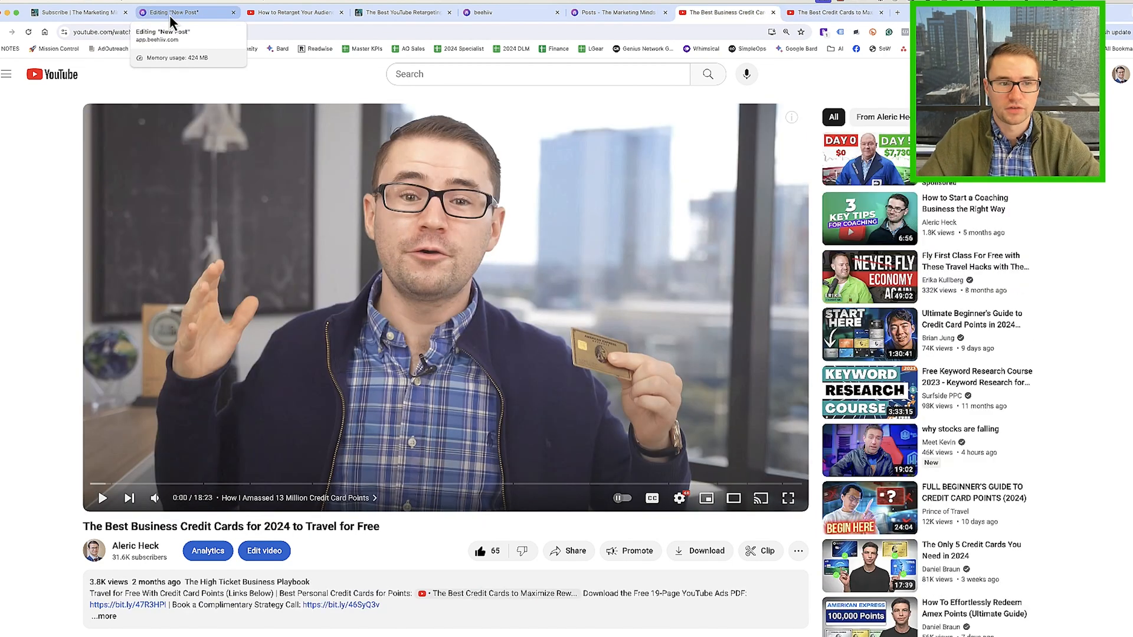
click(184, 12)
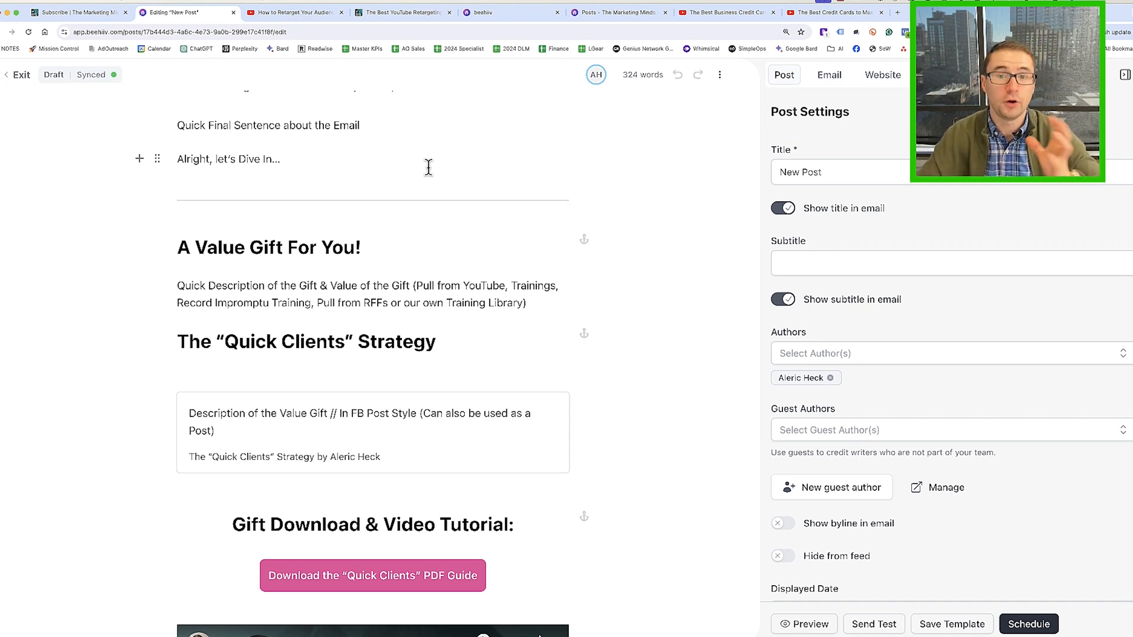
Review every template section down to the feedback poll at the bottom
scroll(down, 3)
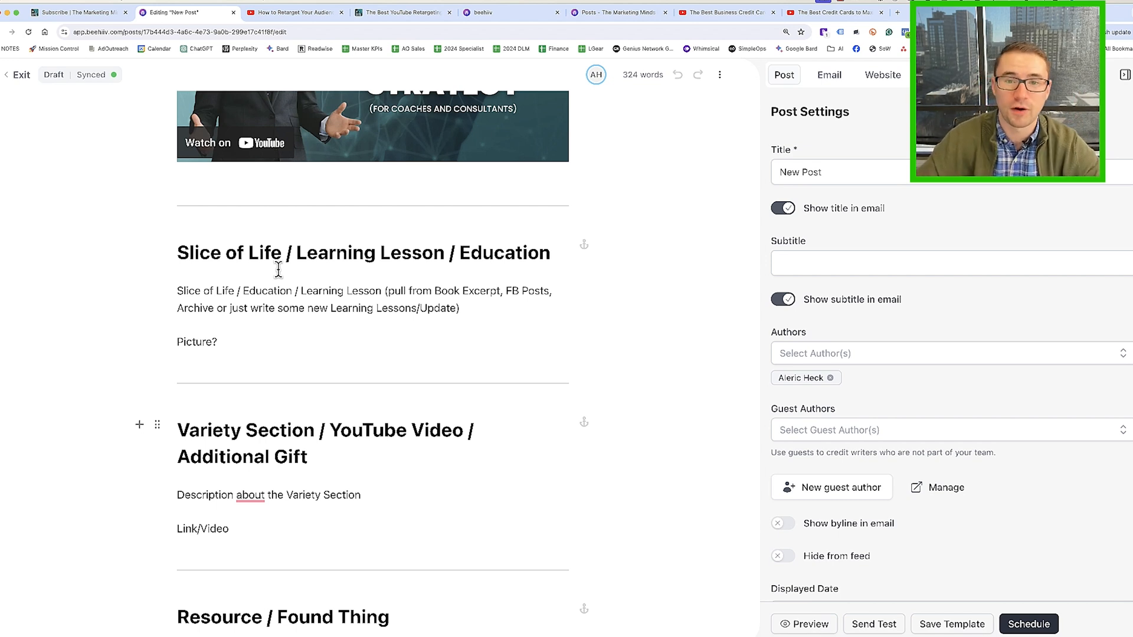
scroll(down, 3)
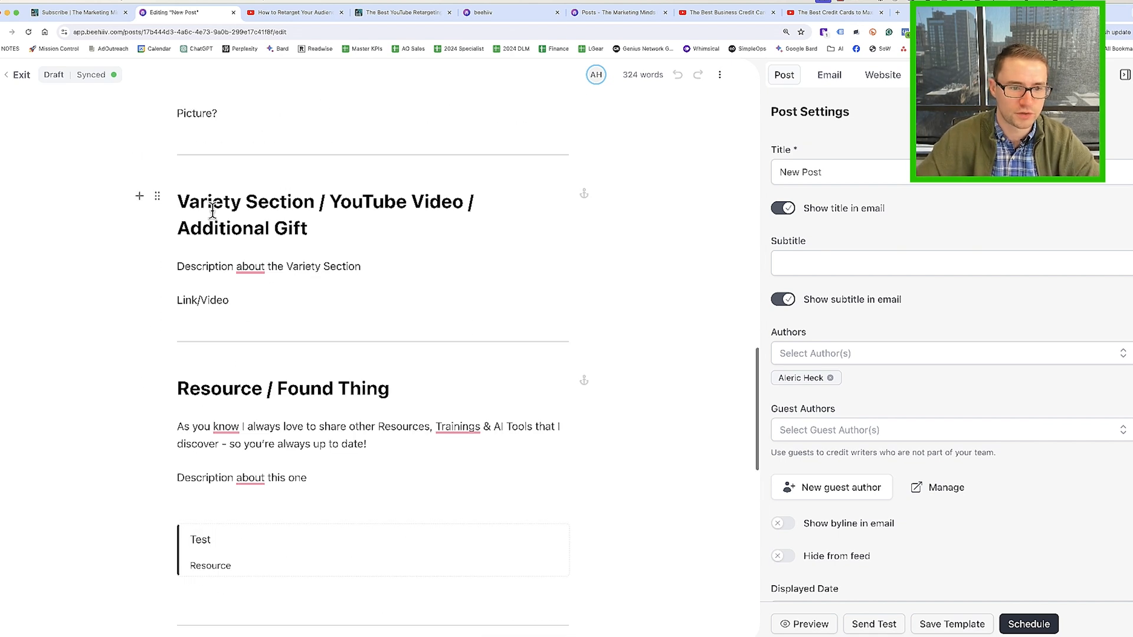
scroll(down, 3)
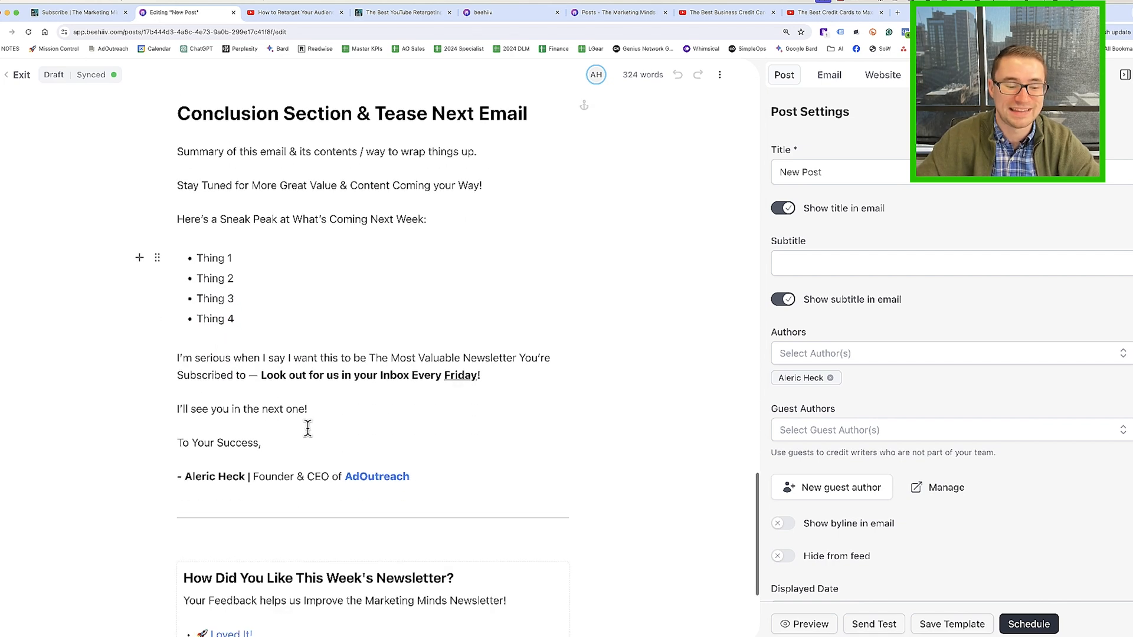
scroll(down, 3)
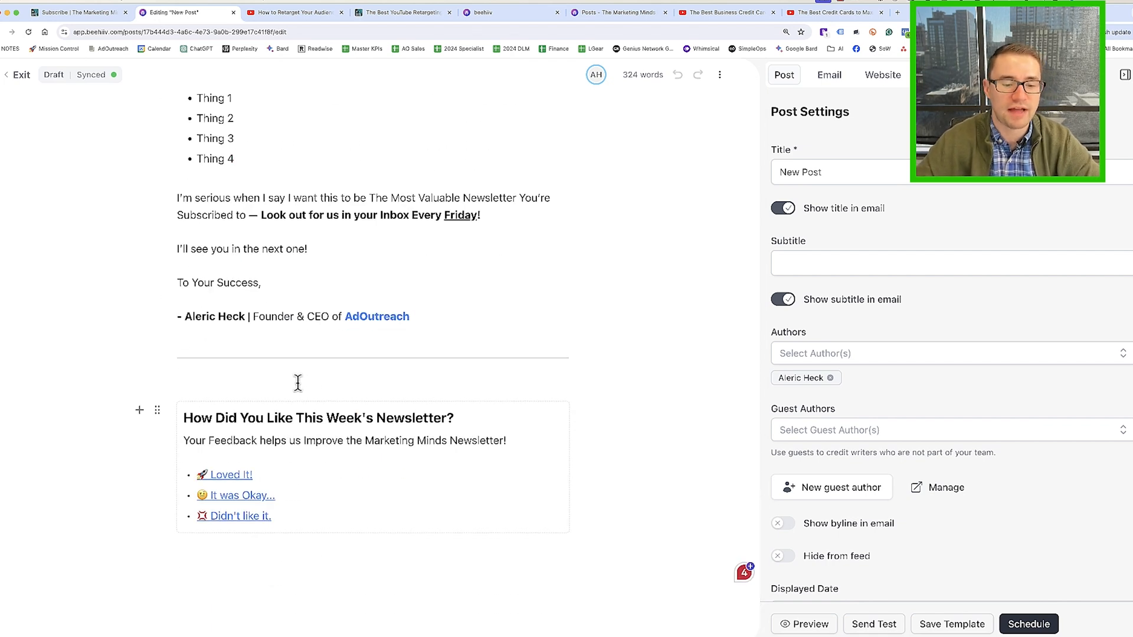
scroll(down, 3)
text(Typing)
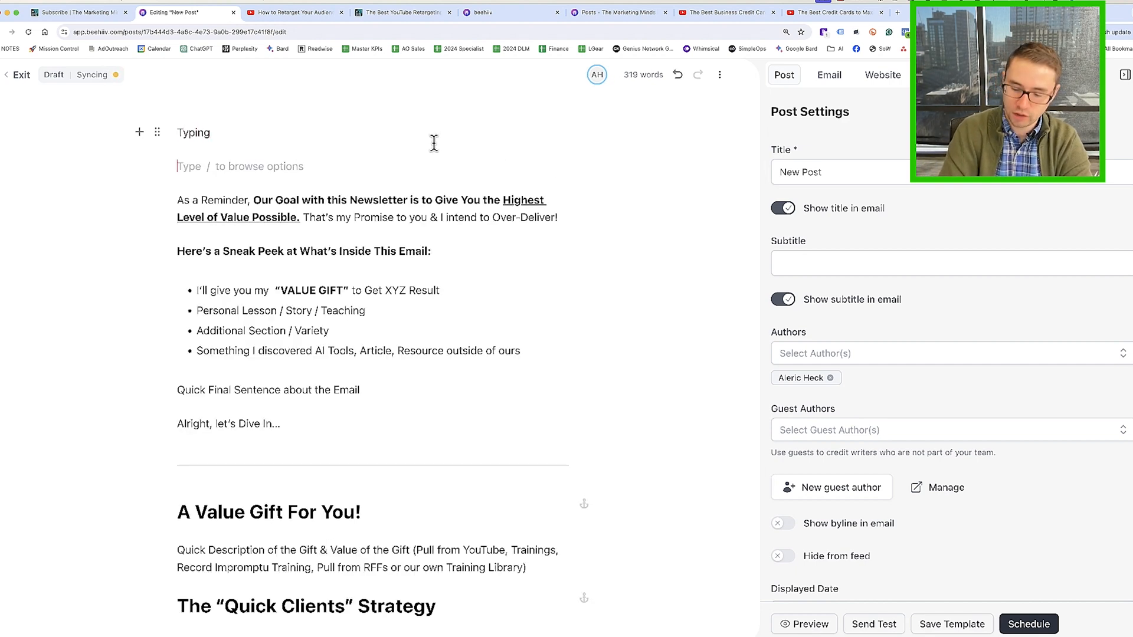
Bring up the slash-command block menu on the empty line with '/' and browse its options
text(/)
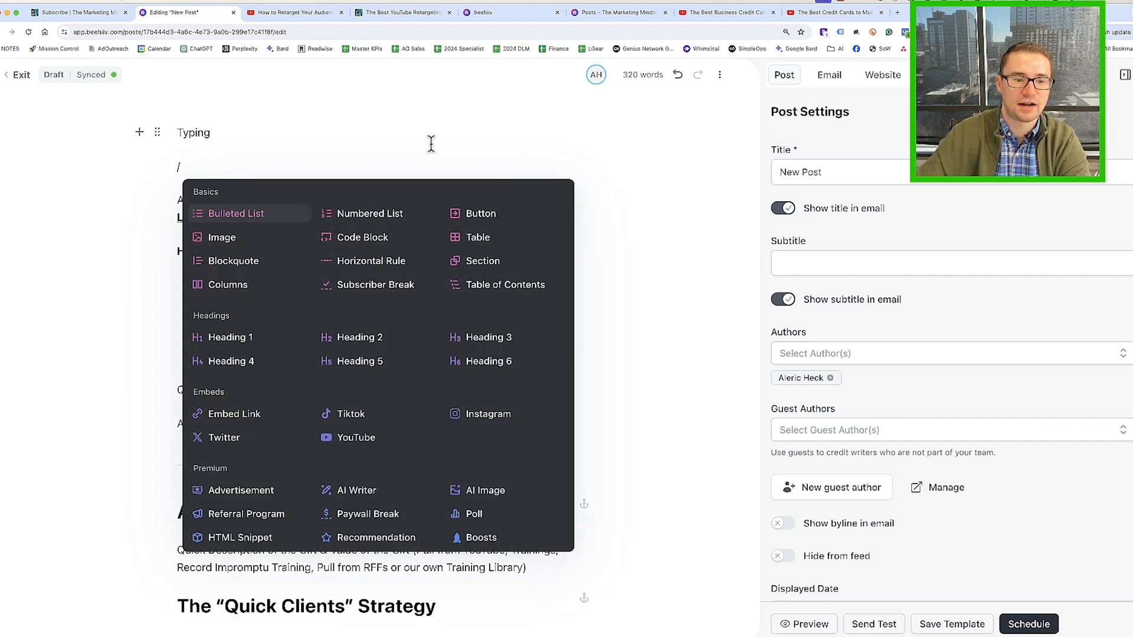
mouse_move(369, 214)
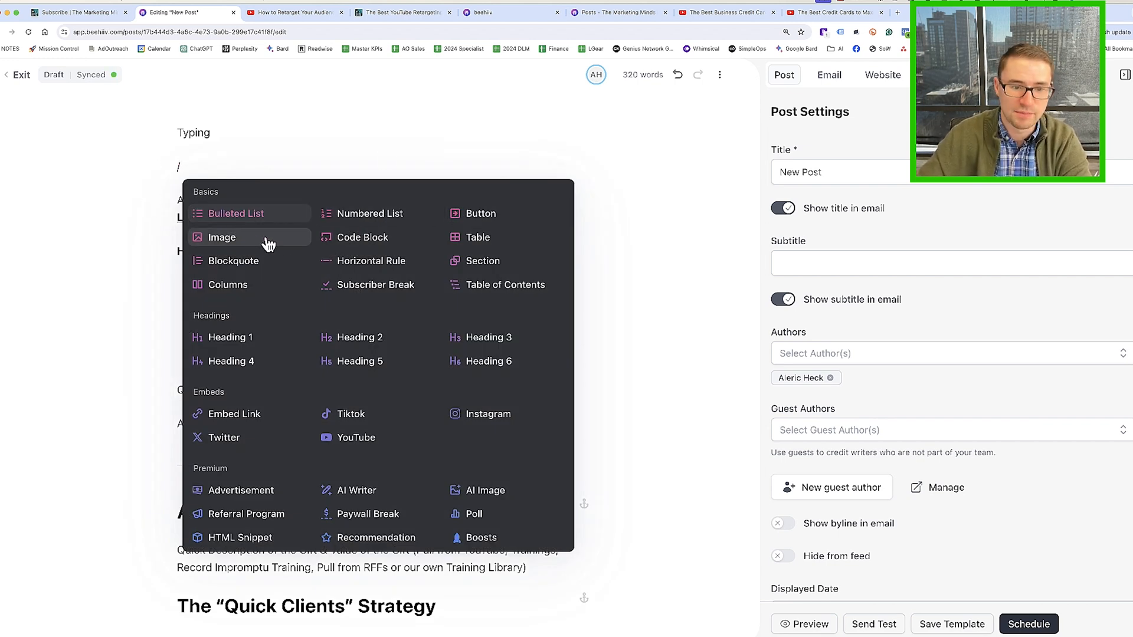
mouse_move(483, 261)
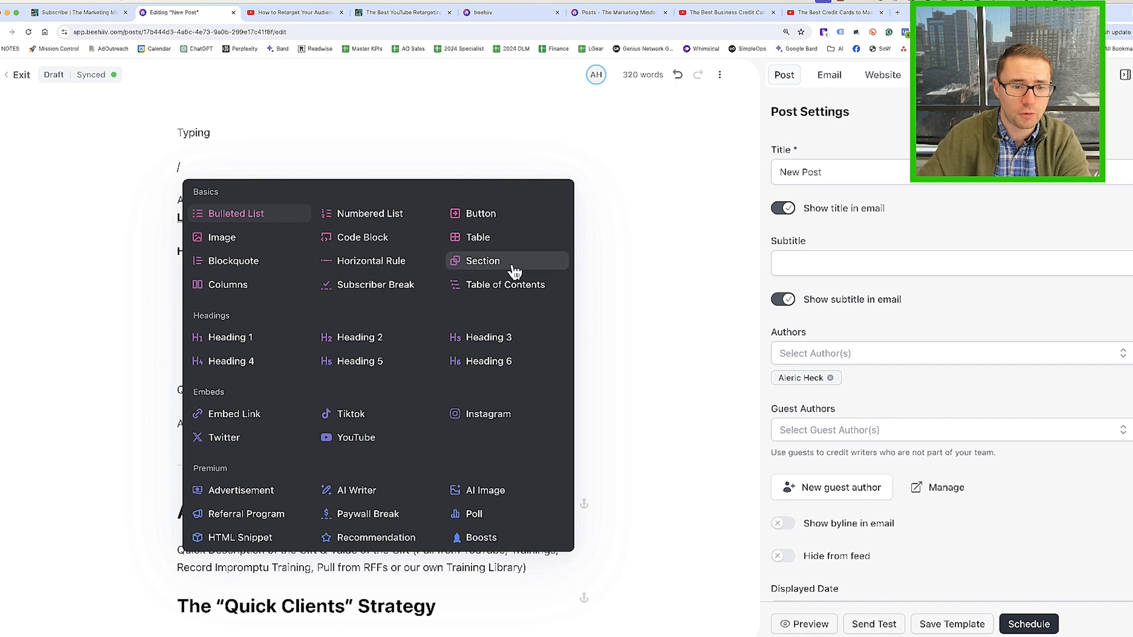
mouse_move(376, 260)
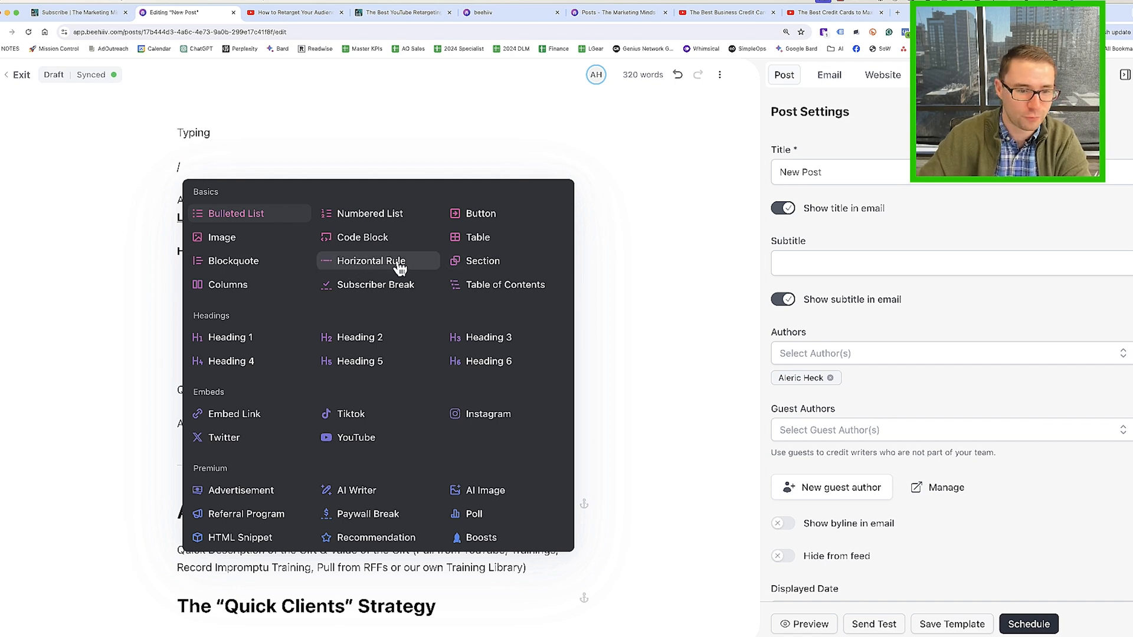
mouse_move(217, 428)
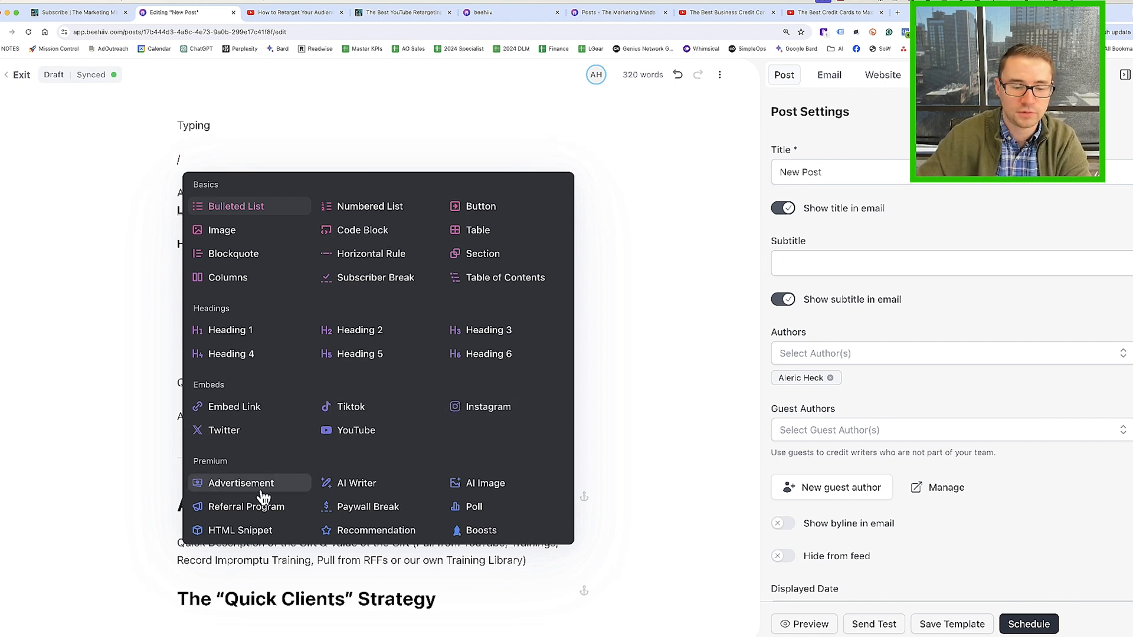
mouse_move(371, 256)
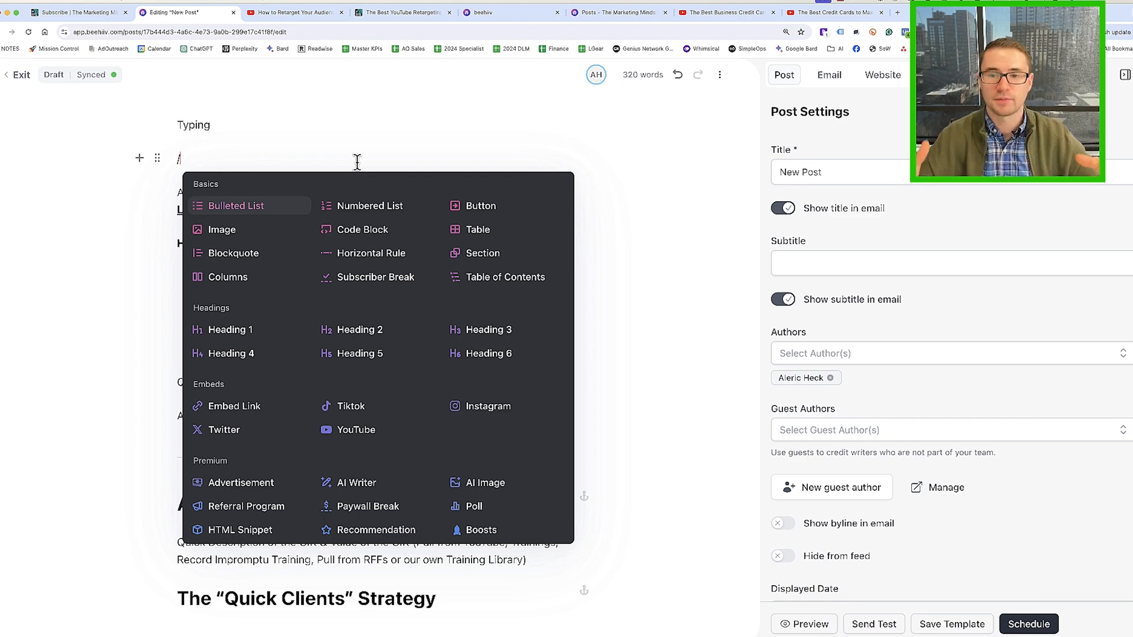
click(184, 11)
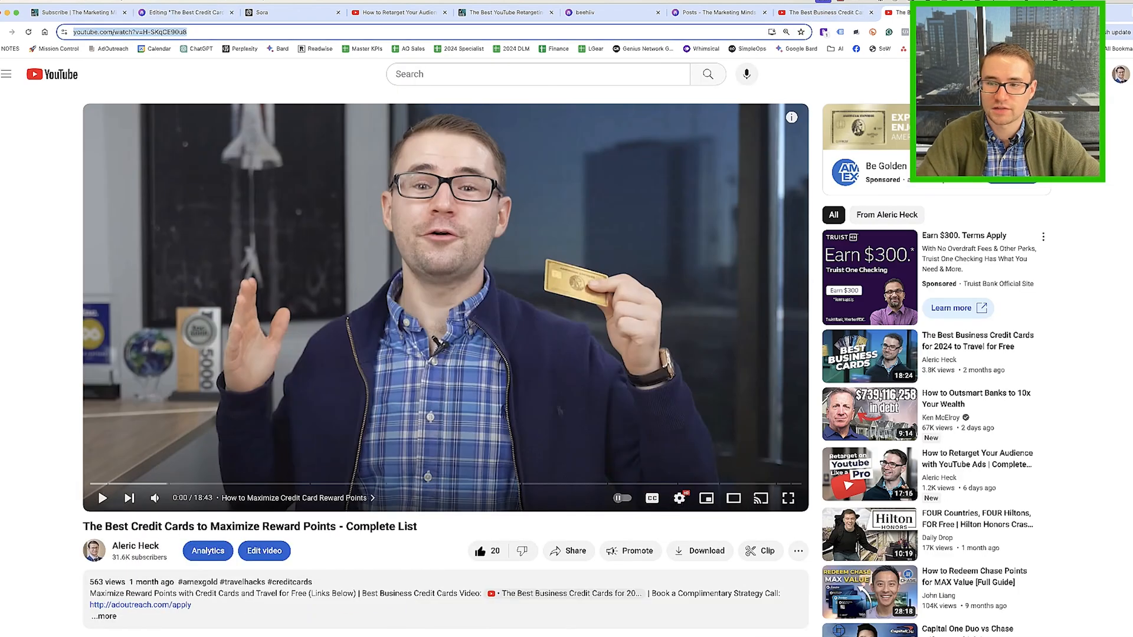
Return to the credit card rewards draft and scroll through its sections
click(186, 12)
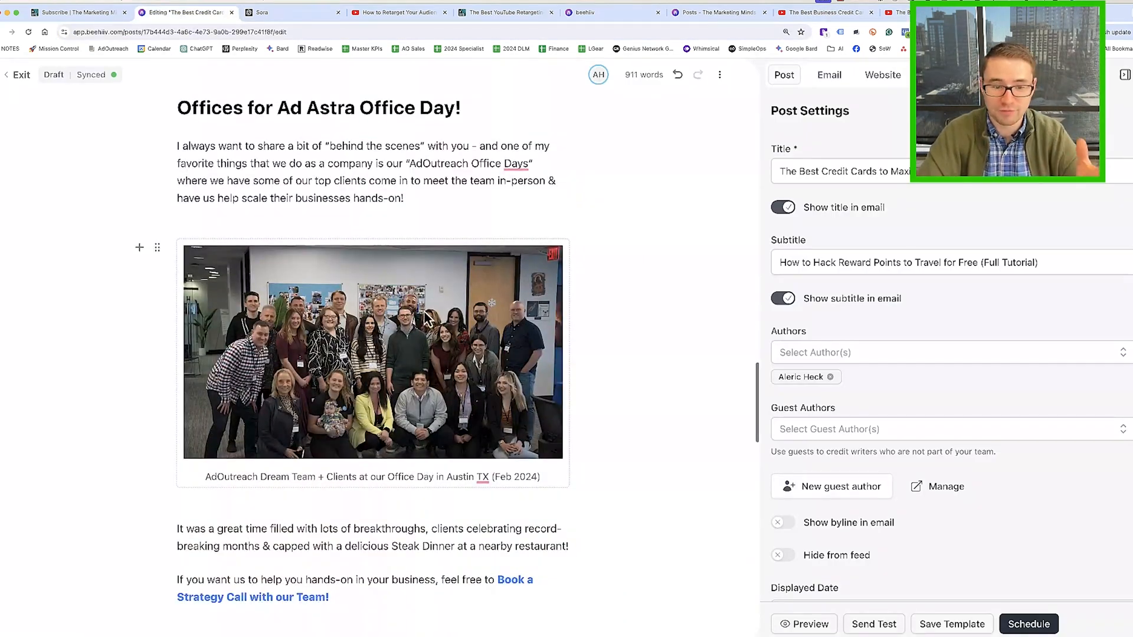
scroll(down, 3)
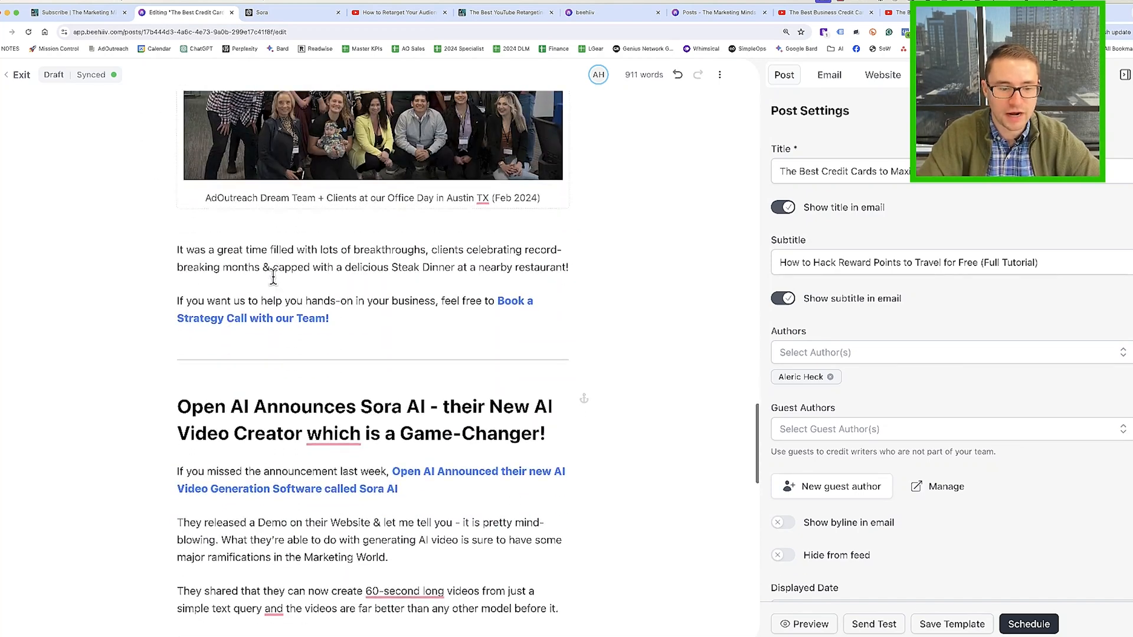
scroll(down, 3)
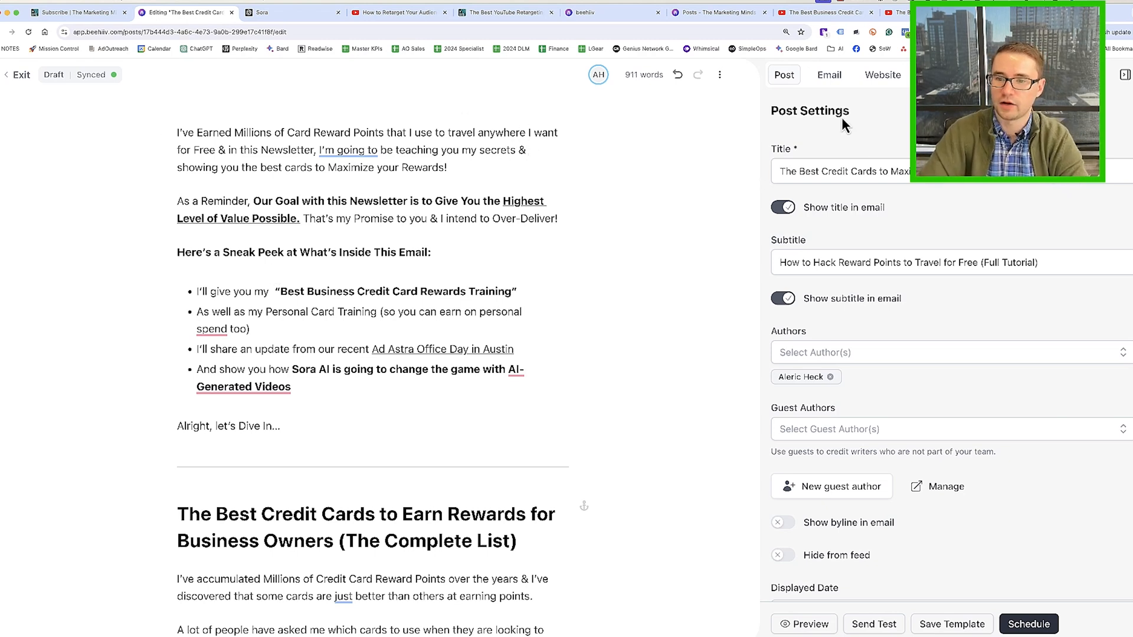
mouse_move(849, 99)
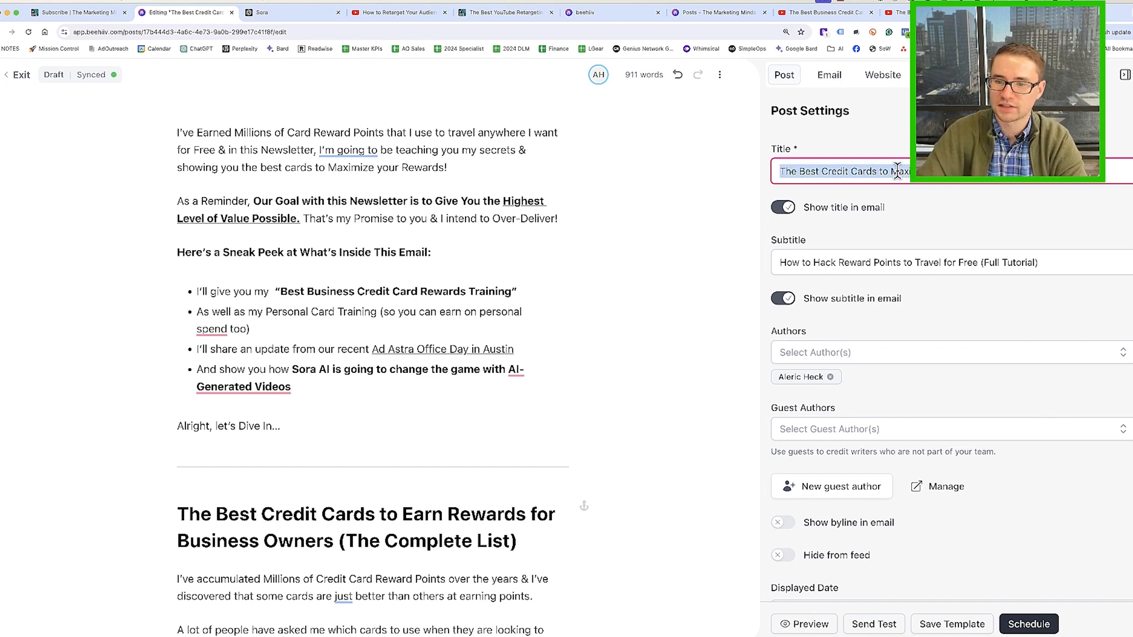
In Email settings, tick then untick 'Copy title and subtitle?' for subject and preview text
click(829, 74)
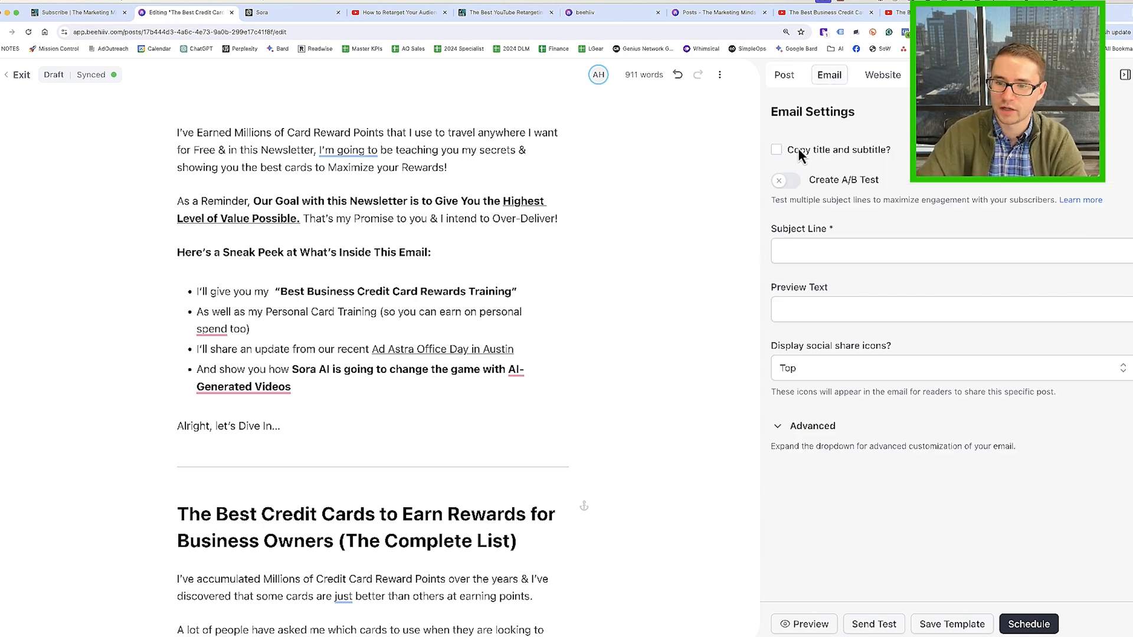
click(777, 149)
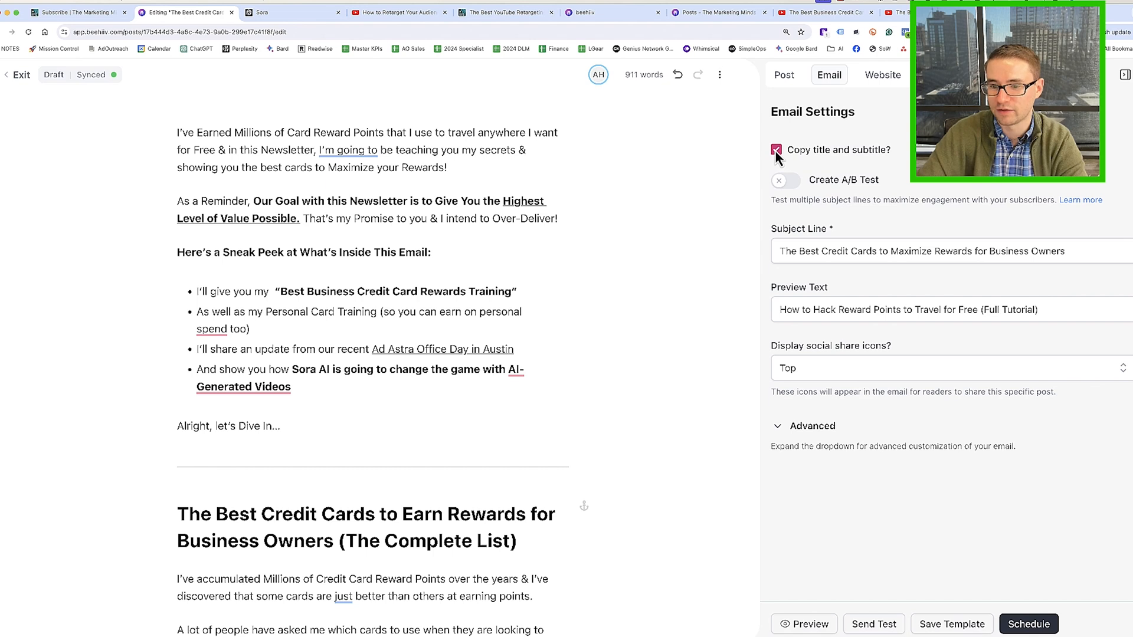
click(776, 150)
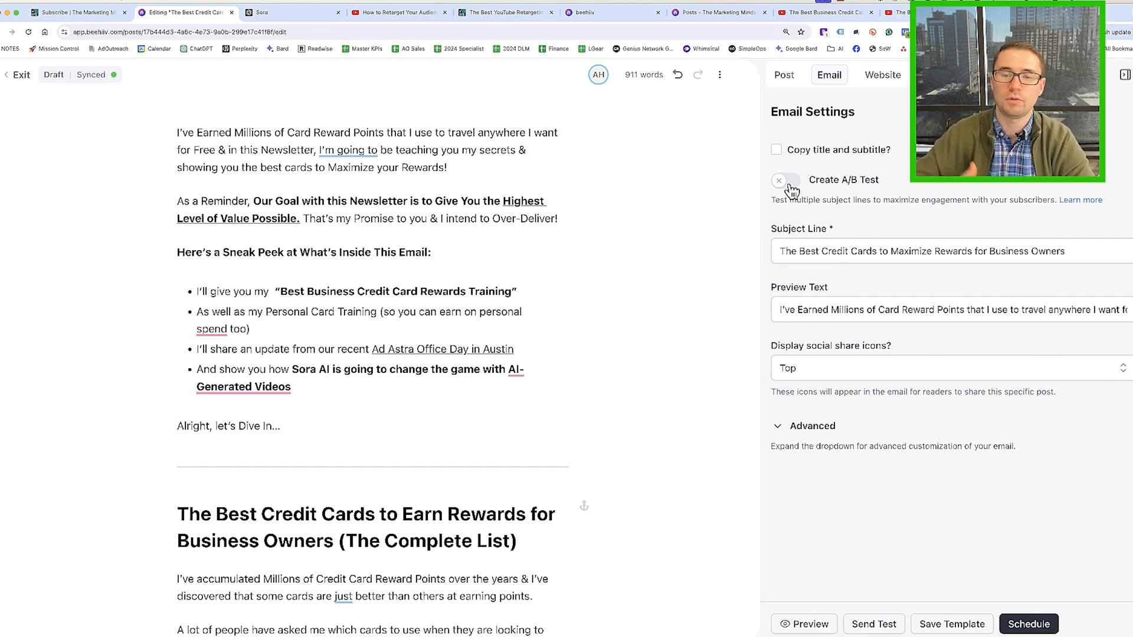
Enable an A/B test with Subject Line B 'How to Hack Credit Card…' and add a third subject line
click(781, 180)
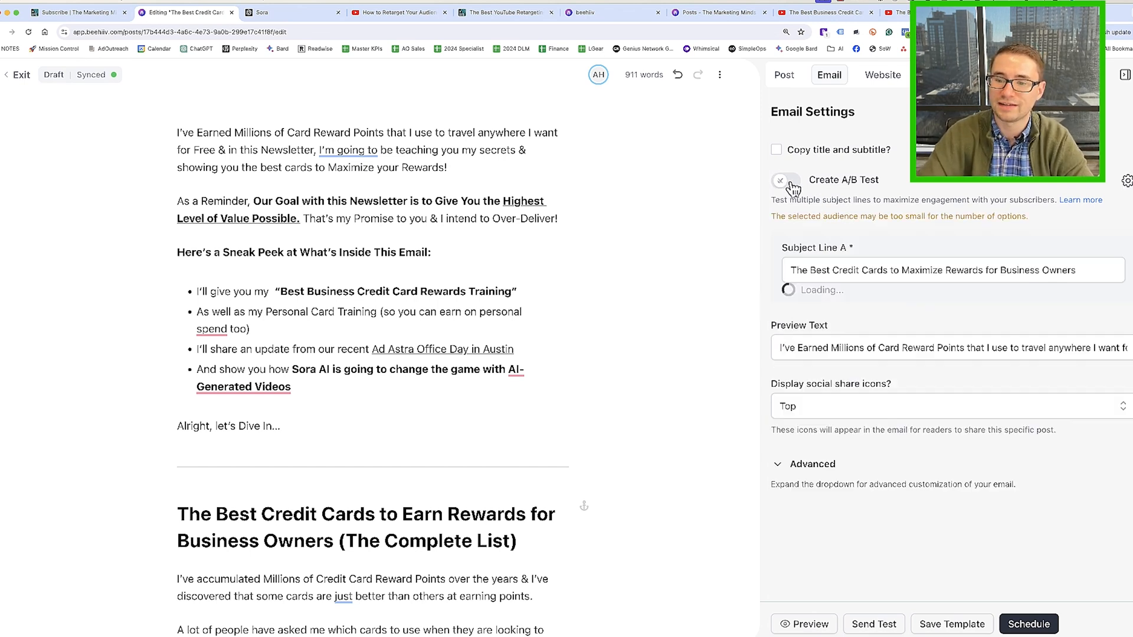
click(785, 180)
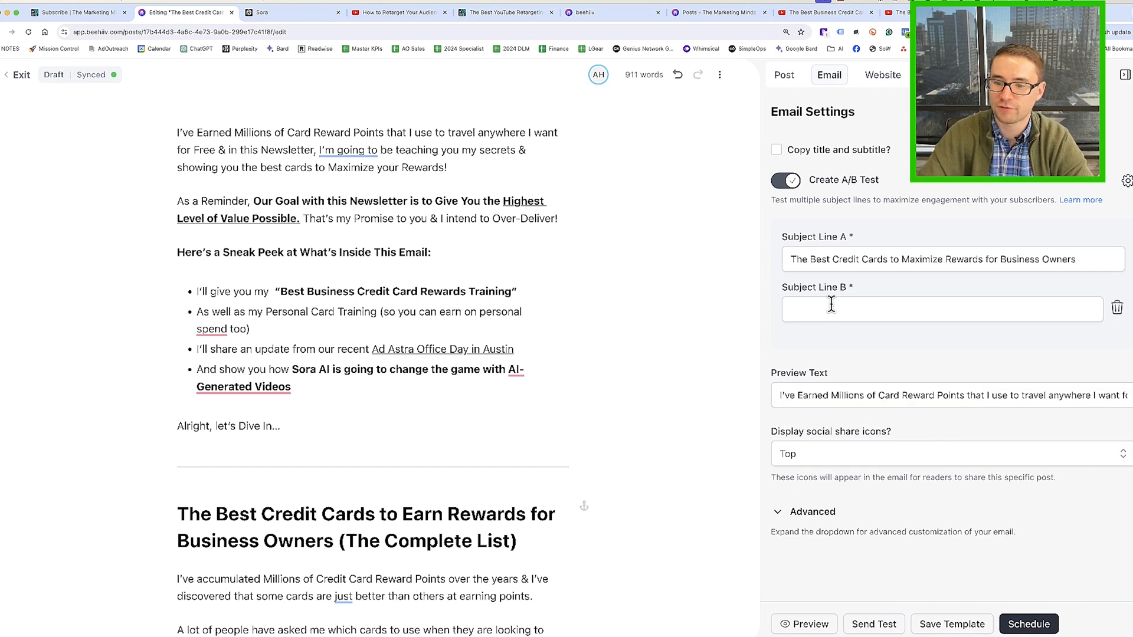
click(942, 308)
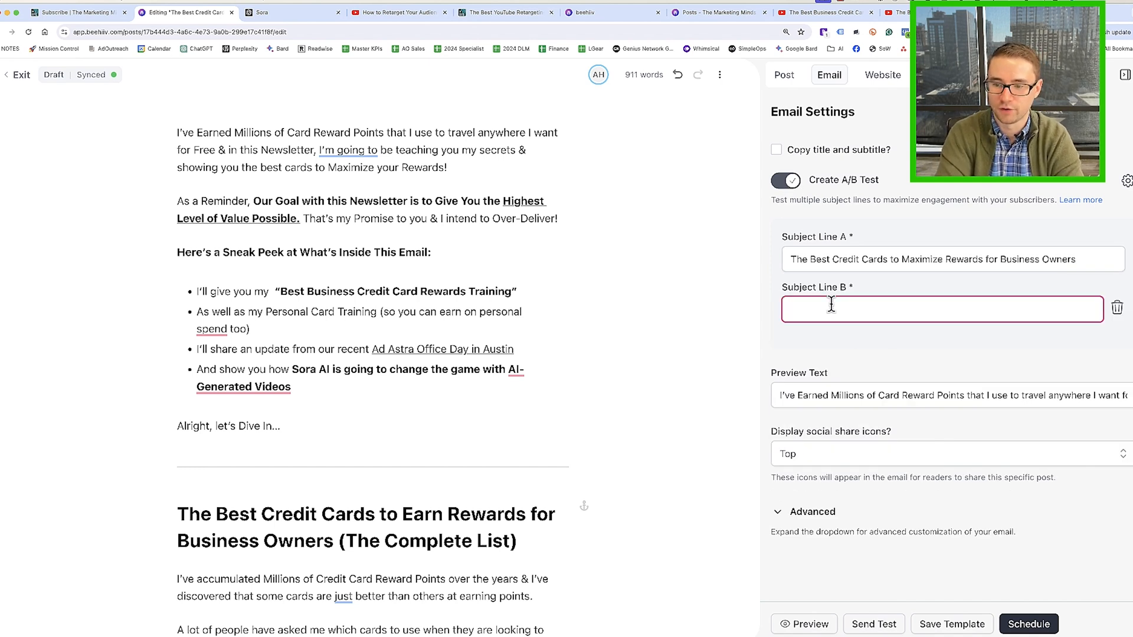
text(How to Hack)
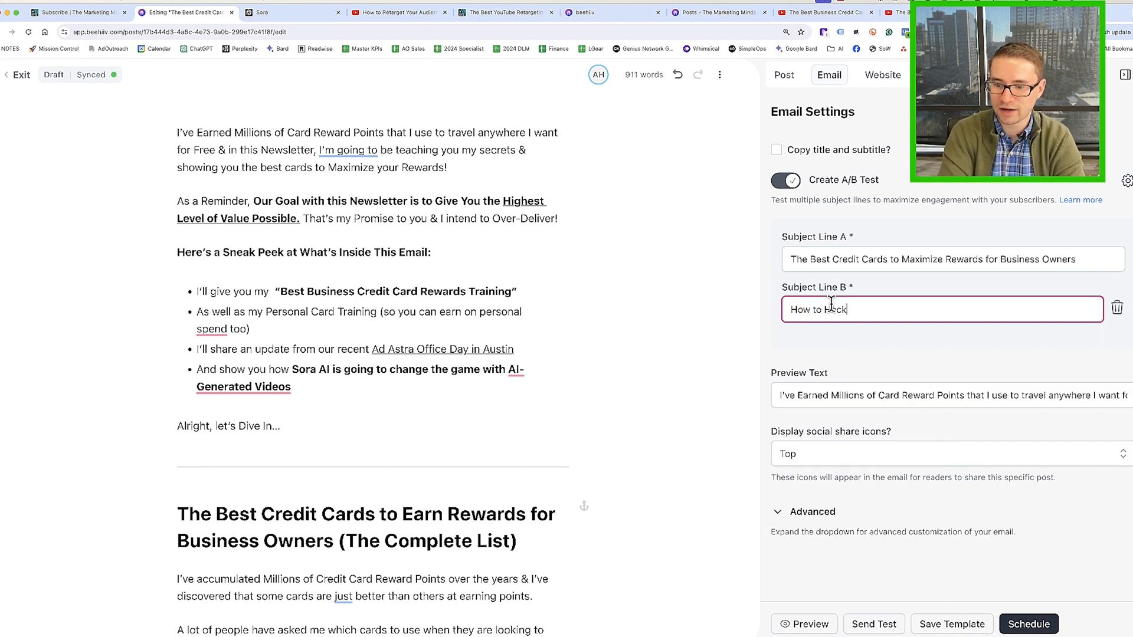
text(Credit Card Reward Points for Business Owners)
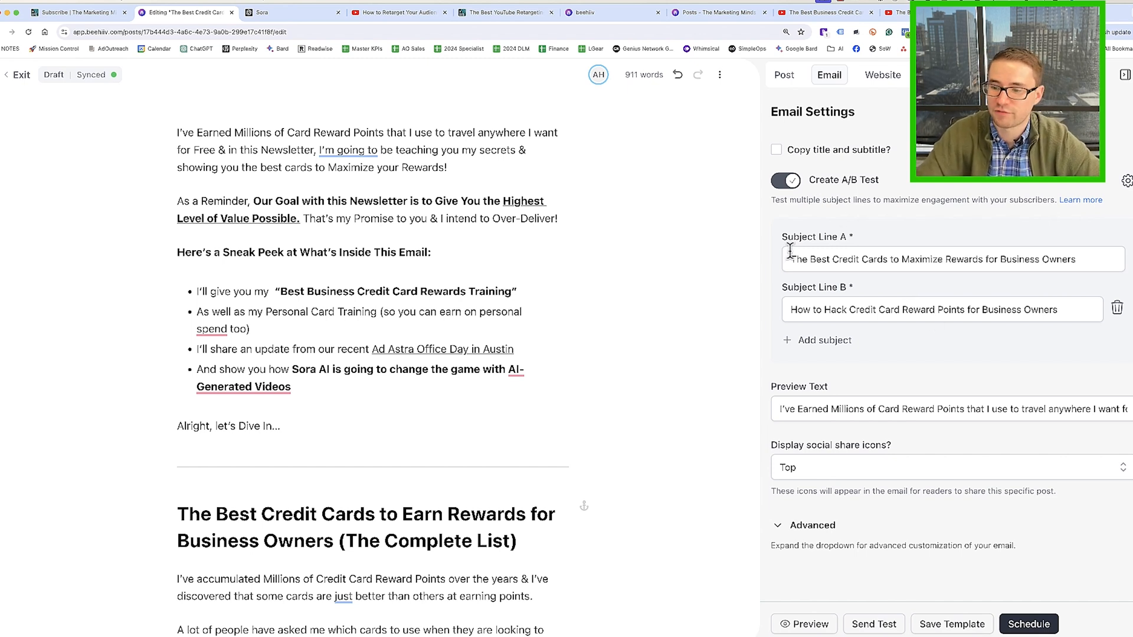
click(825, 340)
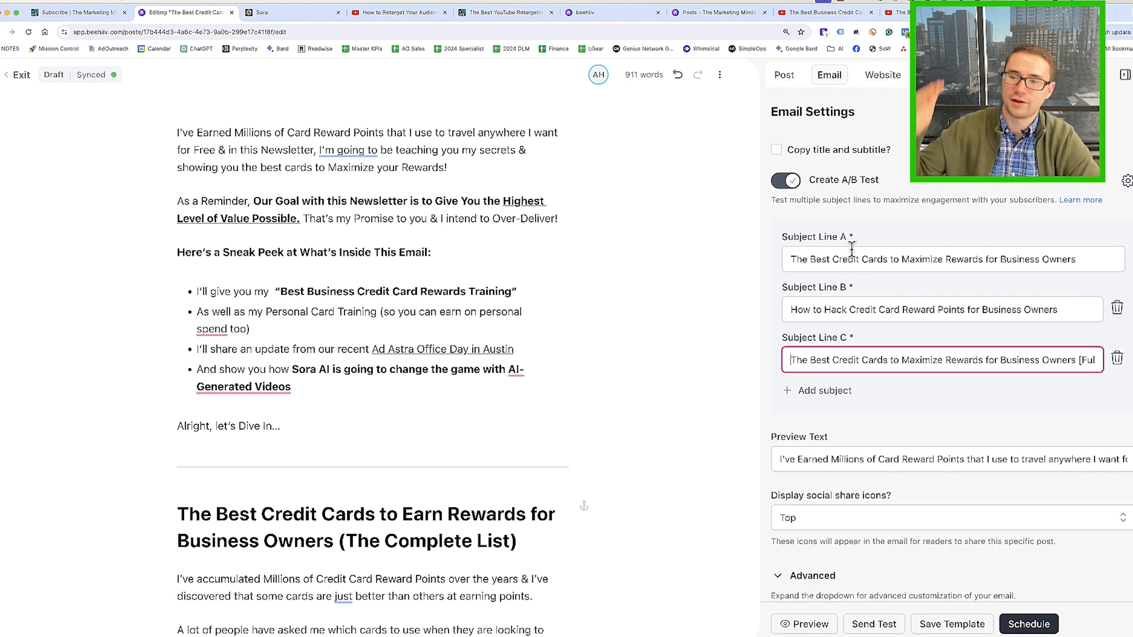
click(883, 75)
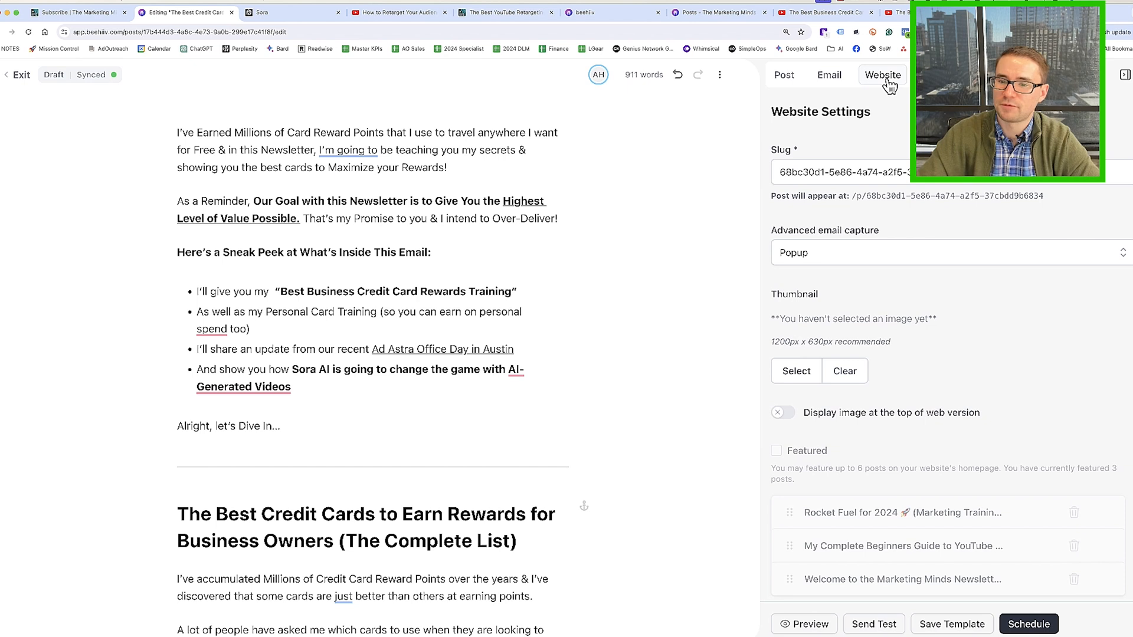
Refresh the title-based slug, set the Best Business Cards thumbnail, and preview the email
click(784, 74)
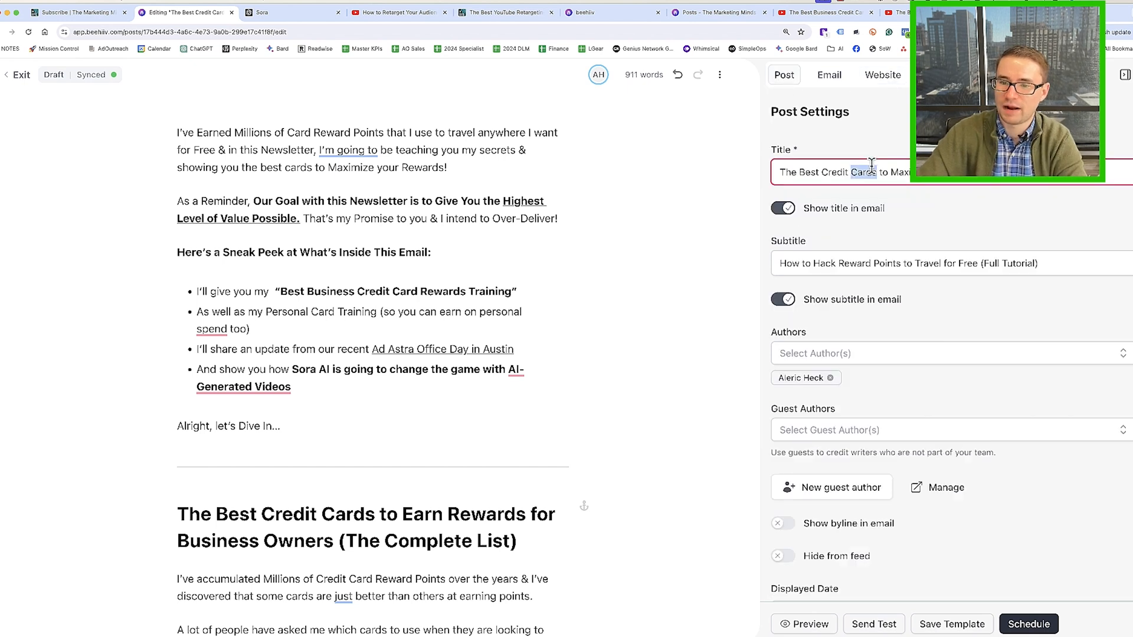
click(882, 75)
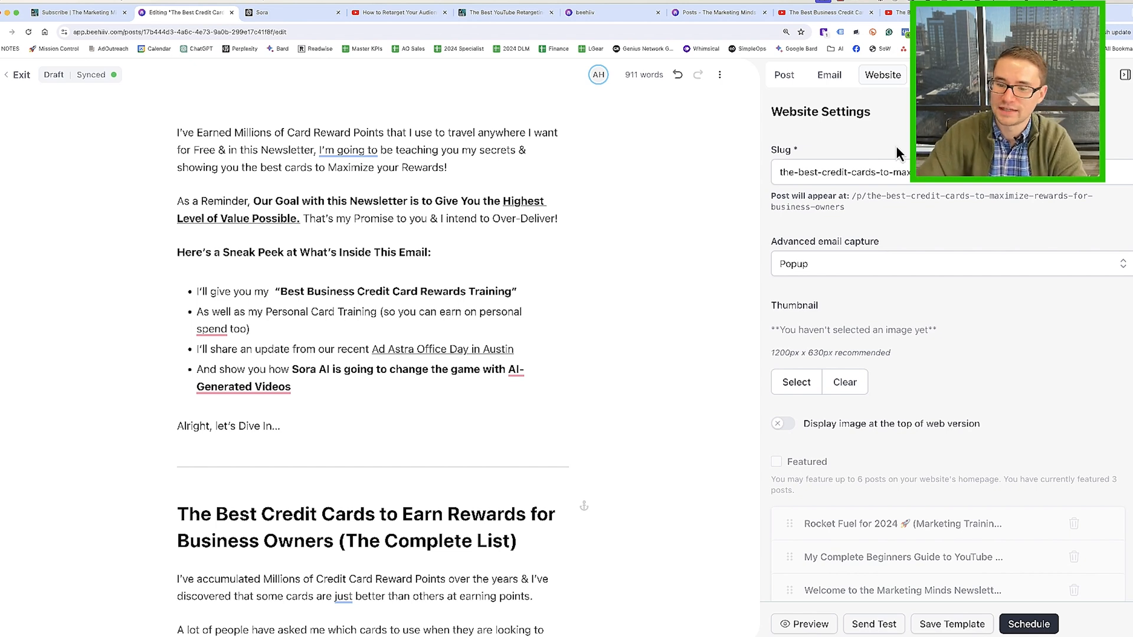
click(804, 623)
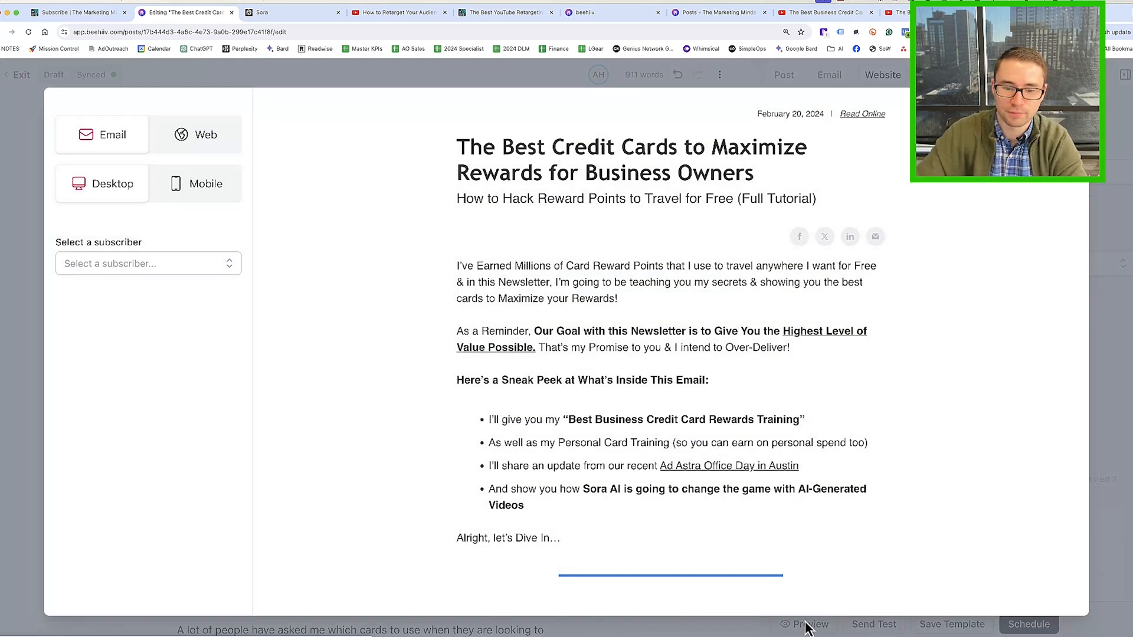
scroll(down, 3)
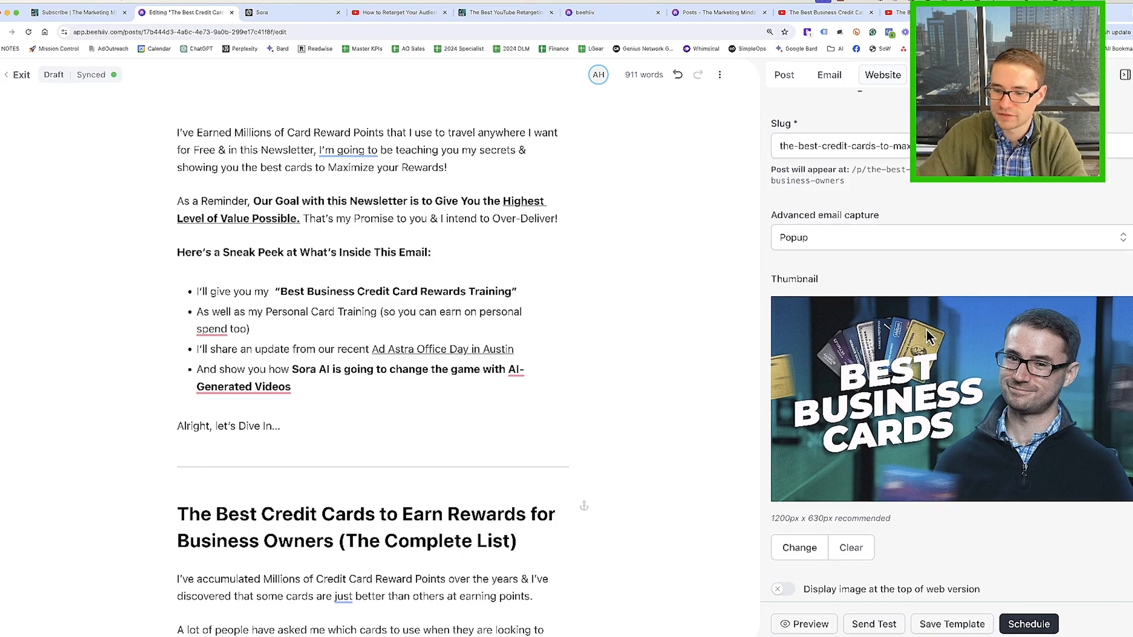
scroll(down, 3)
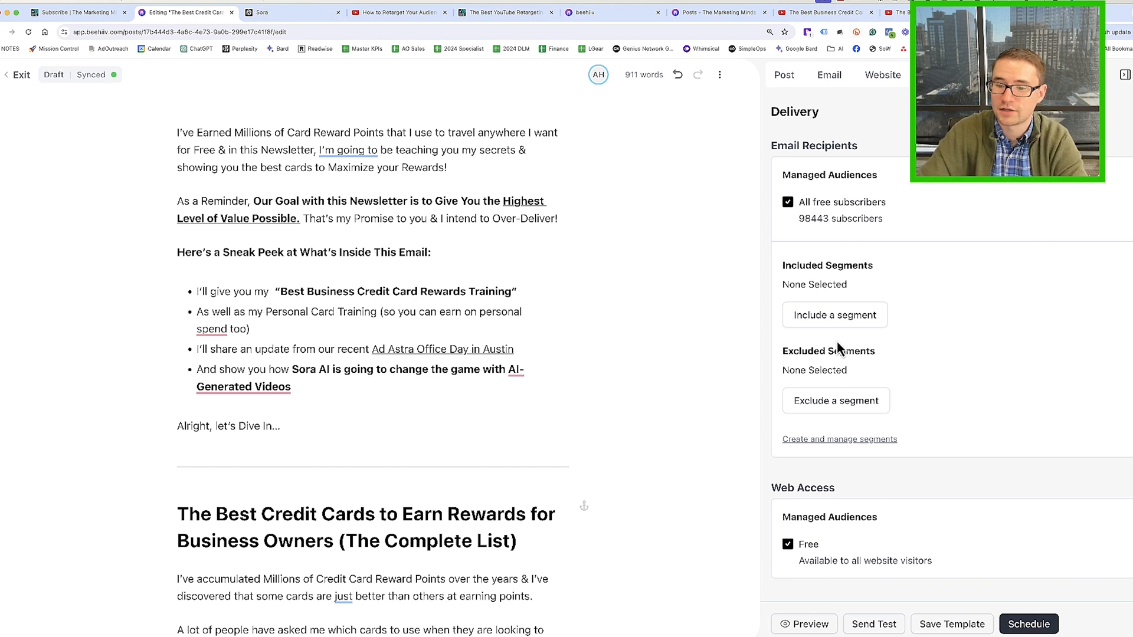
click(783, 74)
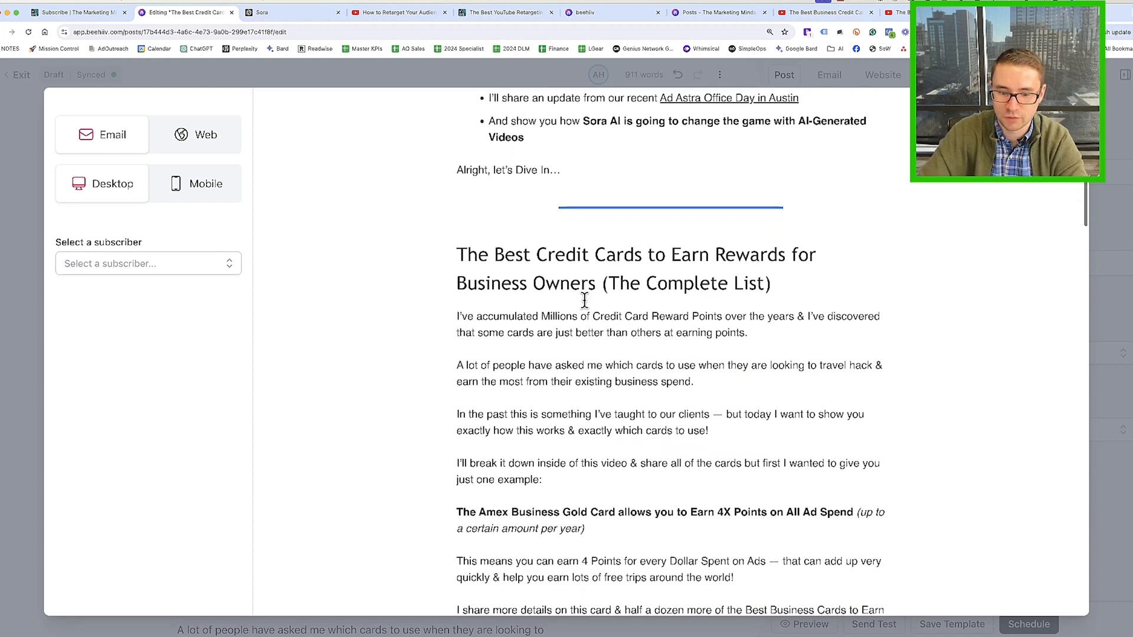
Read through the email preview down to the Office Day and Sora AI sections
scroll(down, 3)
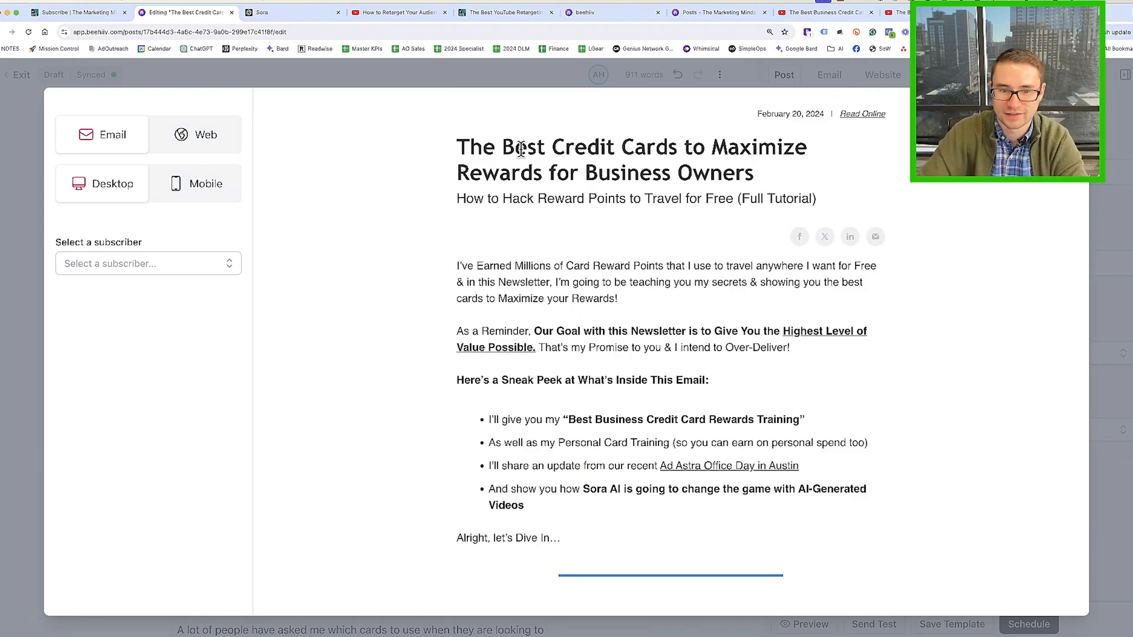
scroll(down, 3)
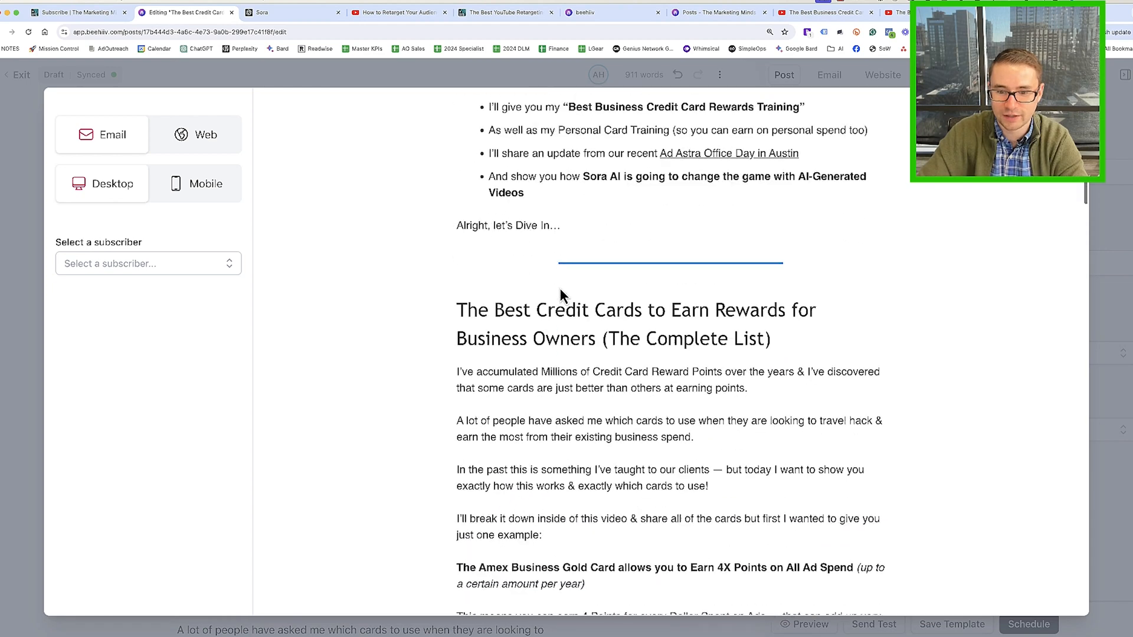
scroll(down, 3)
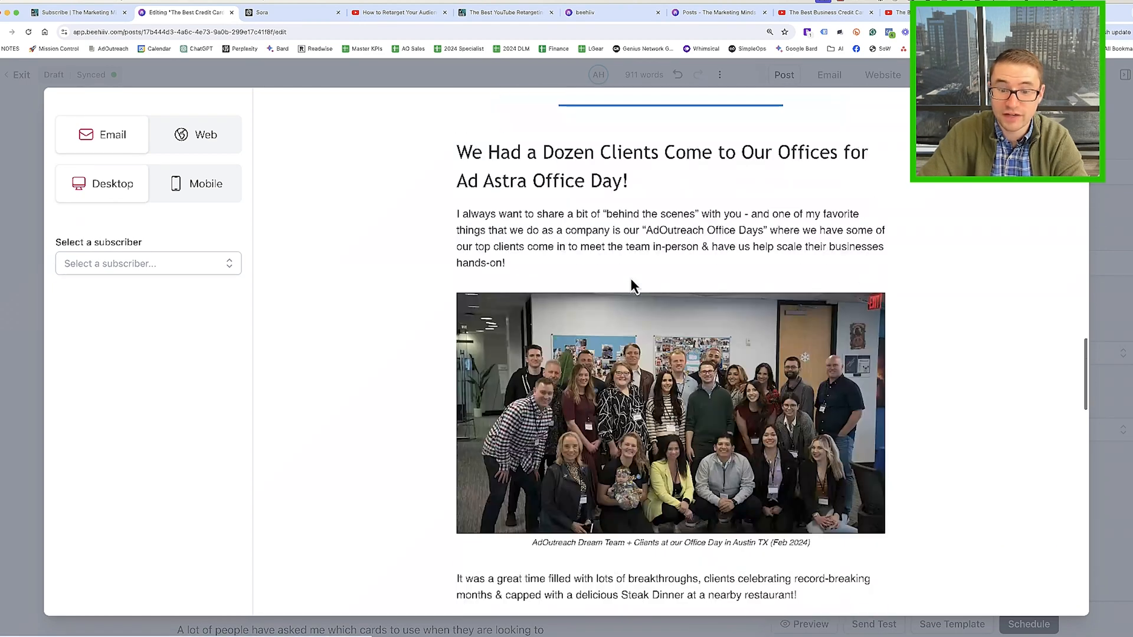
scroll(down, 3)
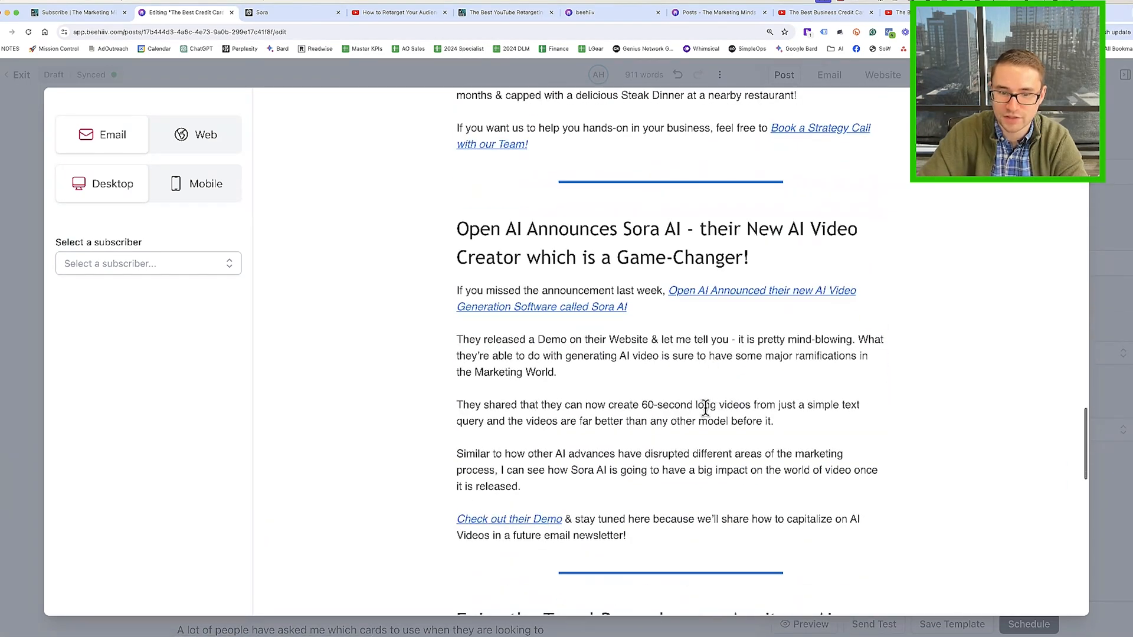
scroll(down, 3)
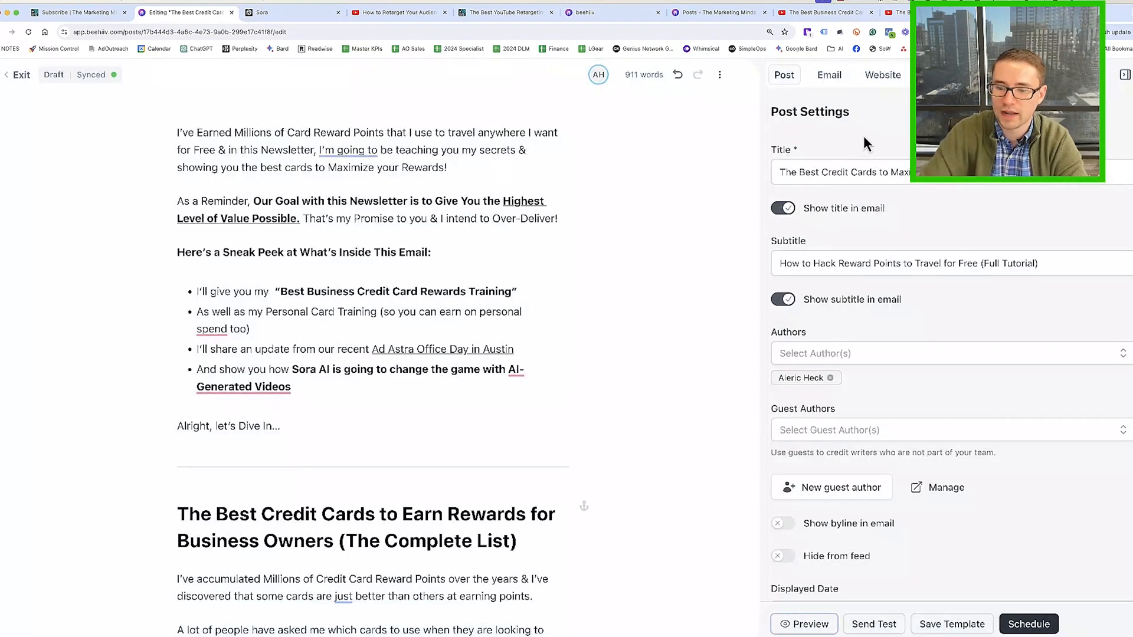
View the publishing dialog via Schedule, then return to the Dashboard browser tab
click(1028, 625)
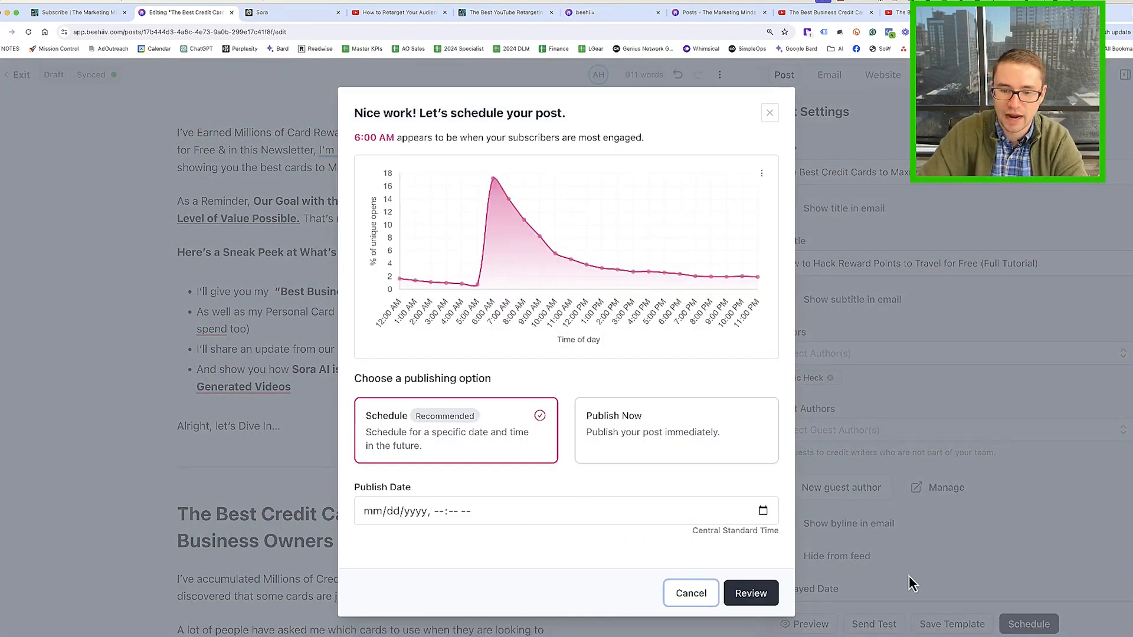
click(763, 511)
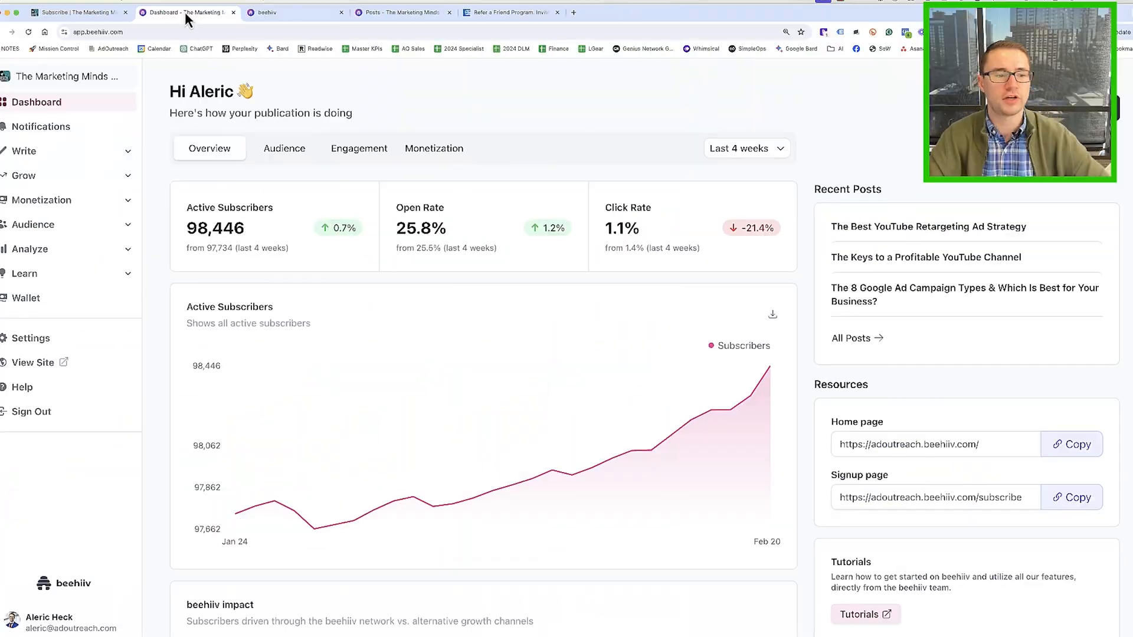
Go to Automations under Write and open the Welcome Email workflow
click(23, 151)
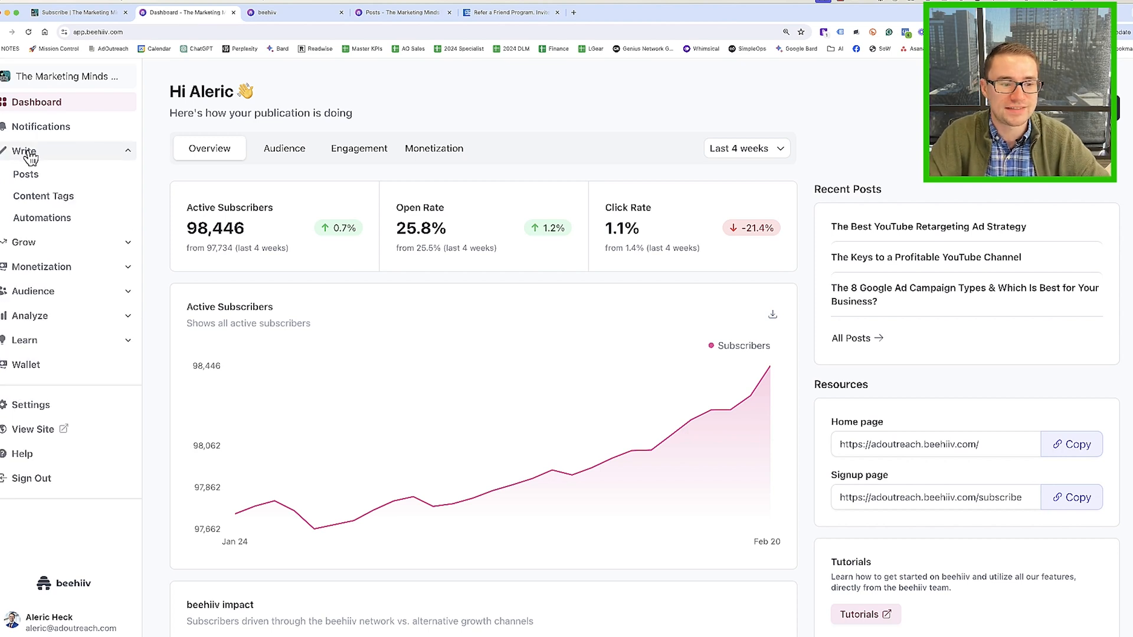
click(42, 217)
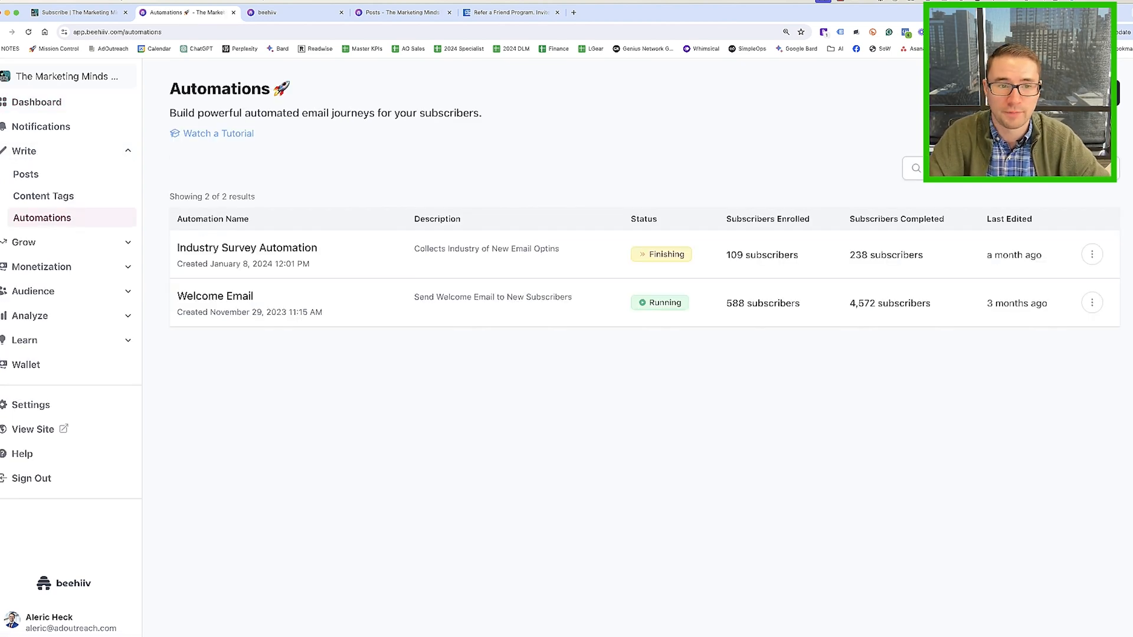
click(215, 295)
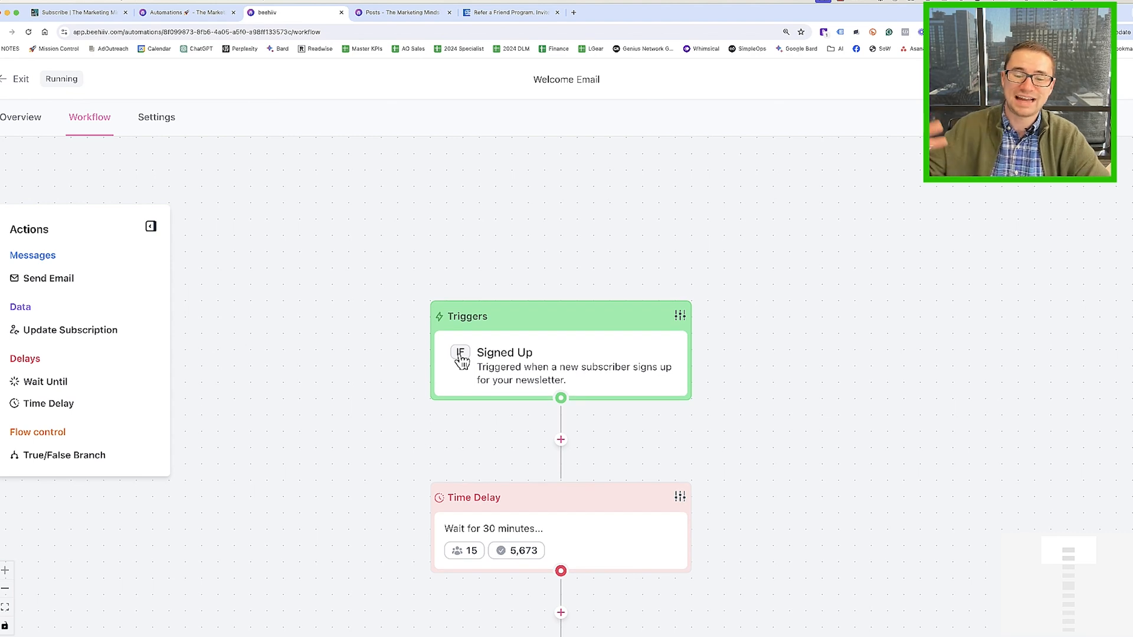
mouse_move(572, 347)
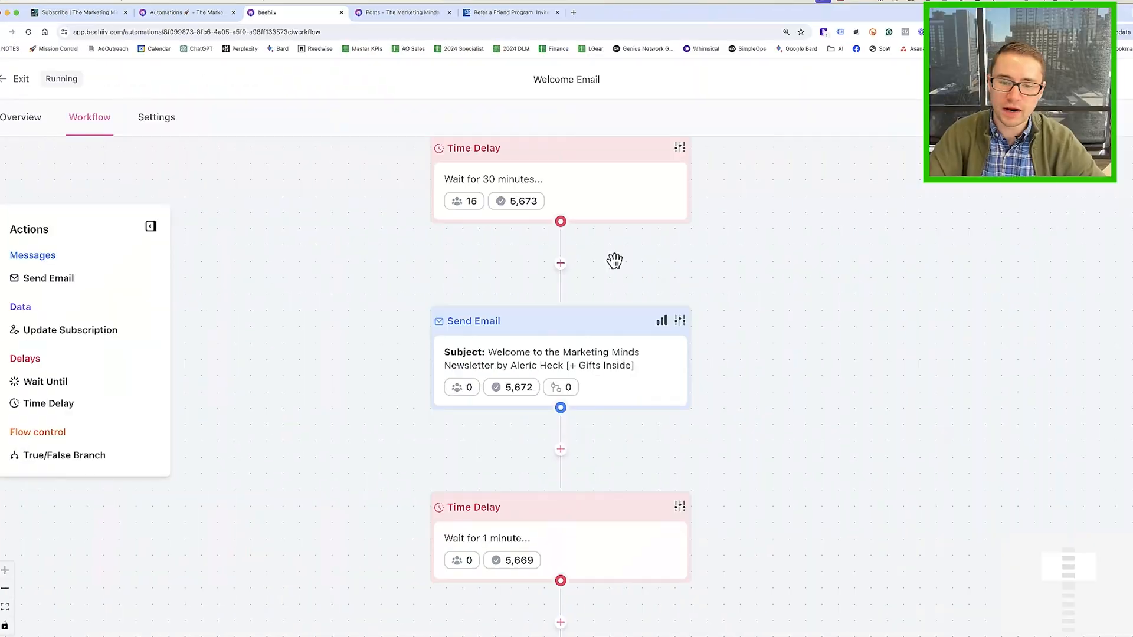
Open the workflow's Send Email step to edit the welcome email
scroll(down, 3)
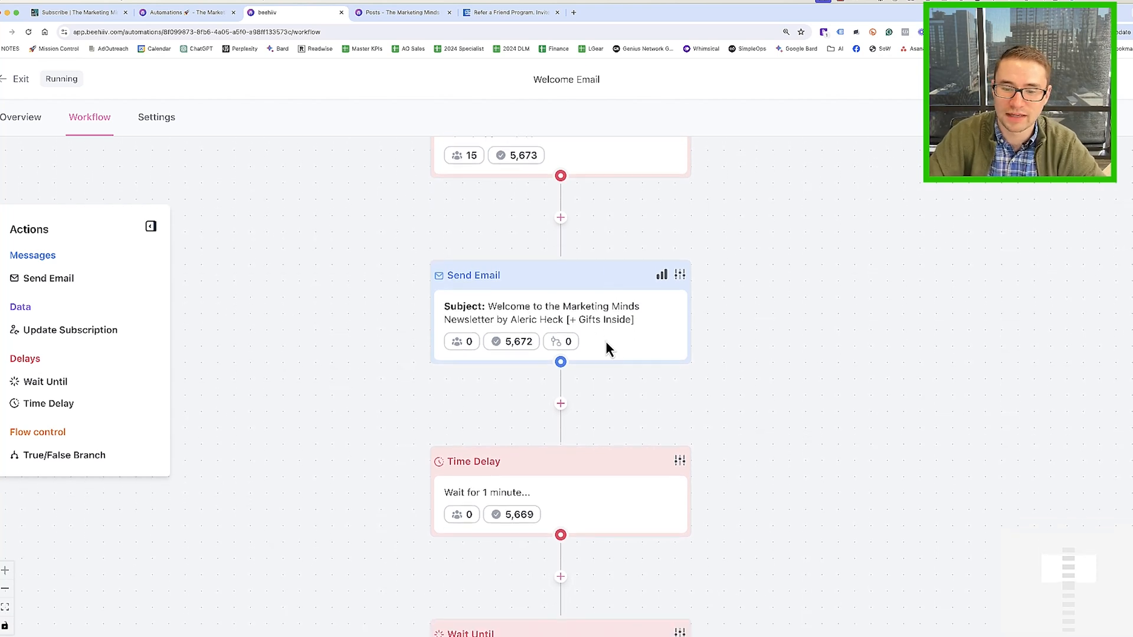
mouse_move(489, 334)
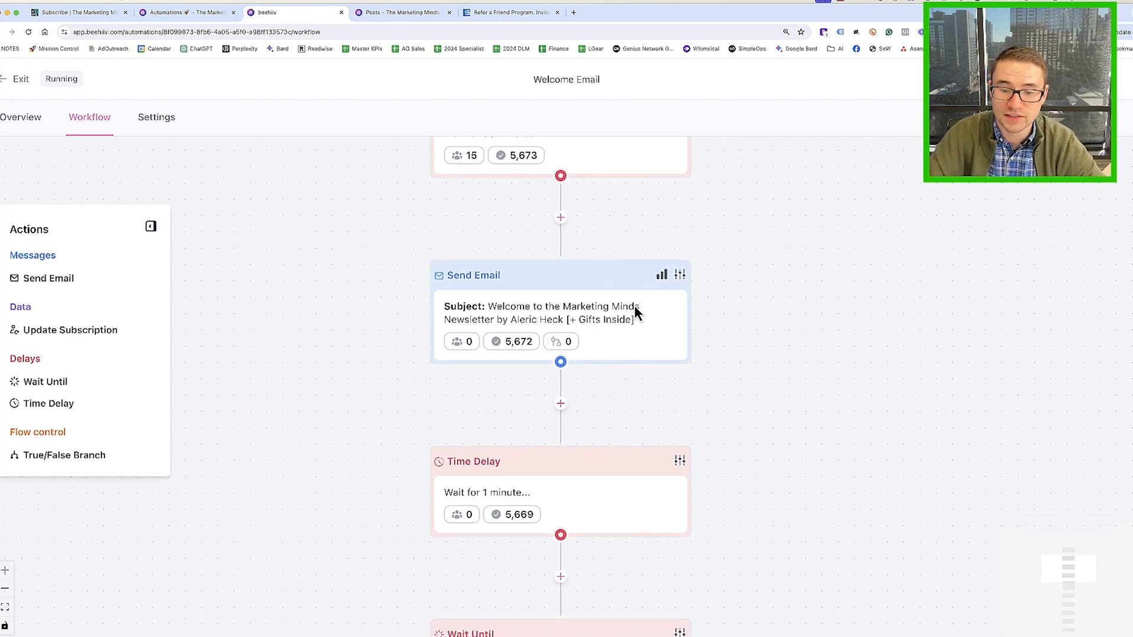
scroll(down, 3)
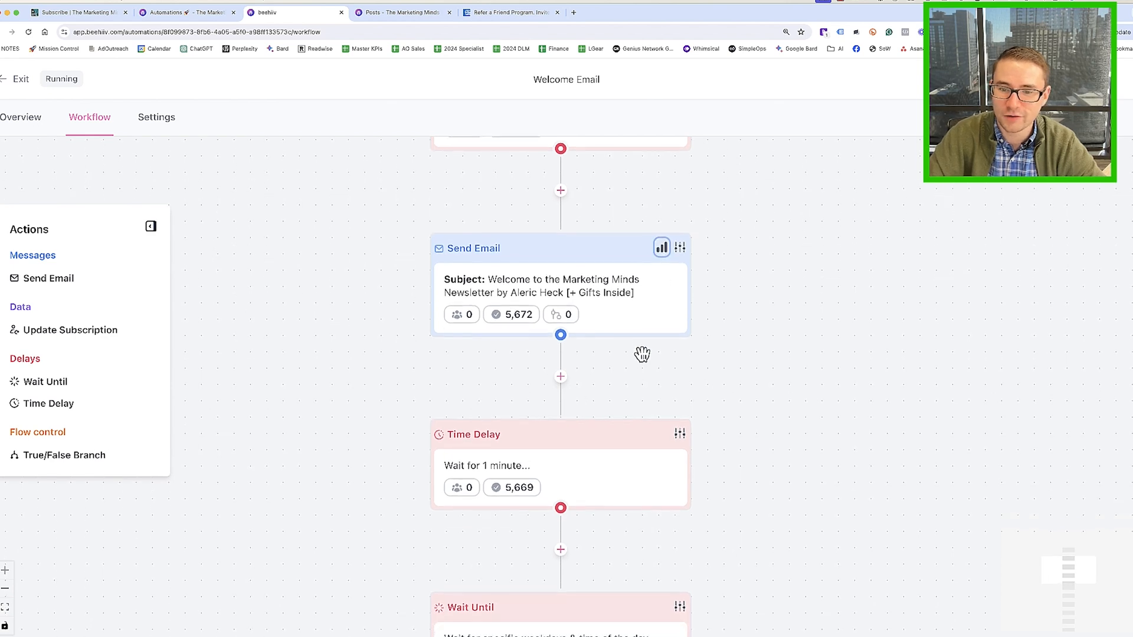
mouse_move(680, 248)
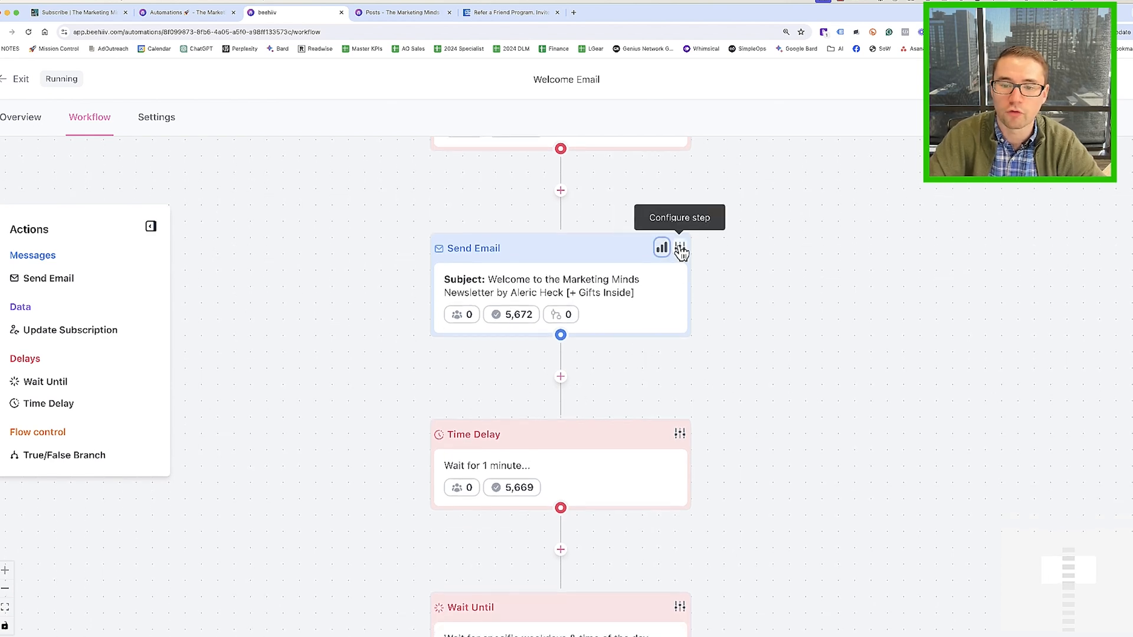
click(680, 248)
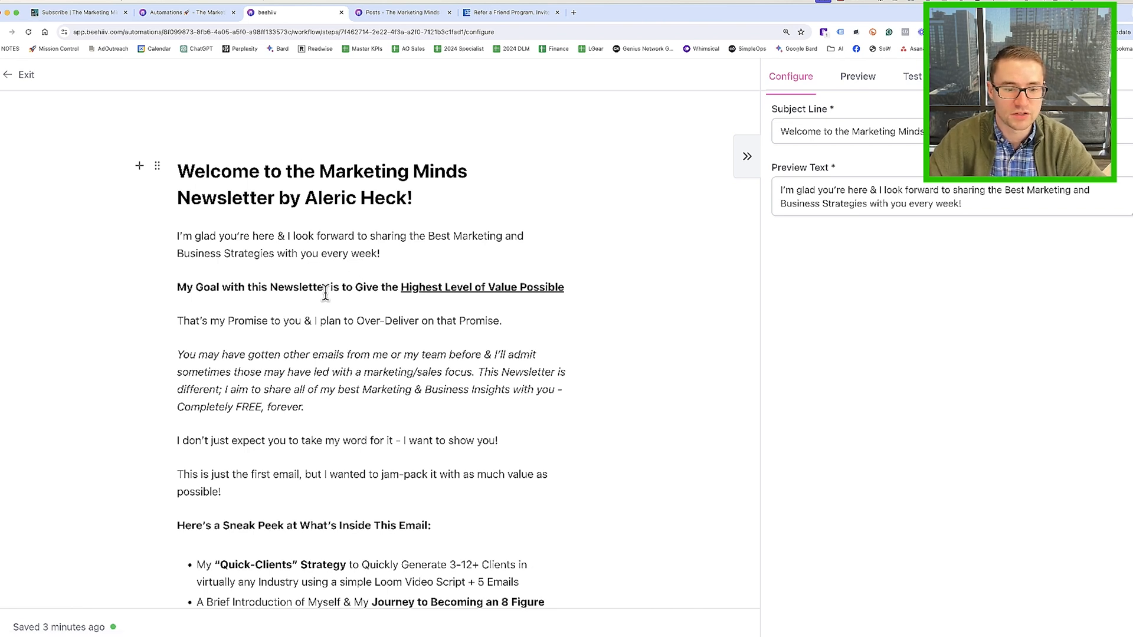
Read through the full welcome message, exit the editor and close the Send Email panel
scroll(down, 3)
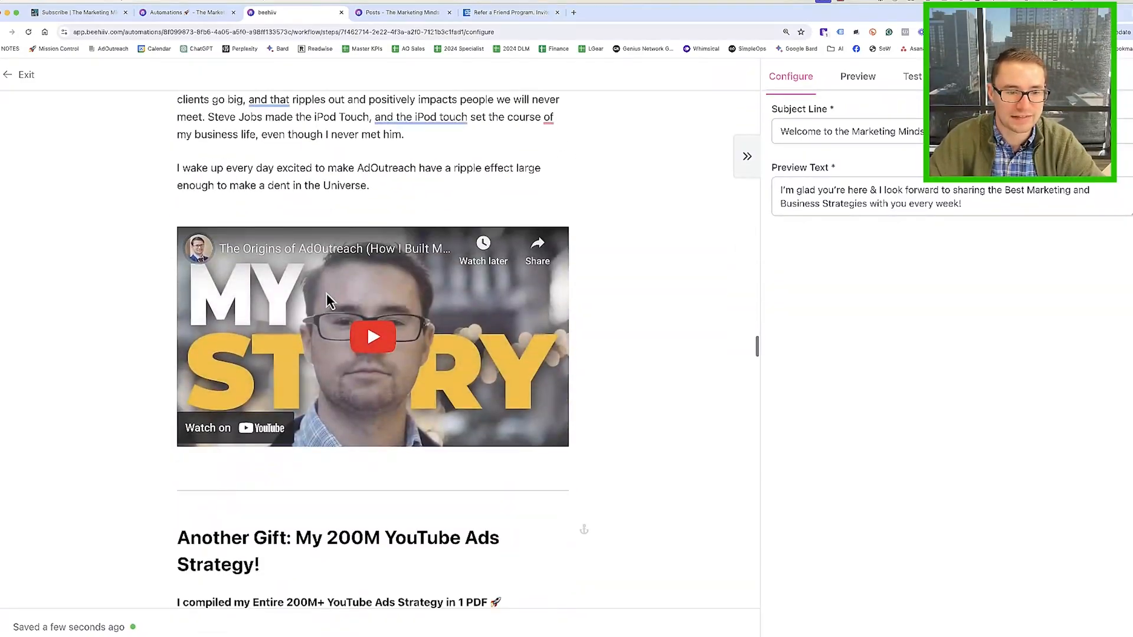
scroll(down, 3)
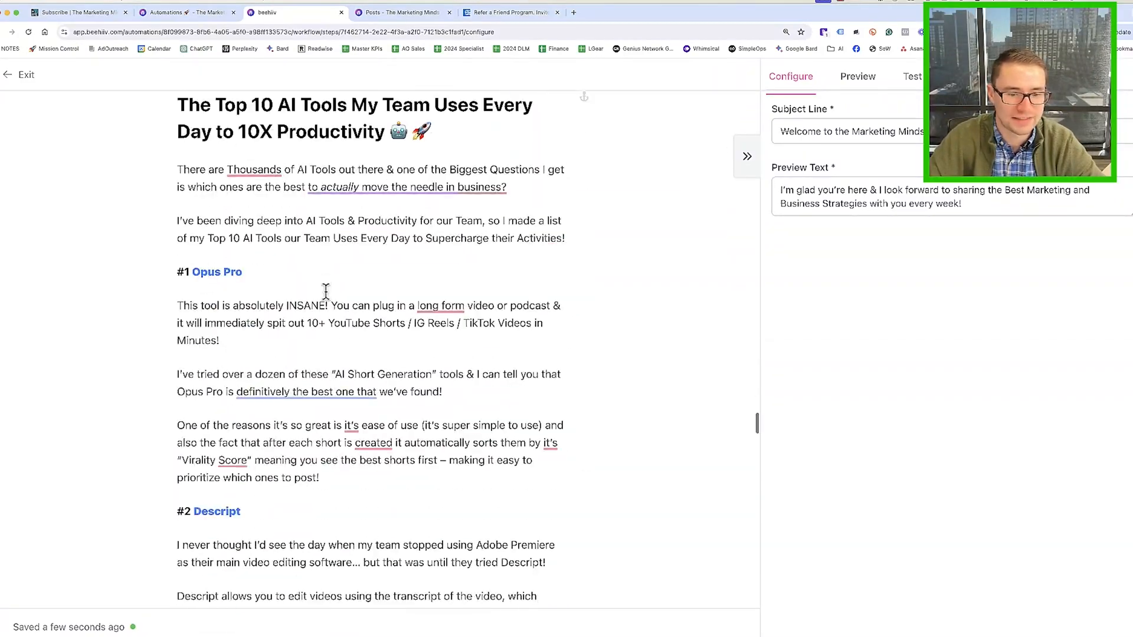
scroll(down, 3)
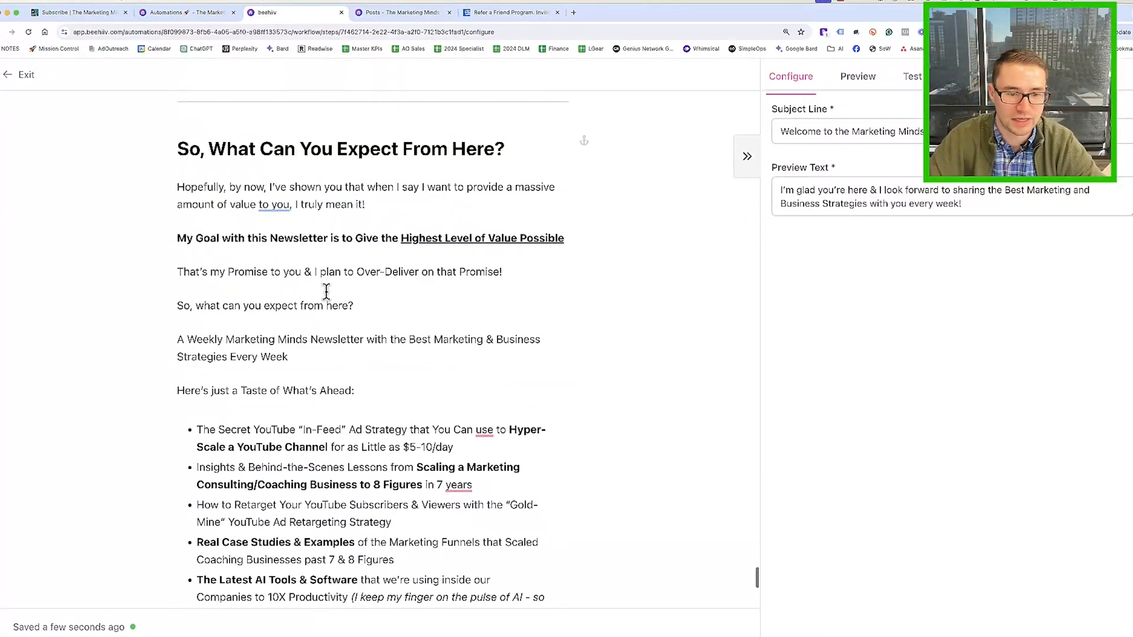
scroll(down, 3)
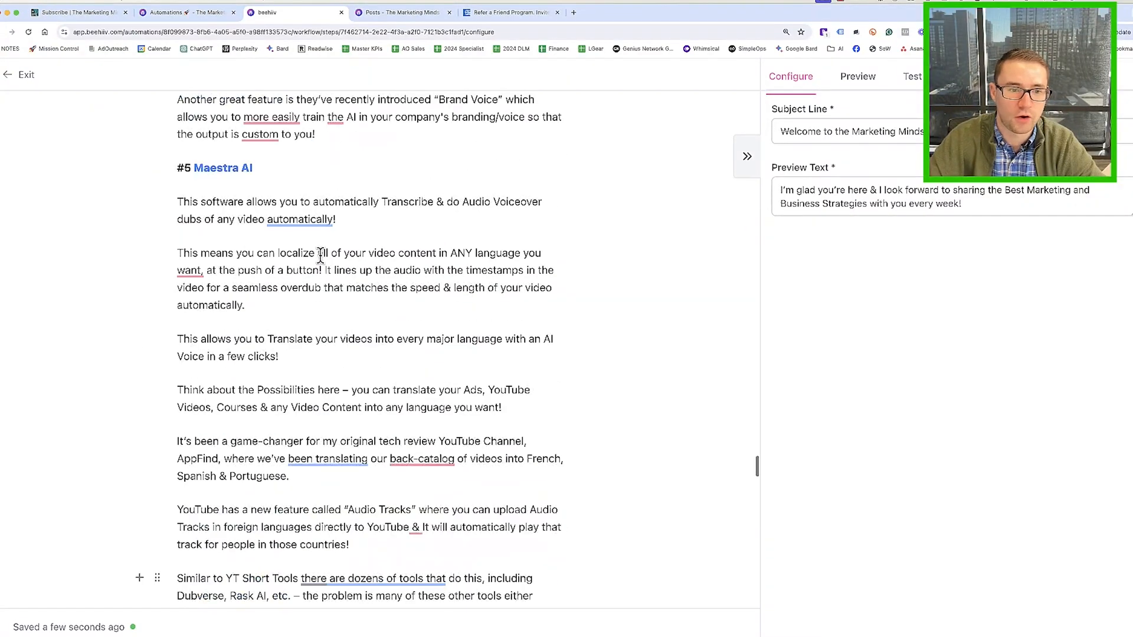
scroll(down, 3)
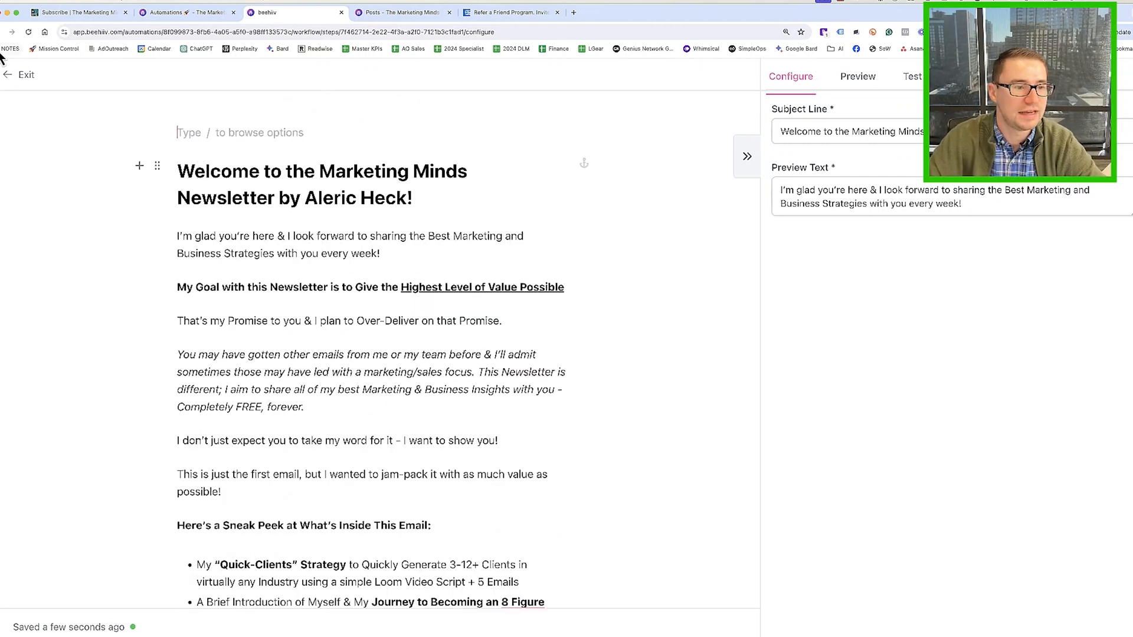
click(20, 75)
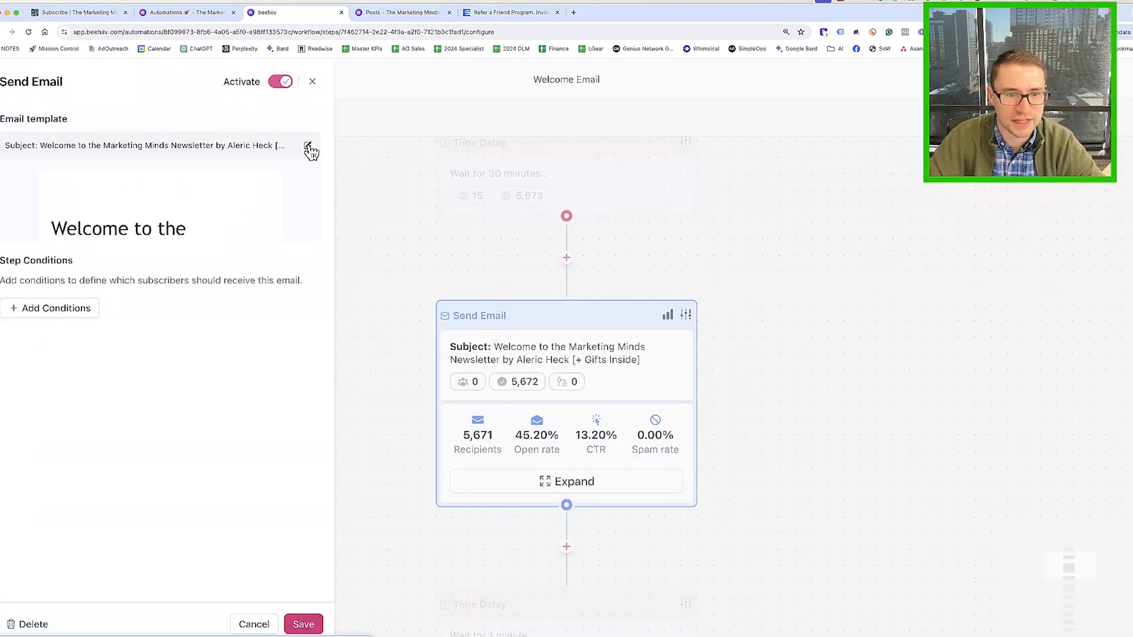
click(310, 150)
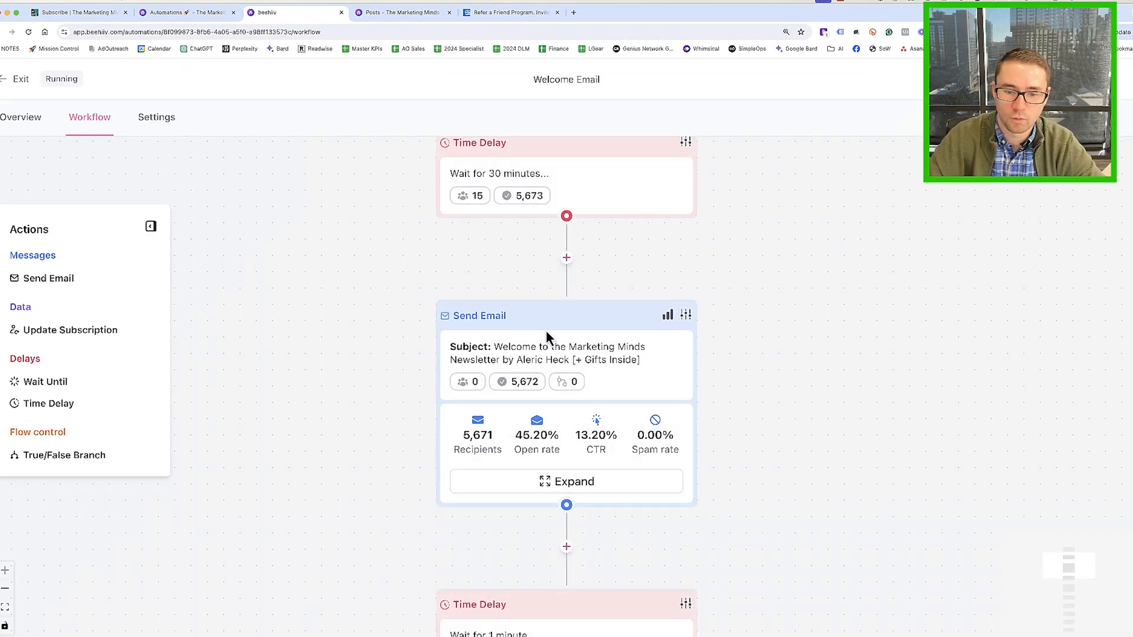
scroll(down, 3)
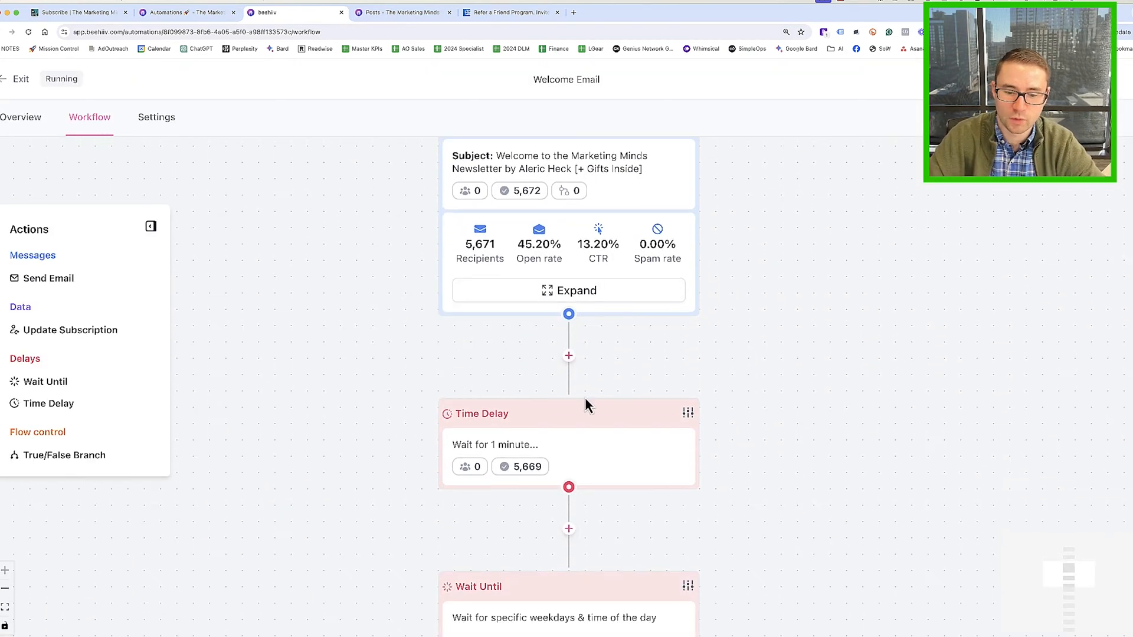
scroll(down, 3)
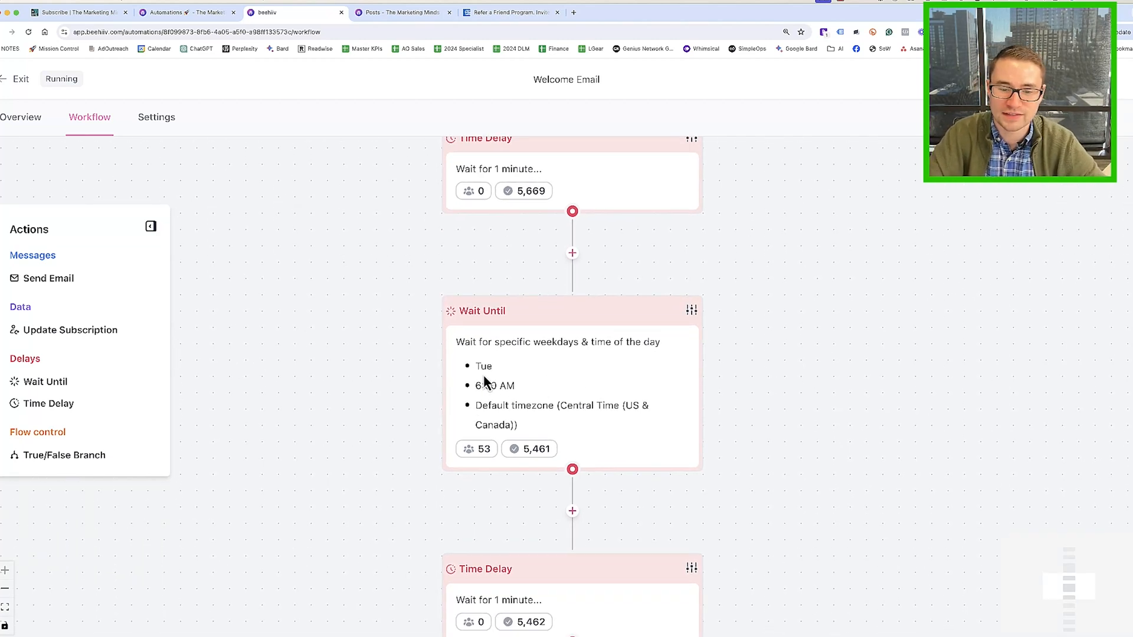
scroll(down, 3)
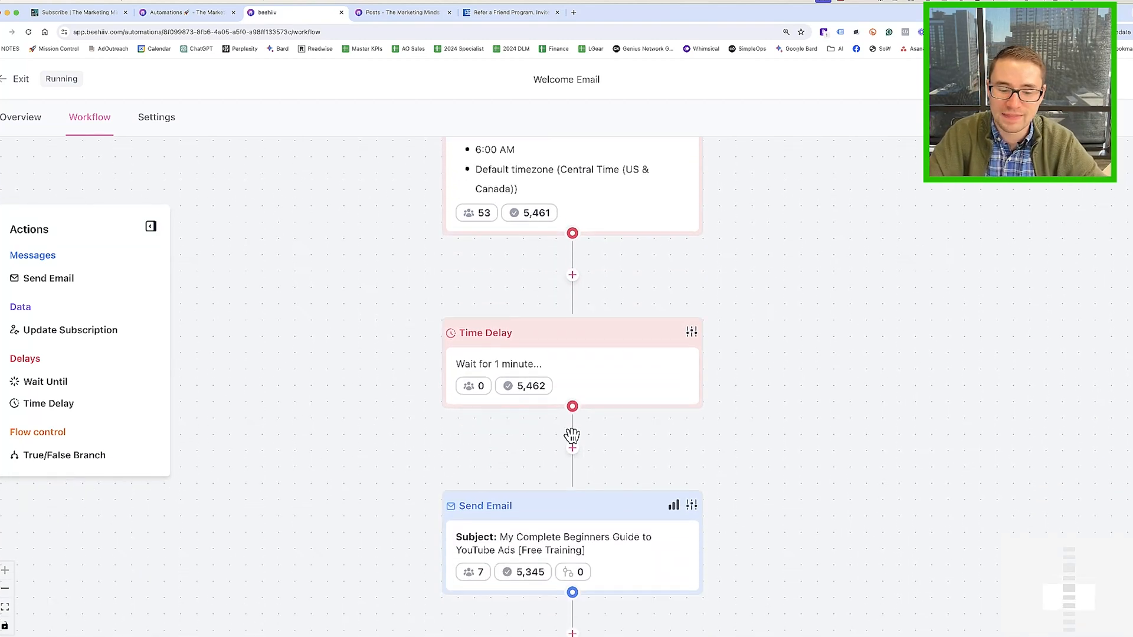
scroll(down, 3)
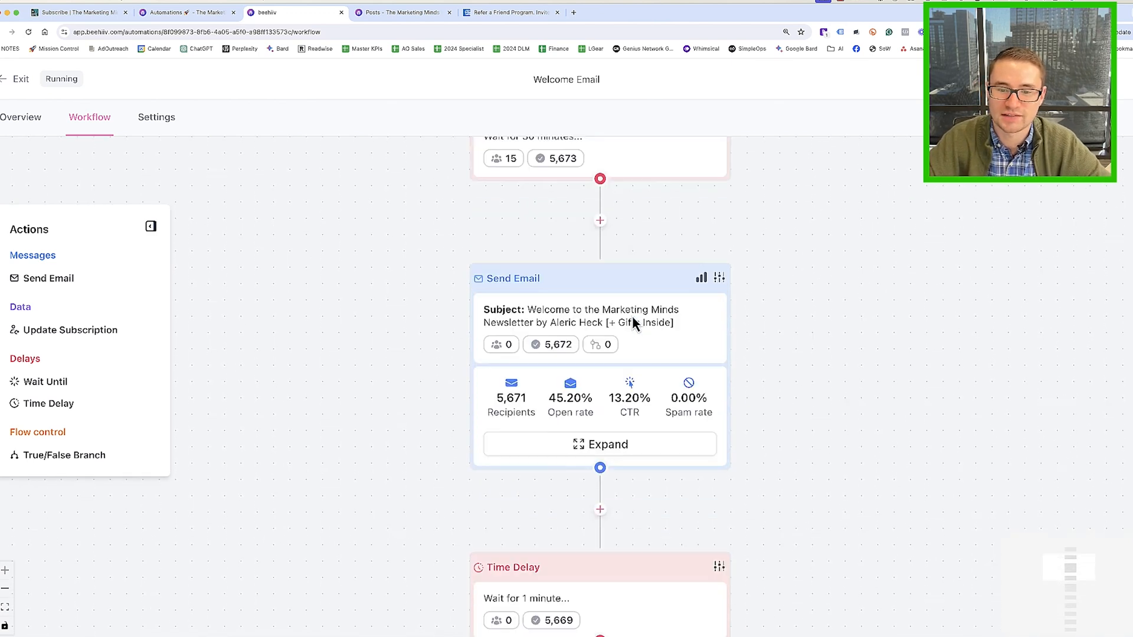
scroll(down, 3)
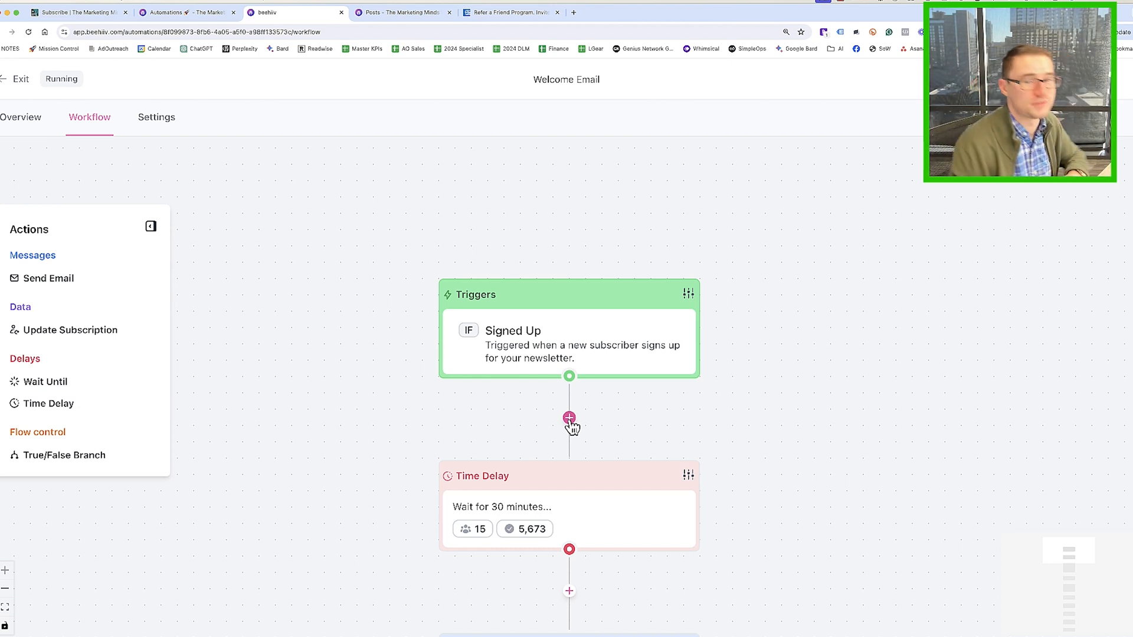
Glance at the public subscribe page, return to Automations, collapse Grow and go to Dashboard
click(78, 12)
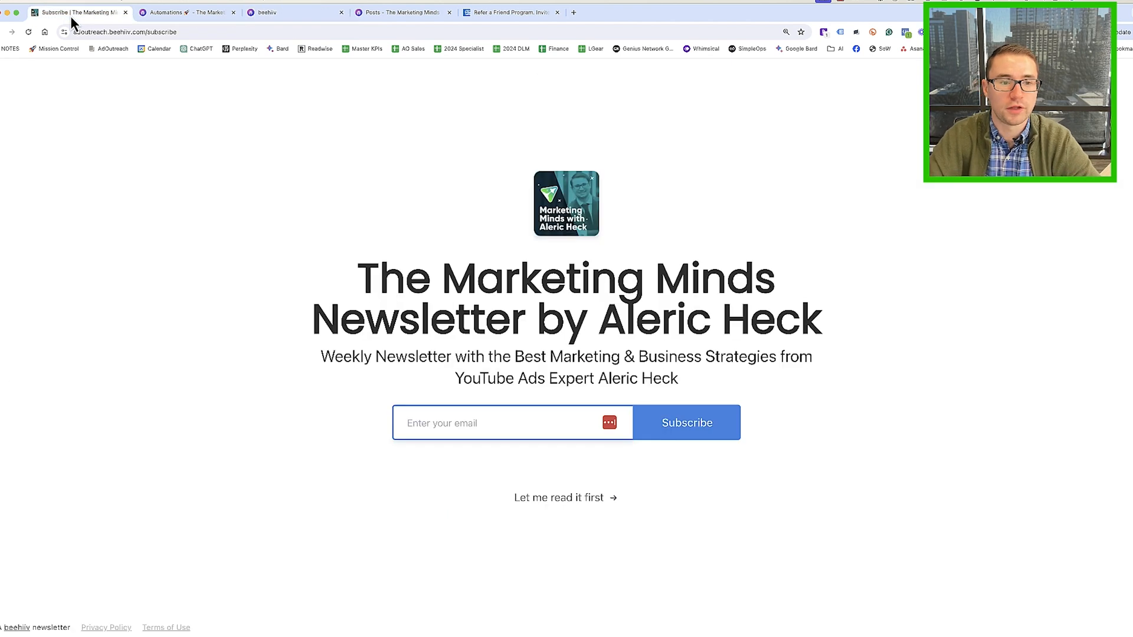
click(184, 12)
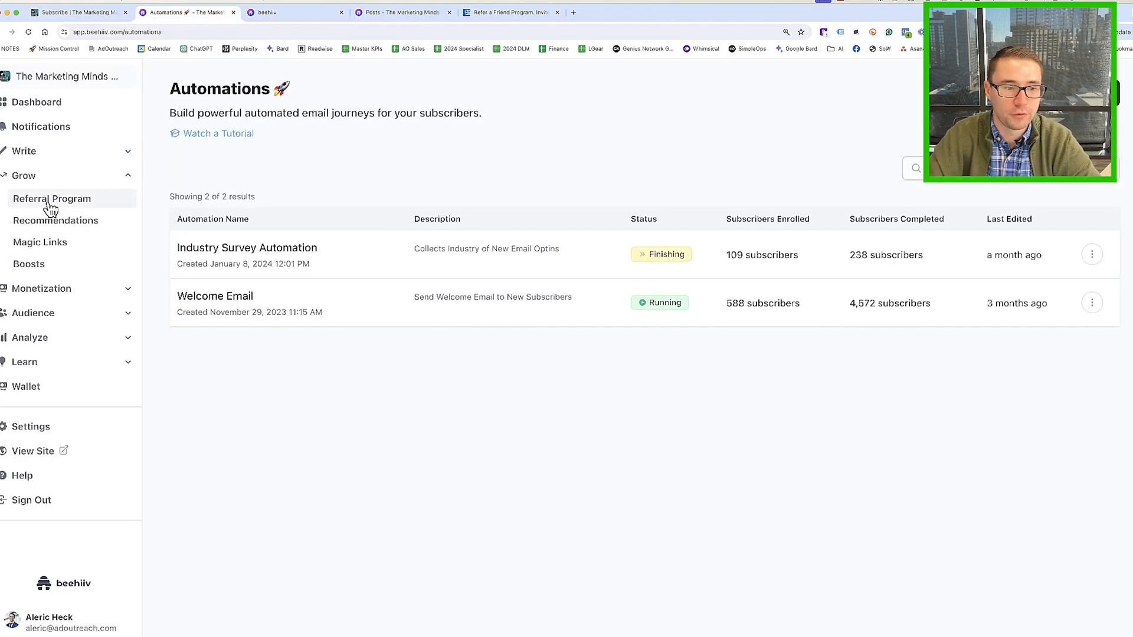
mouse_move(40, 242)
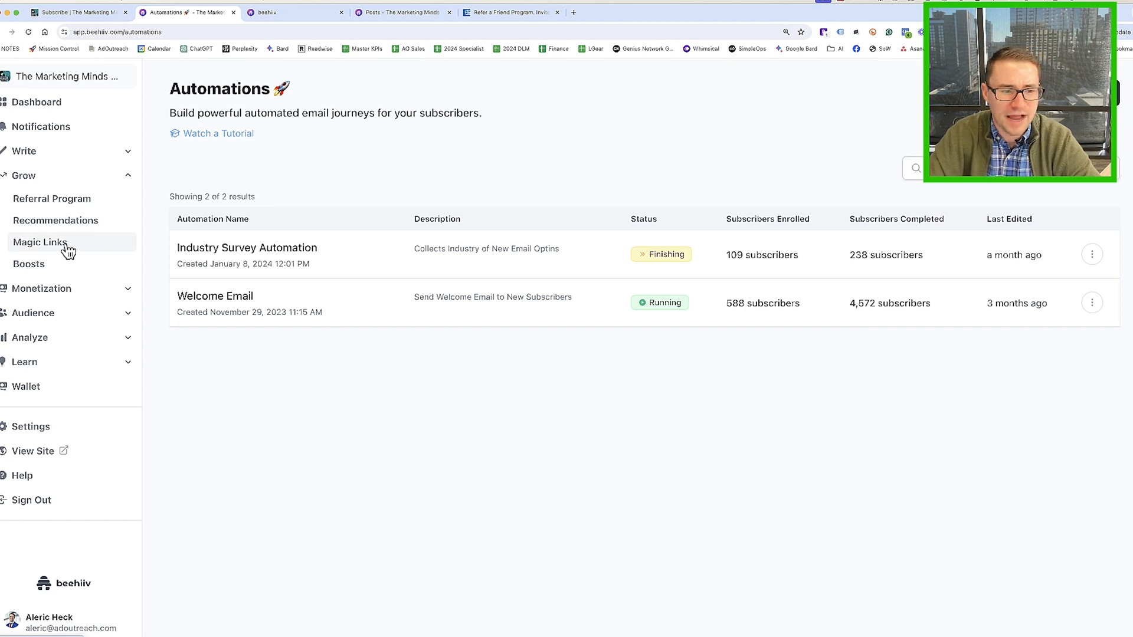
mouse_move(46, 270)
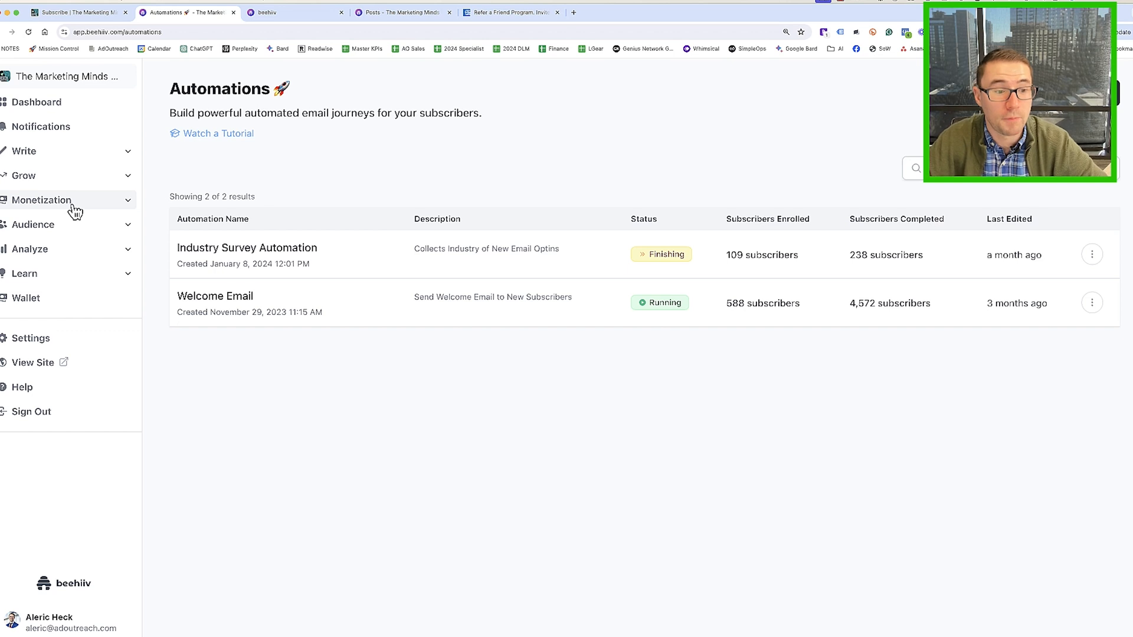
click(42, 201)
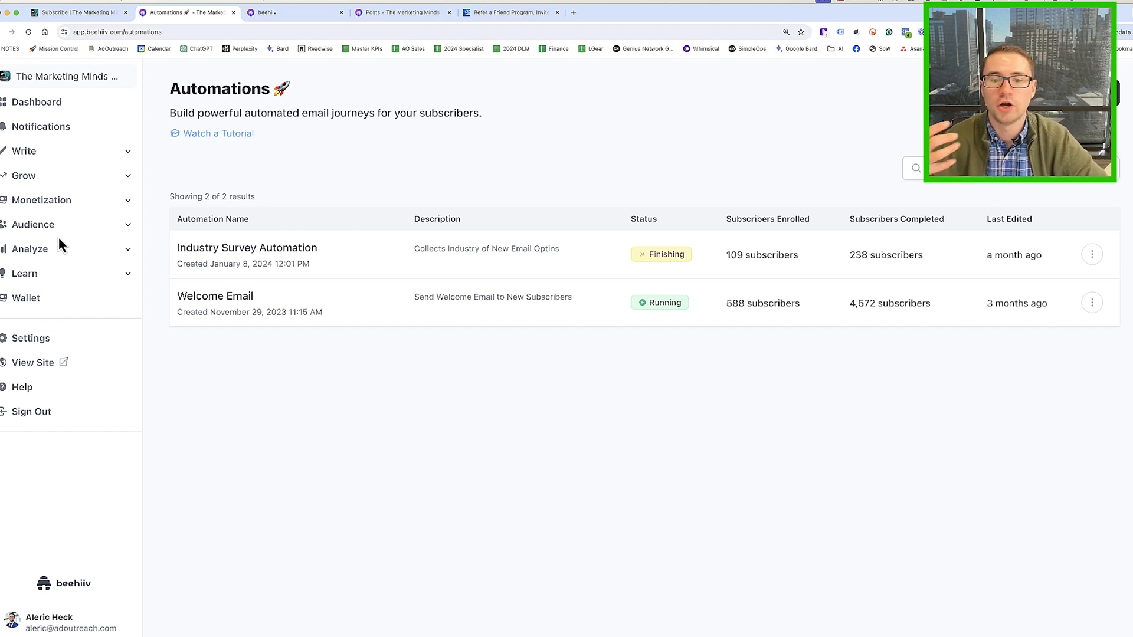
click(36, 102)
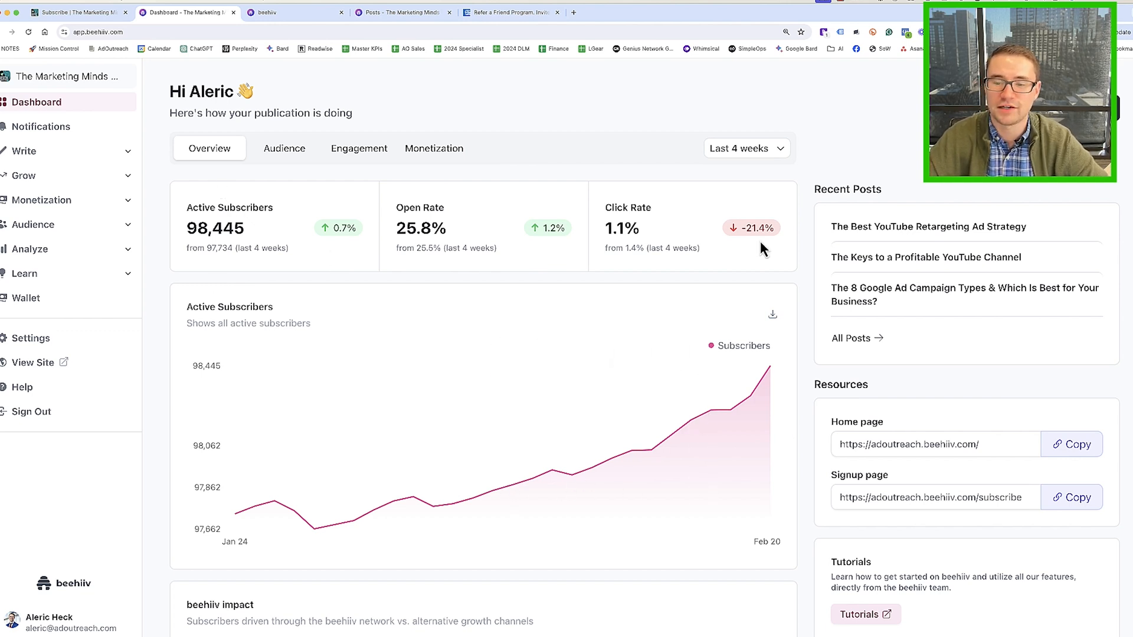
mouse_move(786, 272)
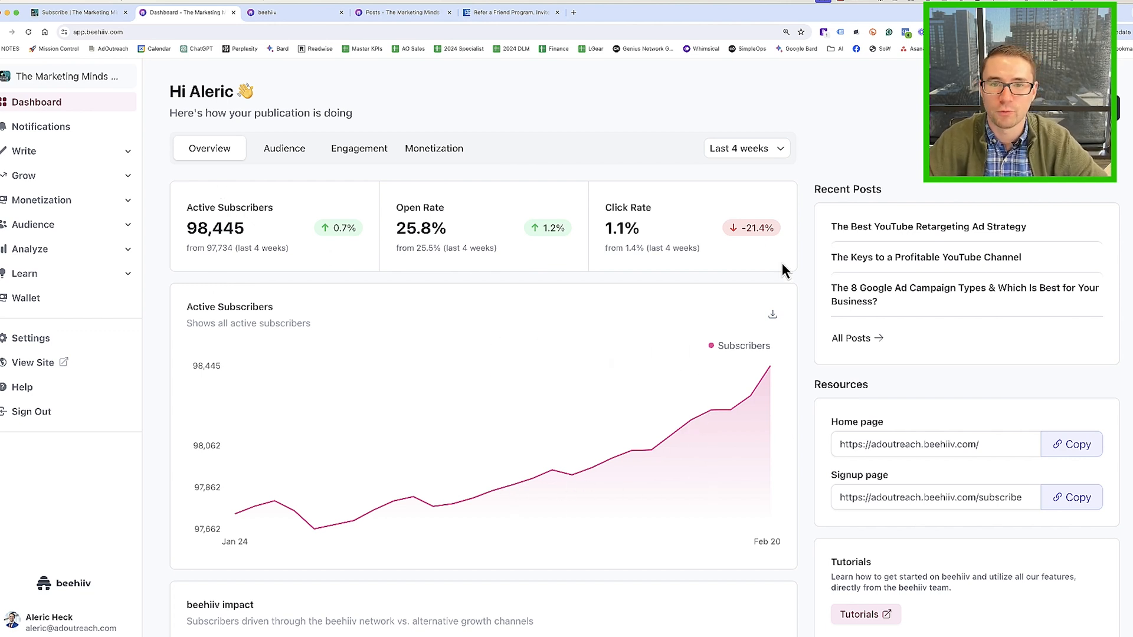